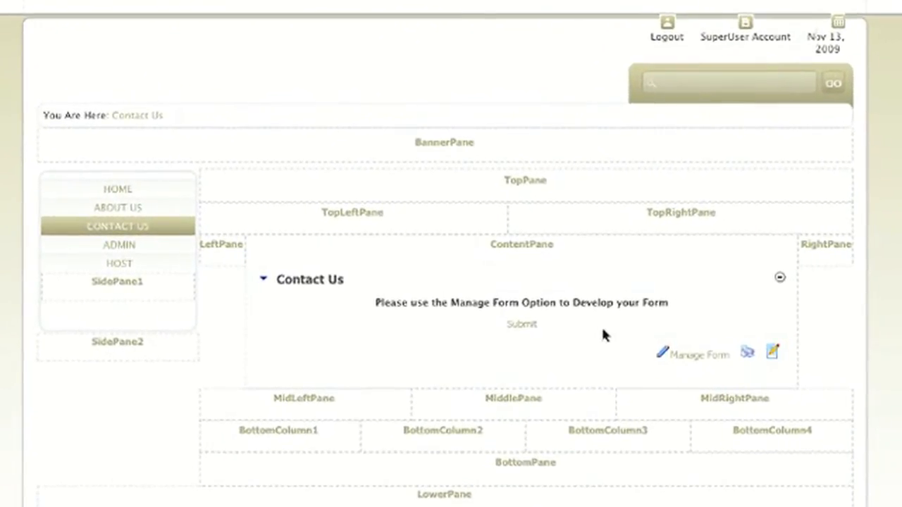
mouse_move(693, 347)
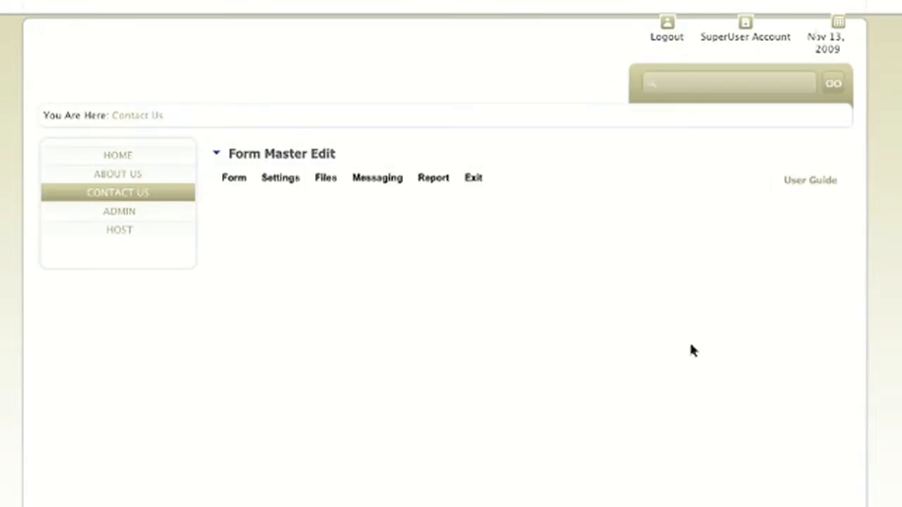
mouse_move(391, 302)
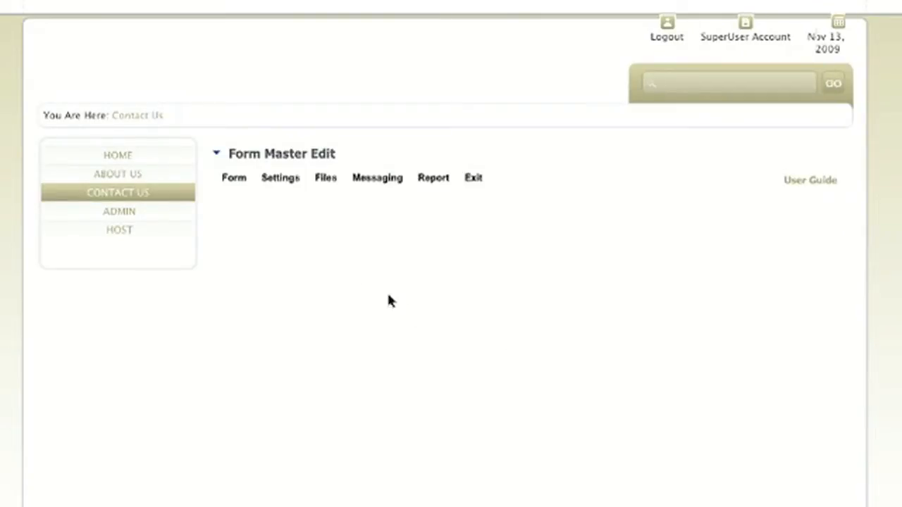
Browse the Form, Messaging and Settings menus of the Contact Us Form Master Edit page.
left_click(235, 178)
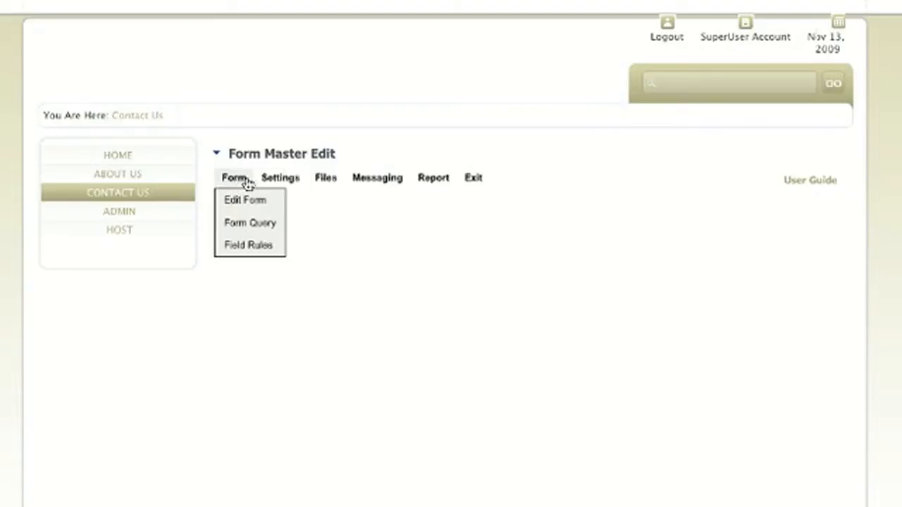
left_click(378, 177)
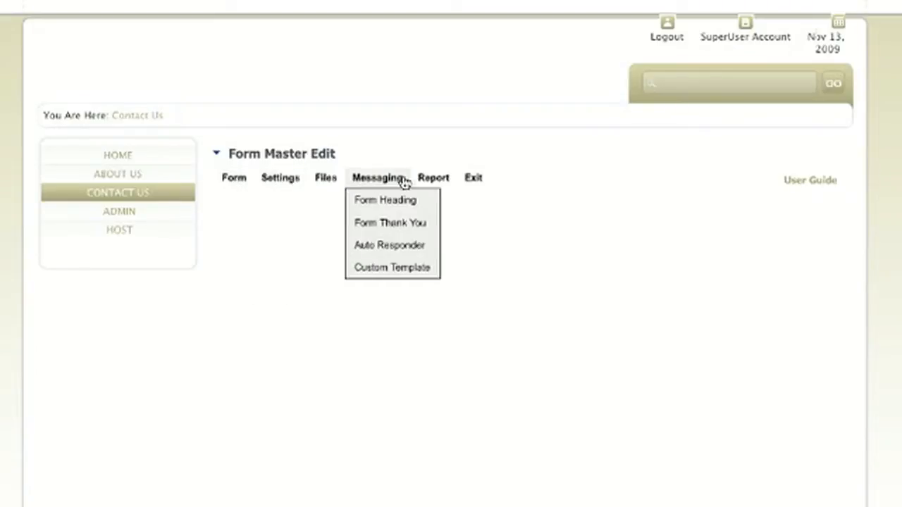
left_click(280, 177)
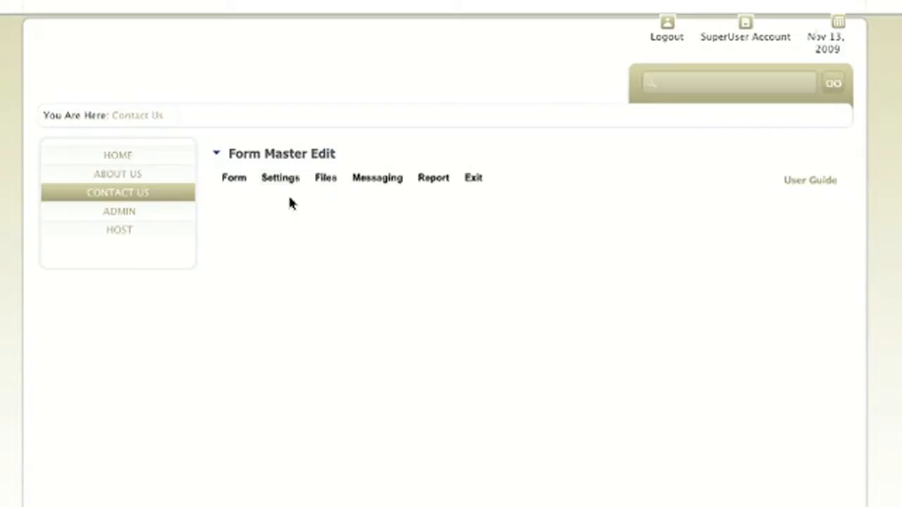
In Edit Form, name the form 'Contact Form'.
left_click(234, 178)
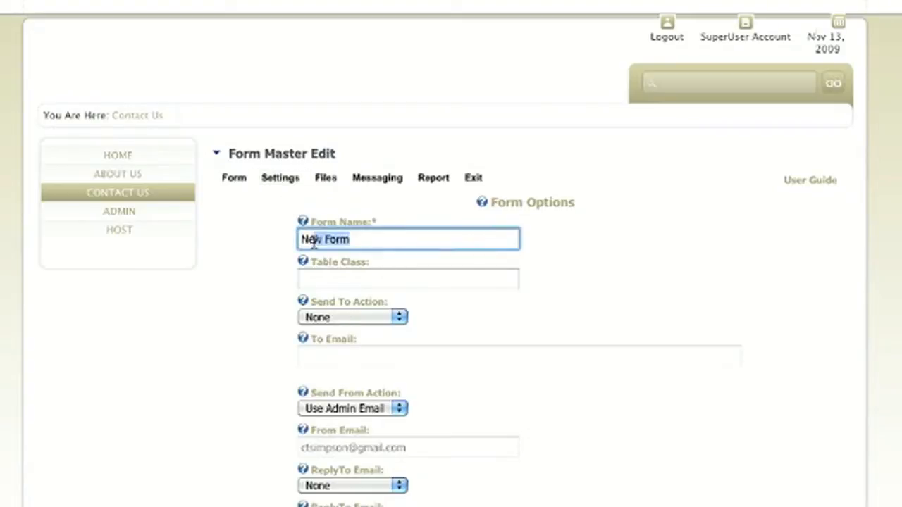
type("Contact")
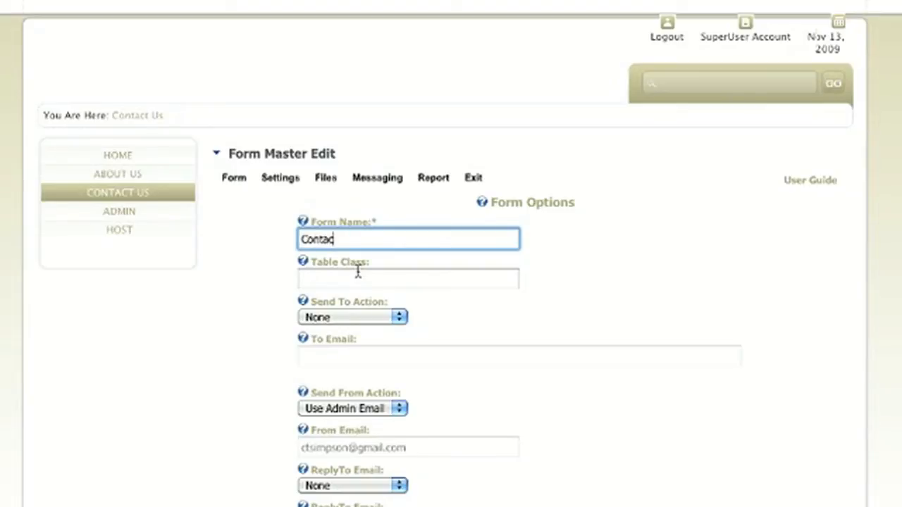
type("Form")
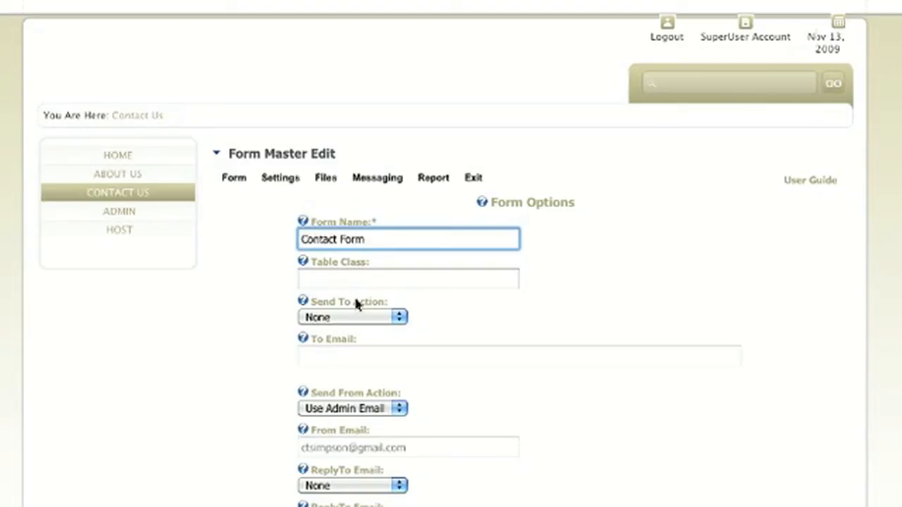
left_click(409, 280)
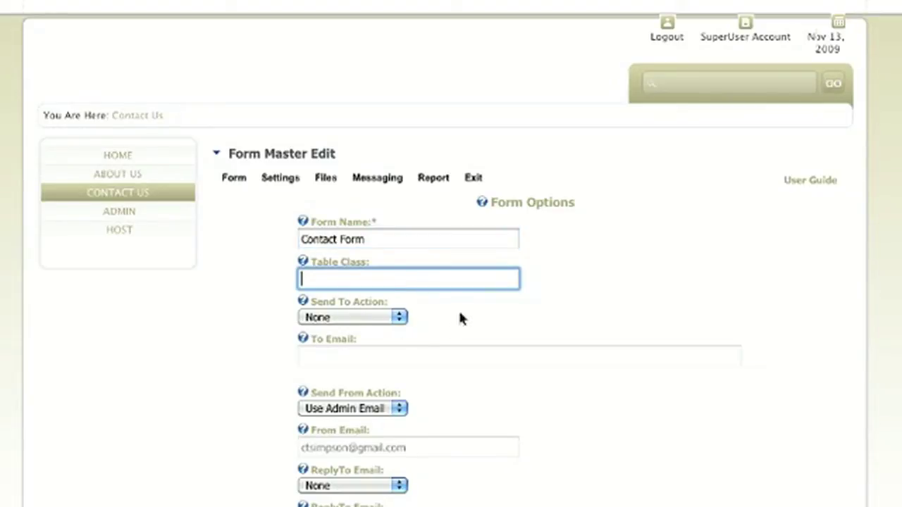
scroll("down", 3)
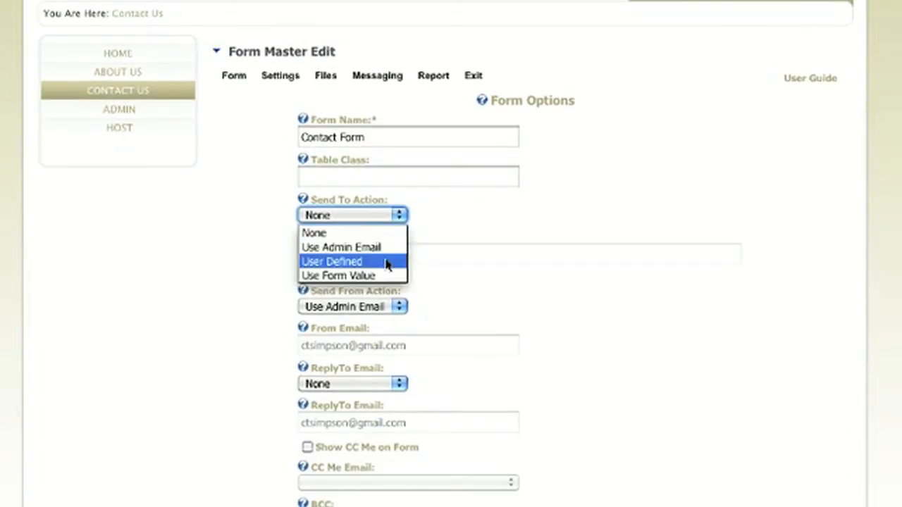
left_click(333, 261)
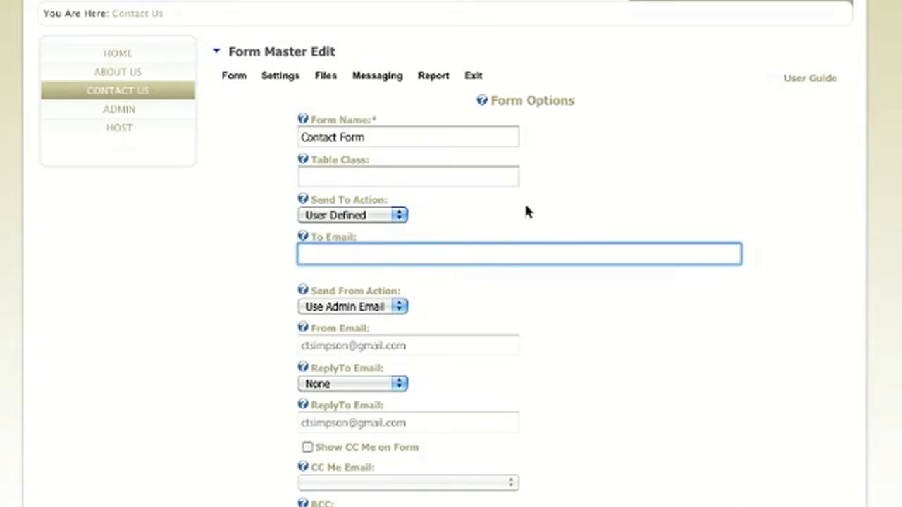
type("your")
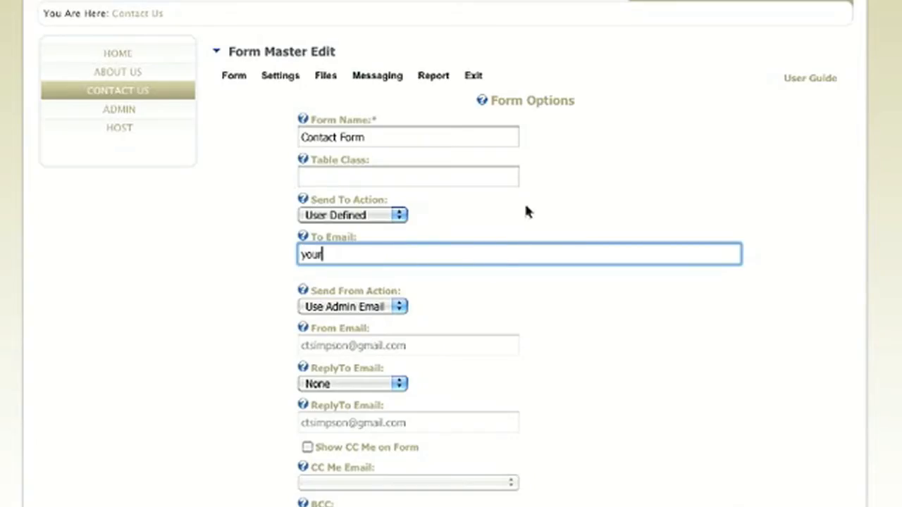
type("email@domain.com")
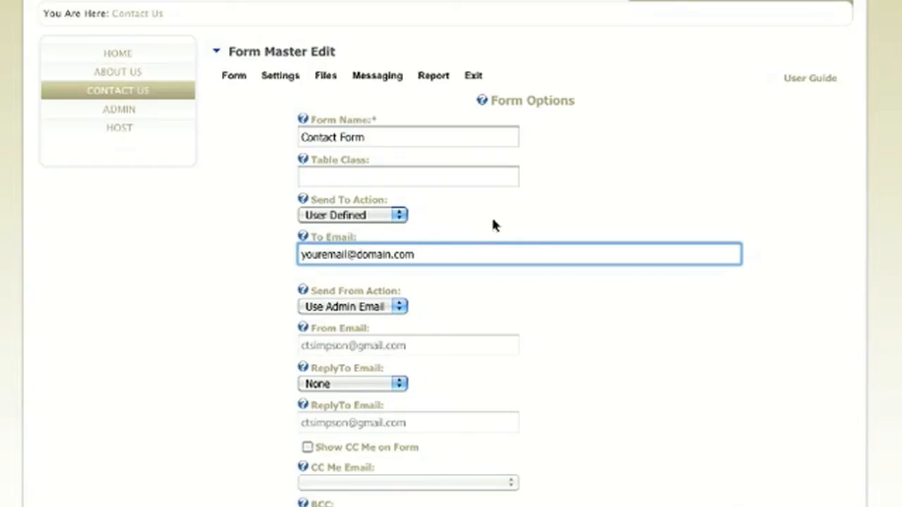
left_click(352, 306)
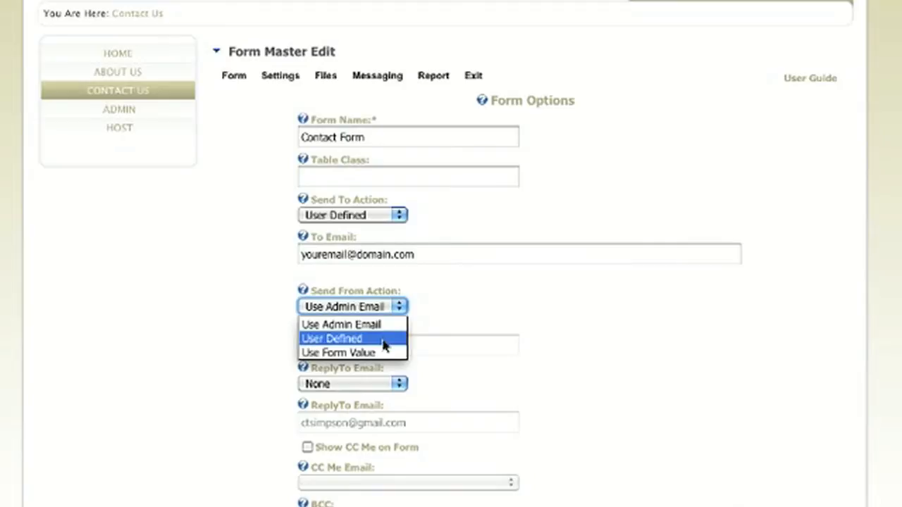
left_click(331, 338)
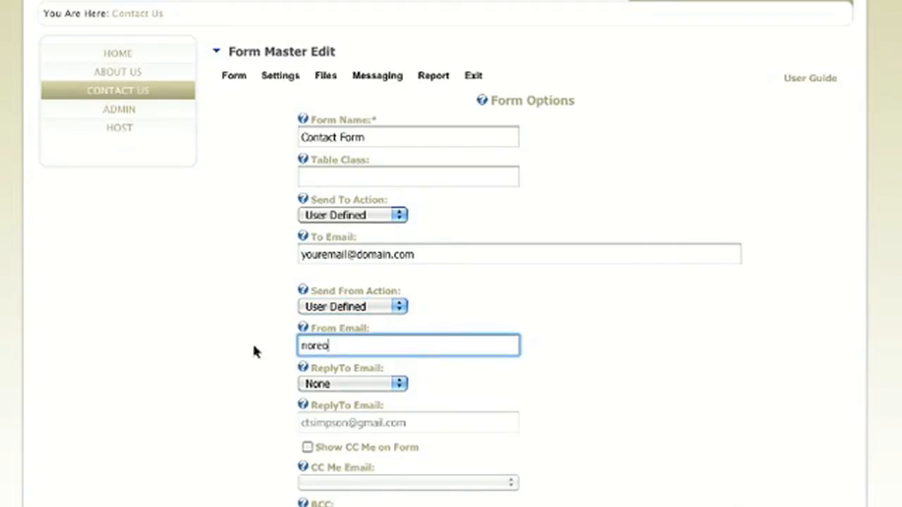
type("ply")
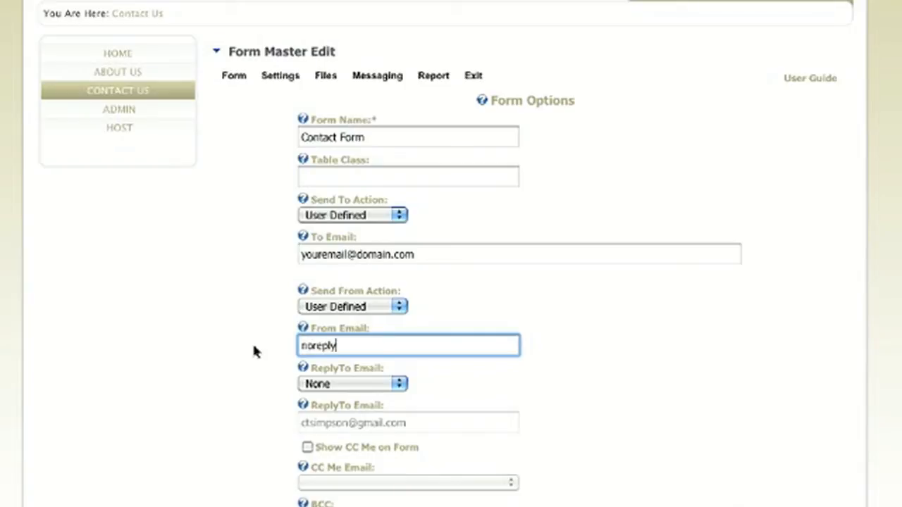
type("@yo")
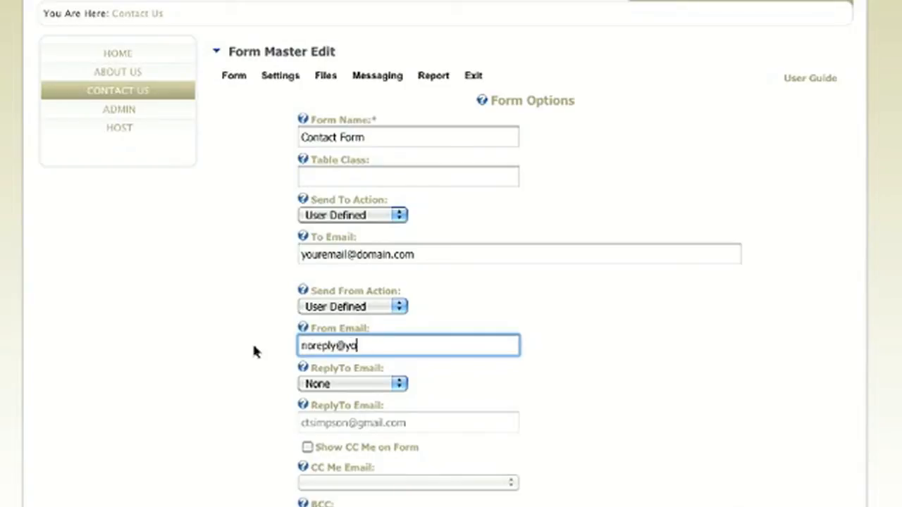
type("domain.com")
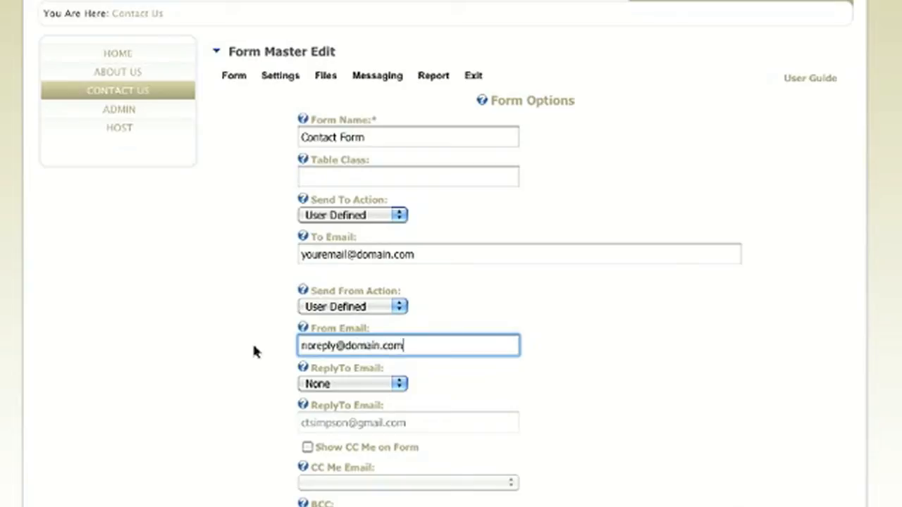
mouse_move(360, 384)
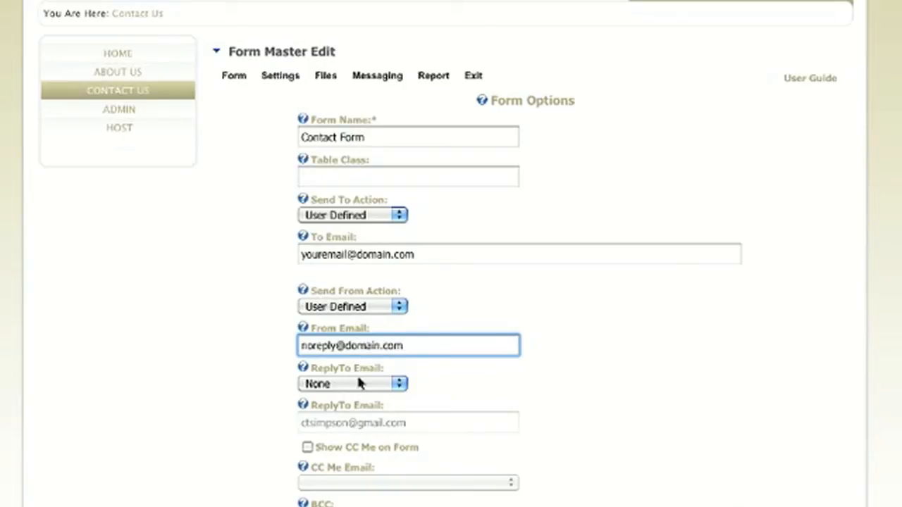
mouse_move(338, 457)
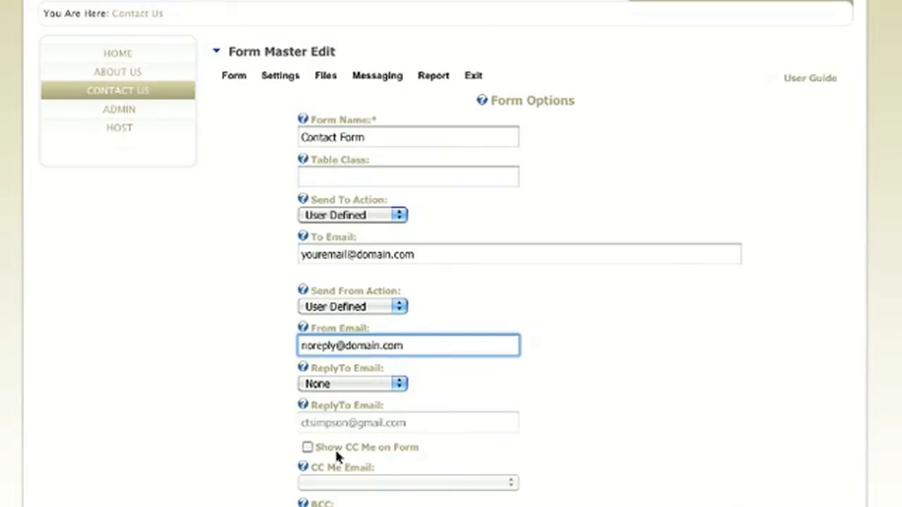
Enable Save Data to Database and save the form settings.
scroll("down", 3)
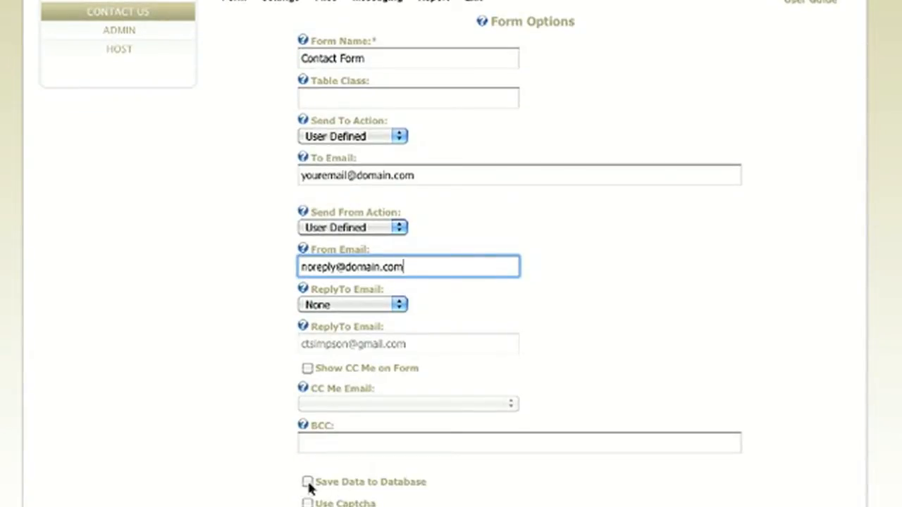
left_click(307, 482)
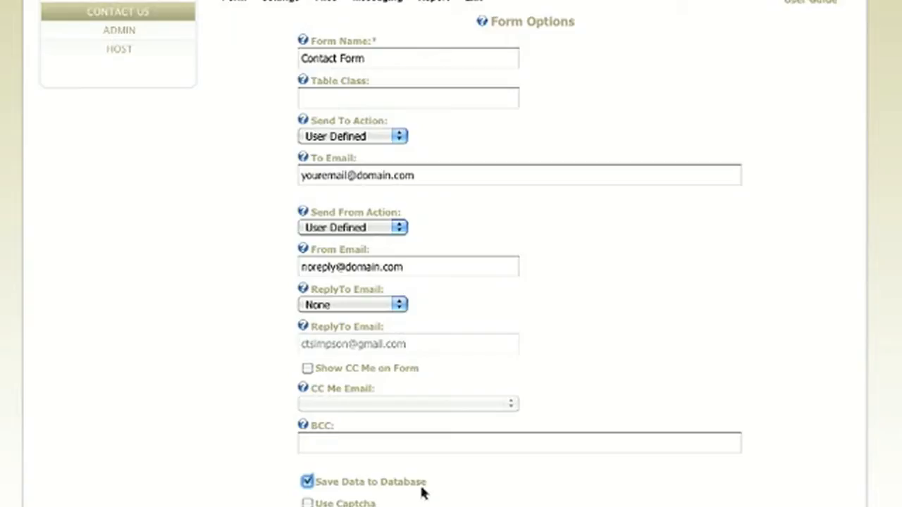
mouse_move(490, 430)
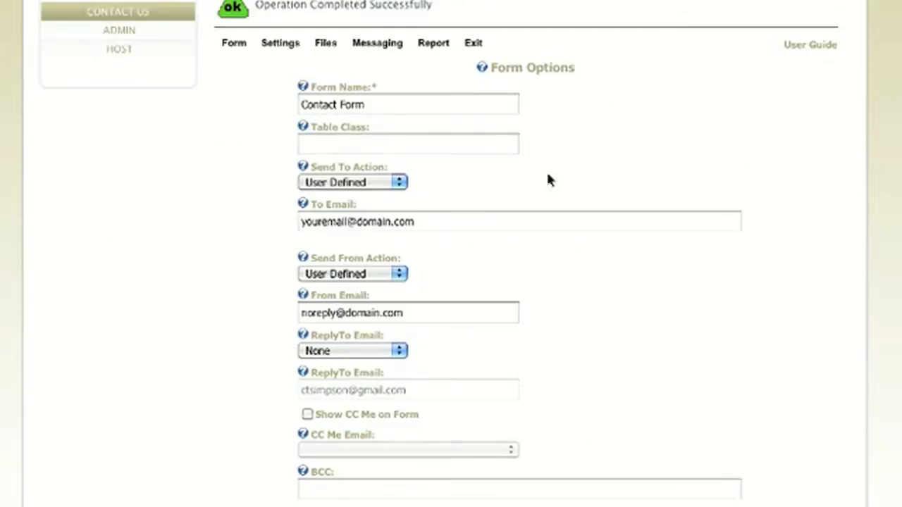
left_click(378, 42)
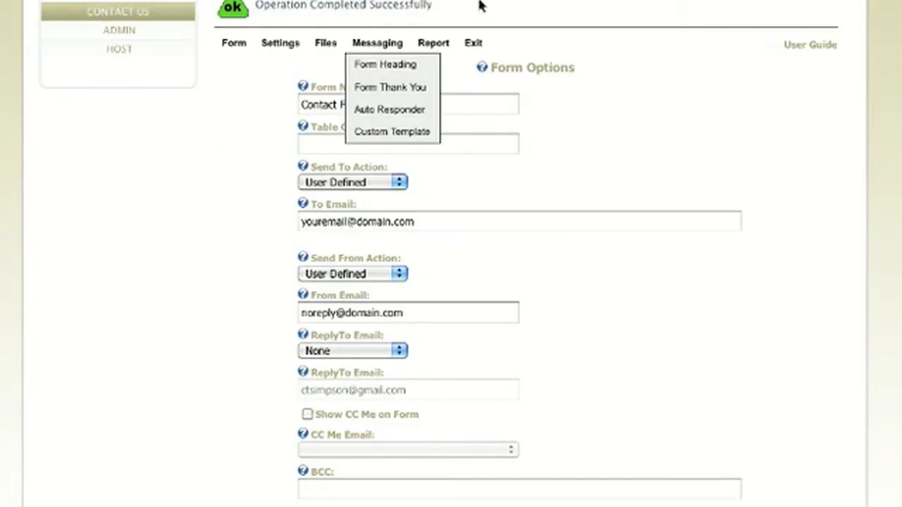
left_click(279, 42)
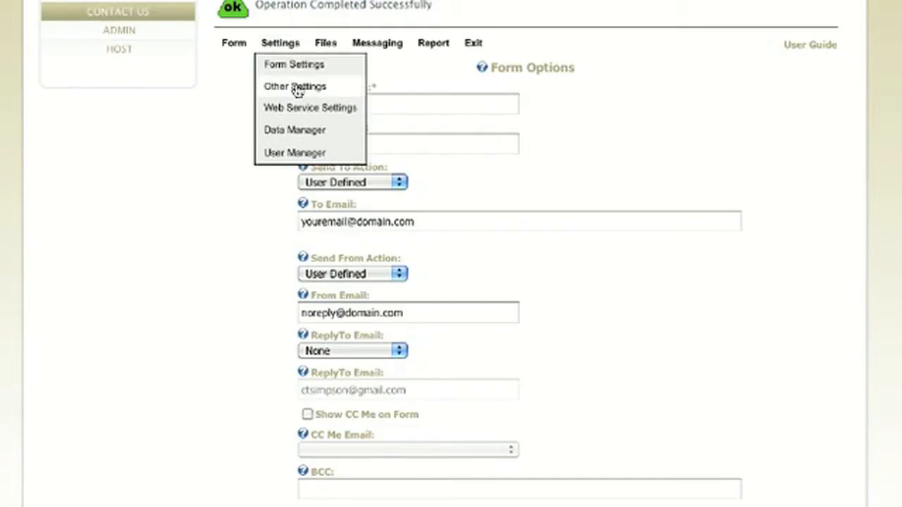
Review Other Options sections, expanding Basic Settings and collapsing Auto Responder Settings again.
left_click(295, 86)
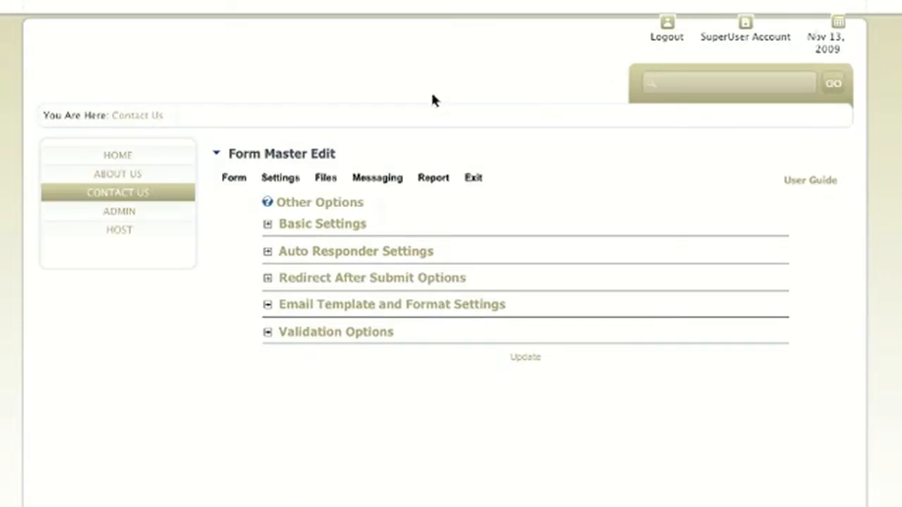
mouse_move(268, 332)
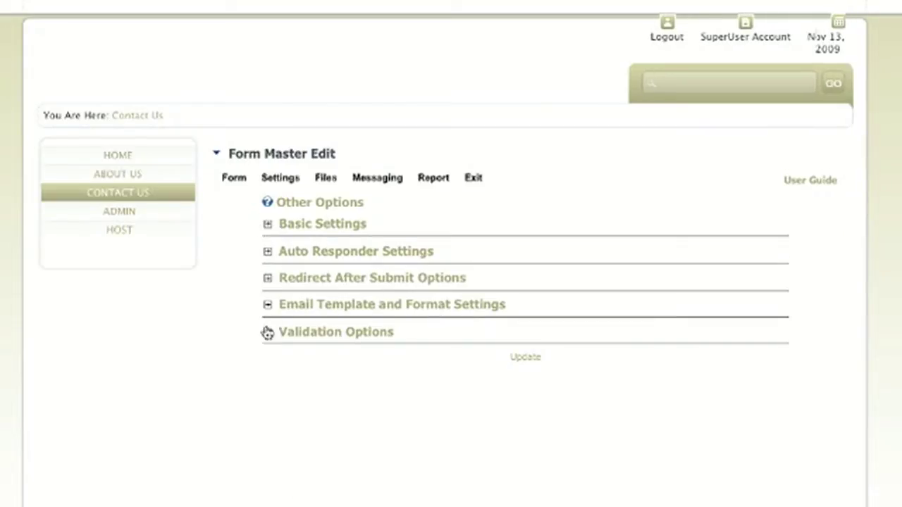
left_click(268, 224)
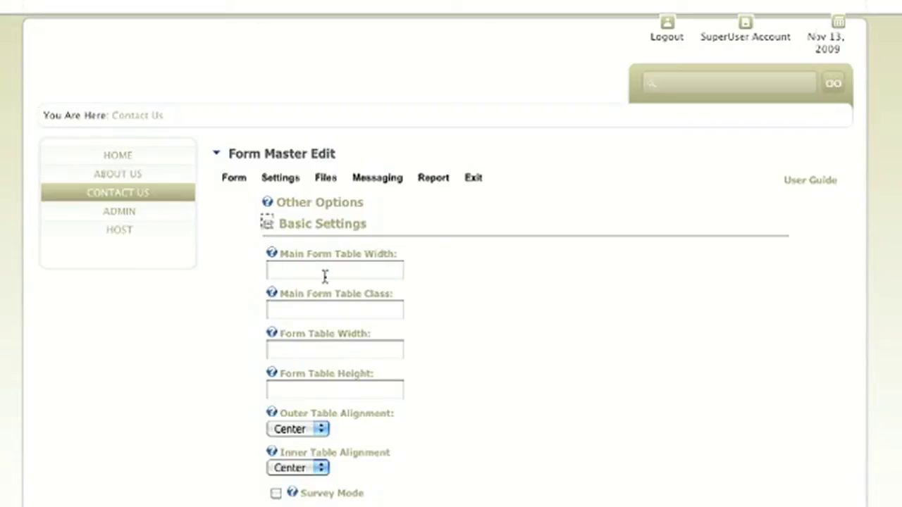
scroll("down", 3)
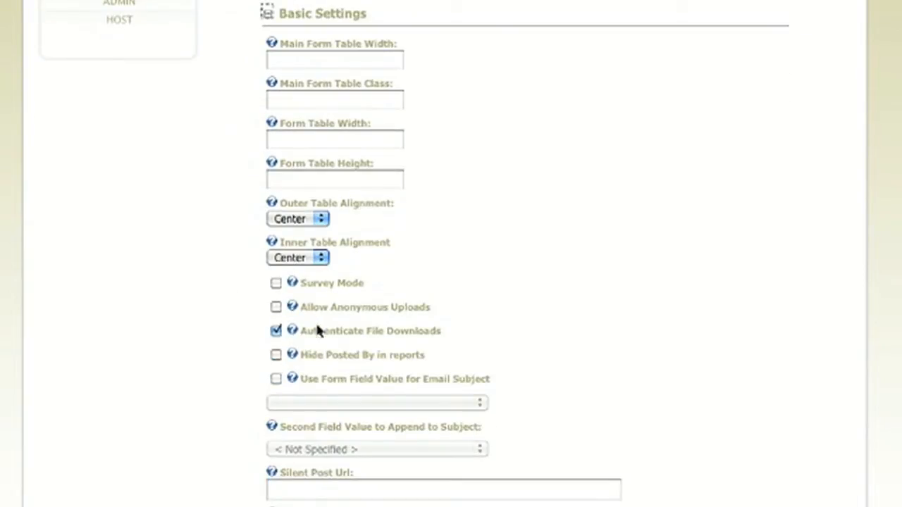
mouse_move(372, 335)
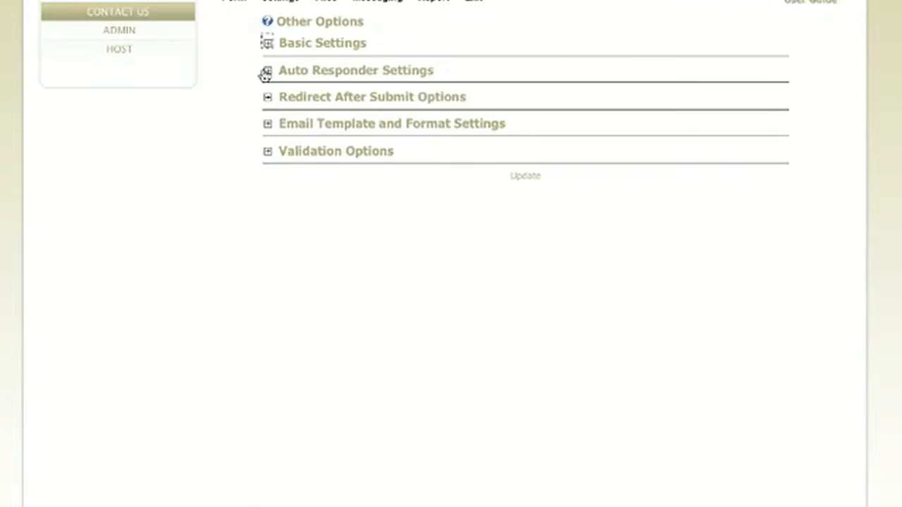
left_click(356, 70)
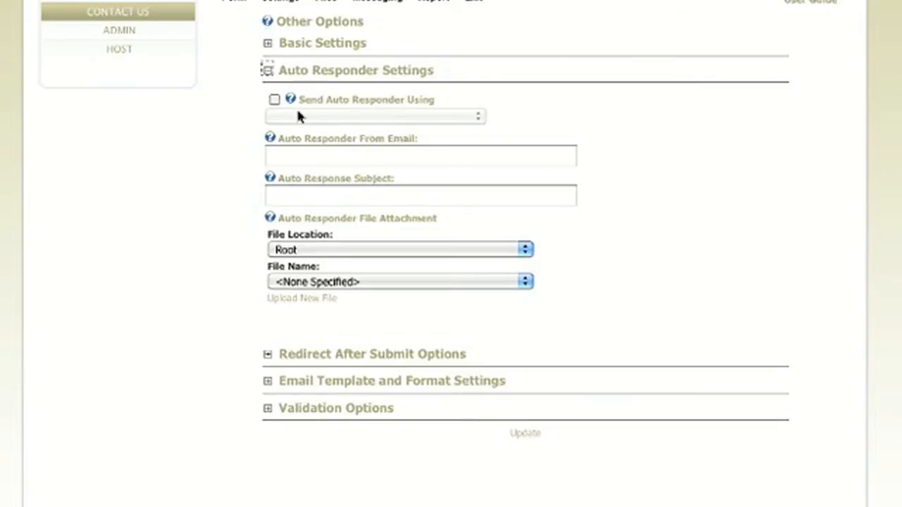
mouse_move(380, 116)
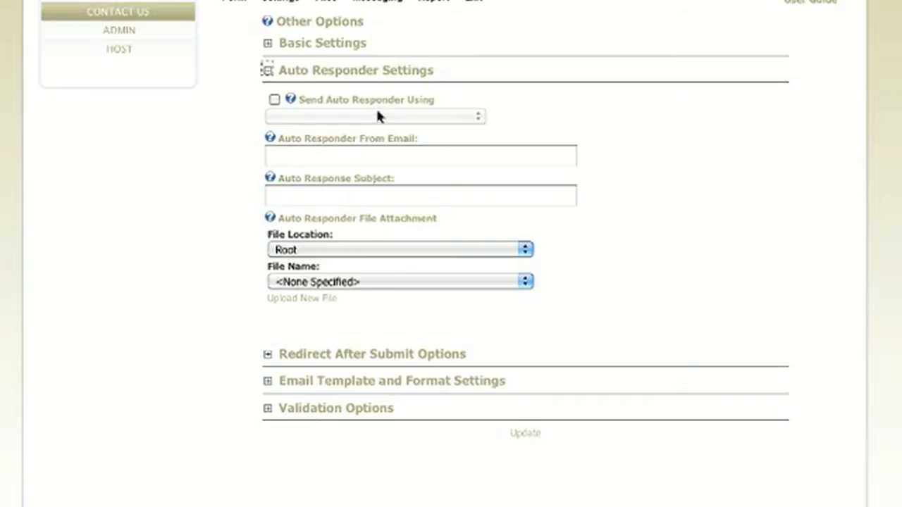
mouse_move(344, 245)
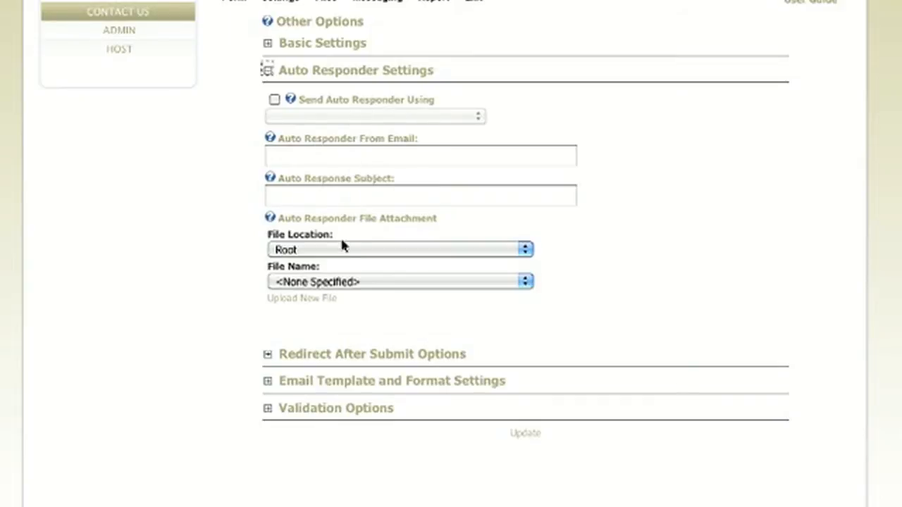
mouse_move(402, 139)
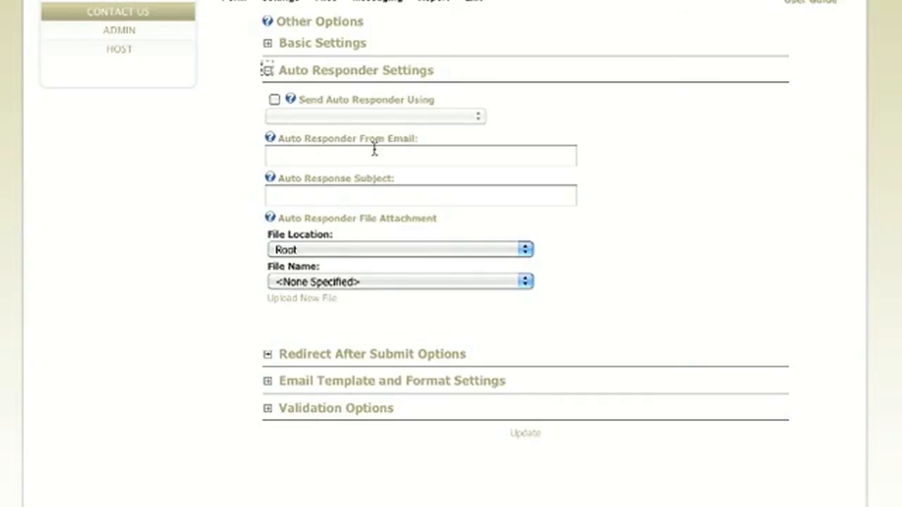
left_click(267, 71)
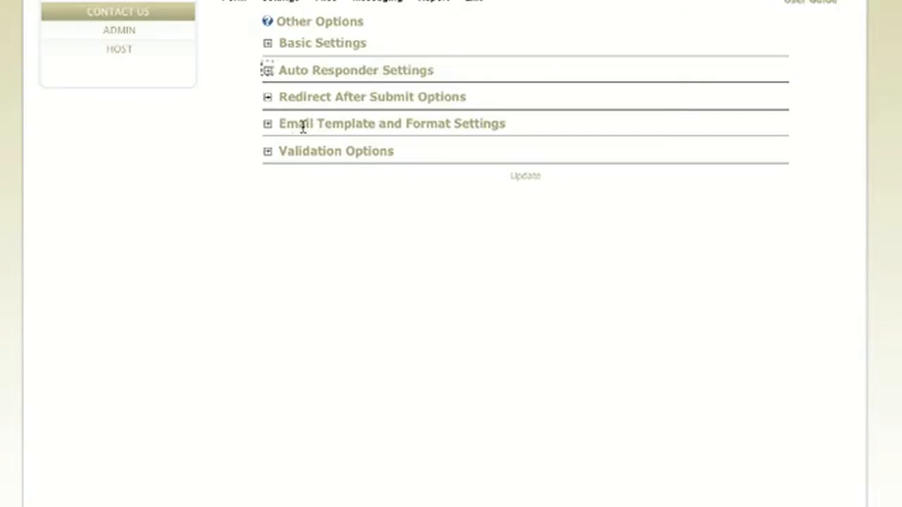
mouse_move(268, 98)
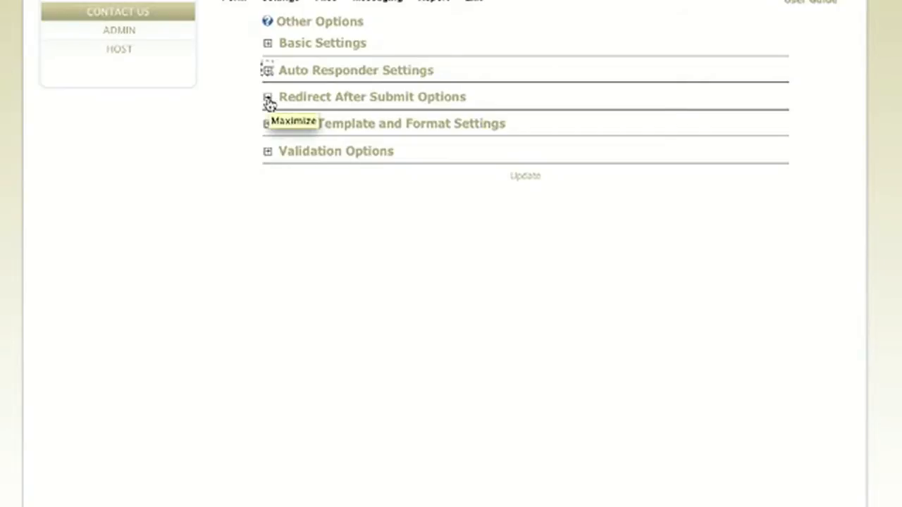
left_click(234, 3)
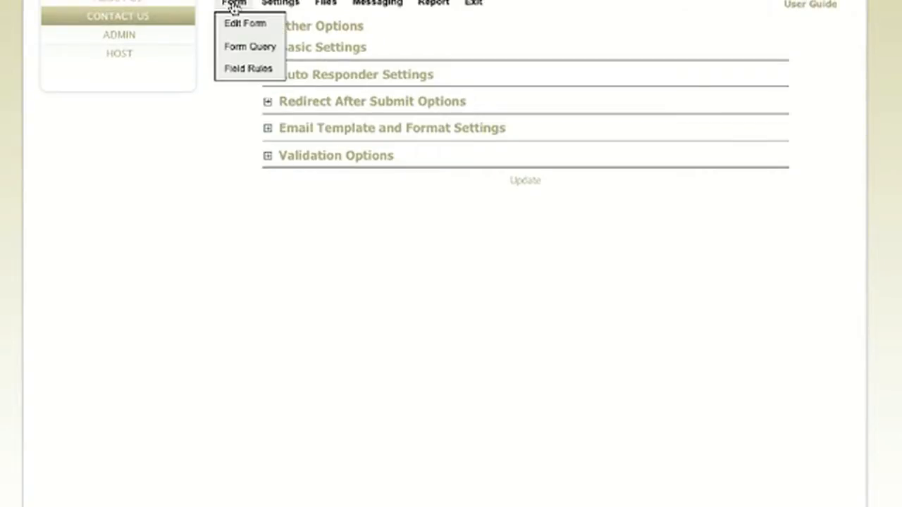
In the form layout editor, set the grid to 5 rows and 2 columns.
left_click(281, 3)
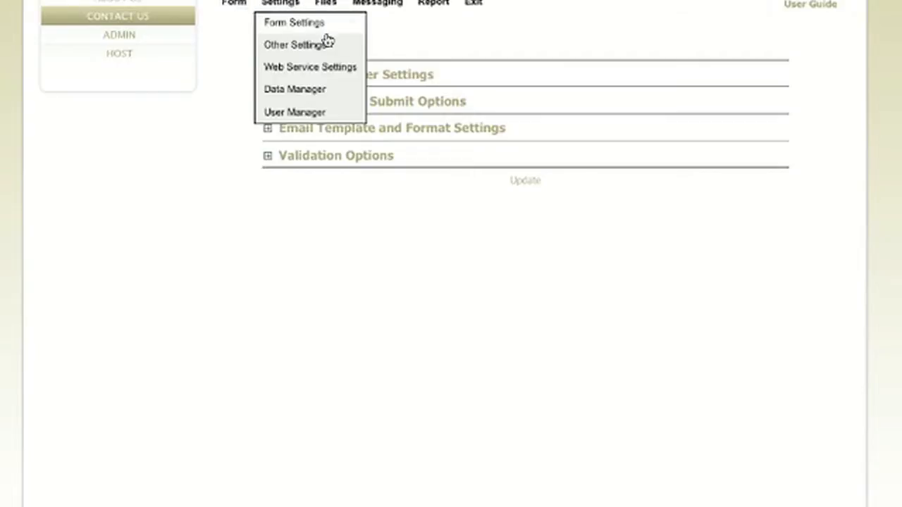
left_click(234, 3)
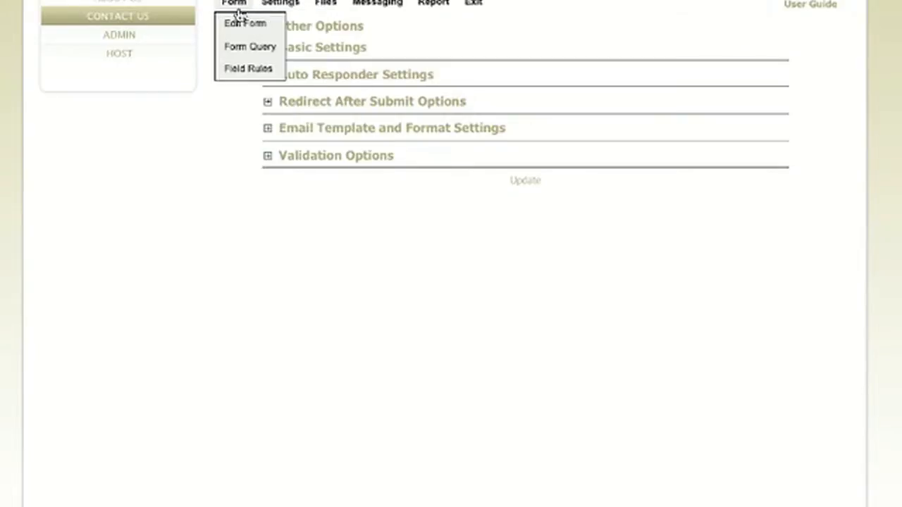
left_click(281, 3)
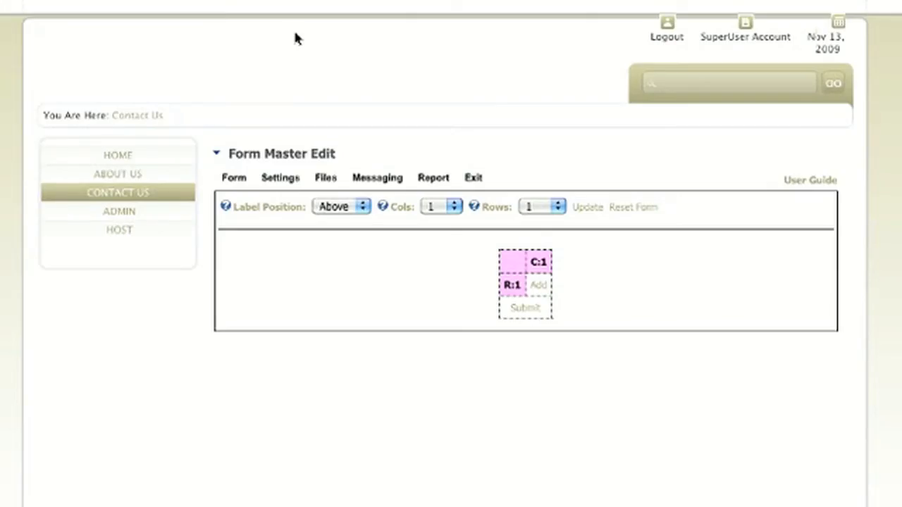
mouse_move(324, 105)
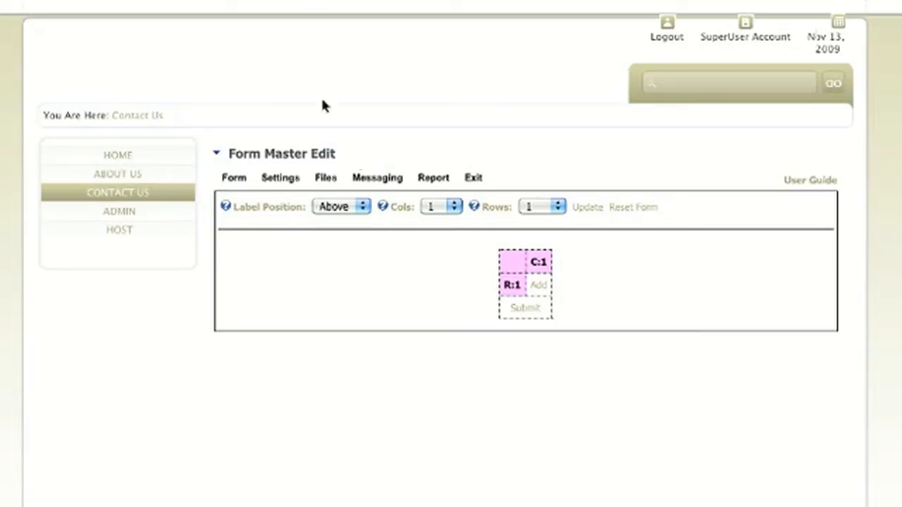
mouse_move(387, 256)
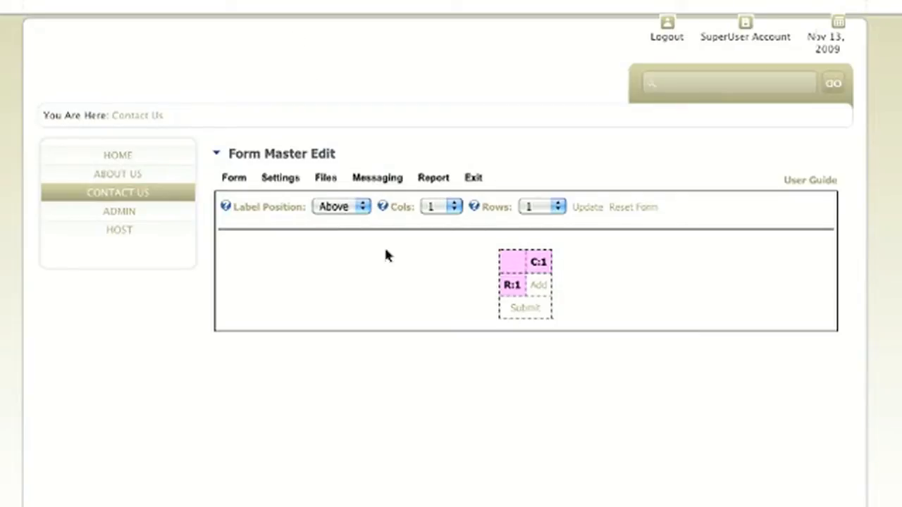
mouse_move(552, 288)
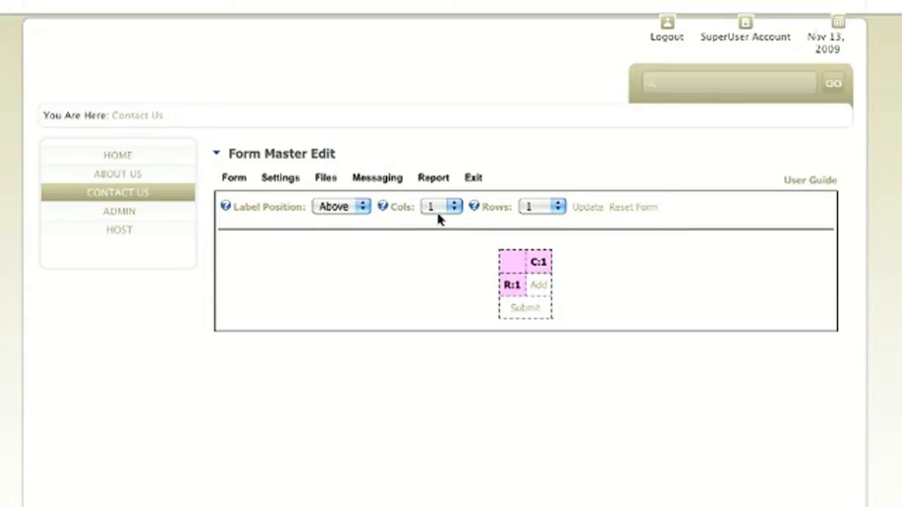
mouse_move(557, 210)
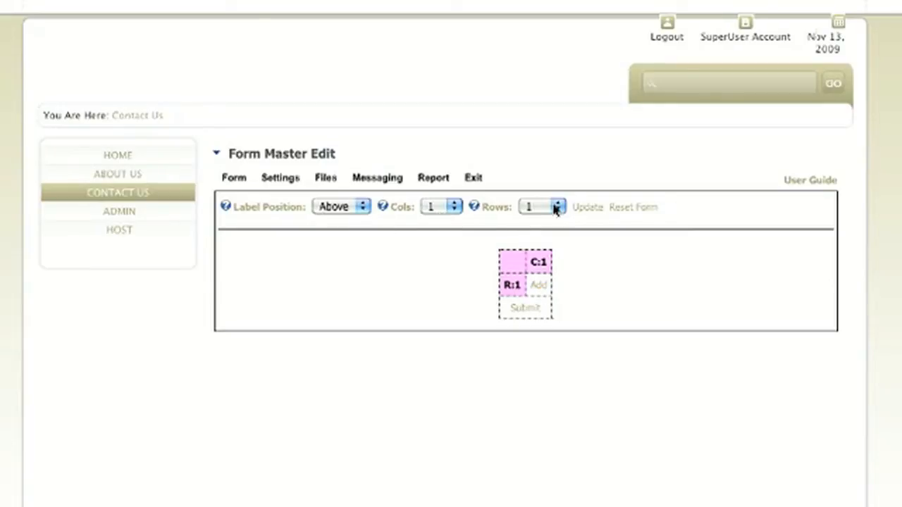
left_click(536, 205)
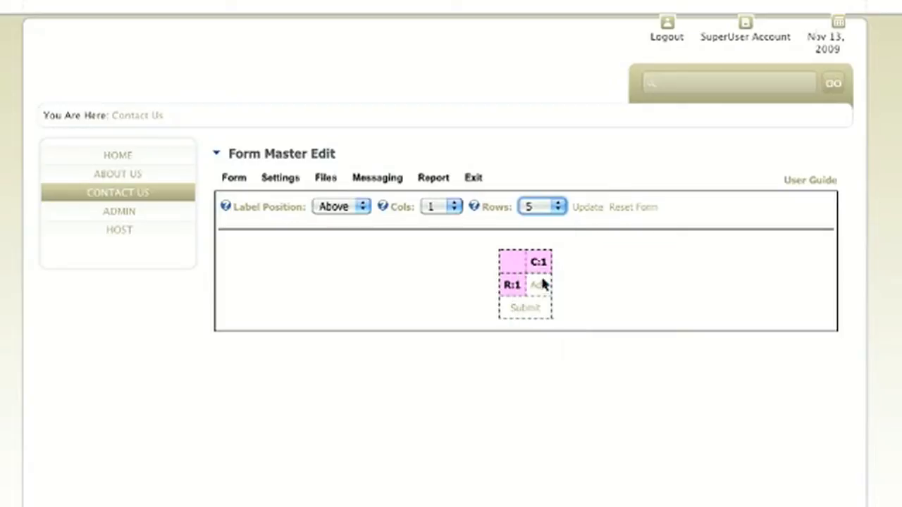
mouse_move(404, 220)
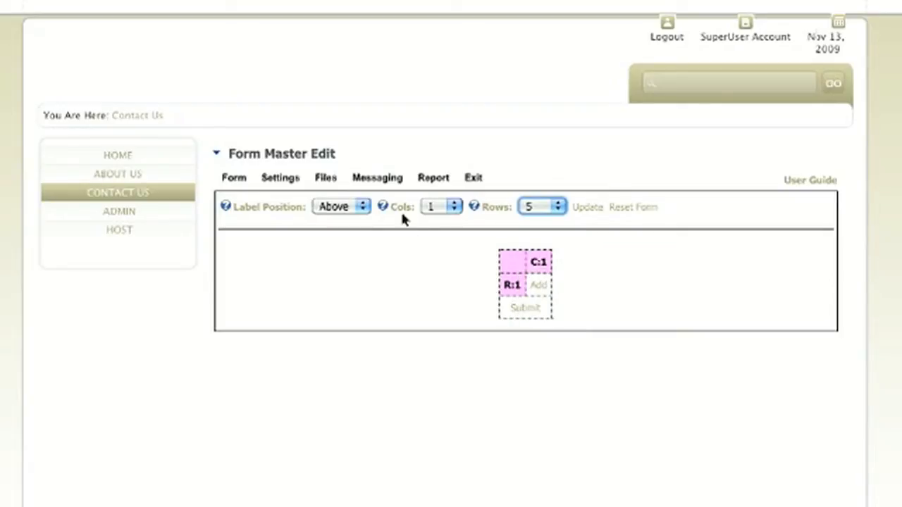
left_click(454, 206)
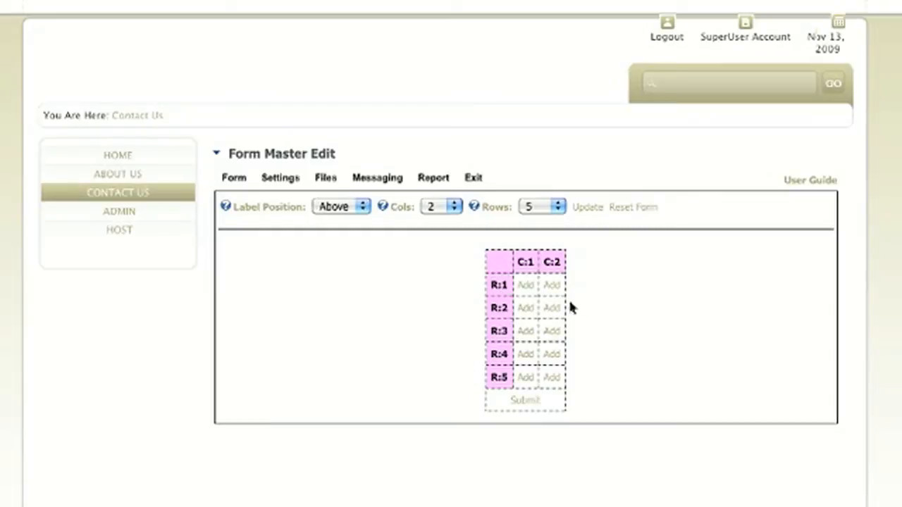
mouse_move(552, 285)
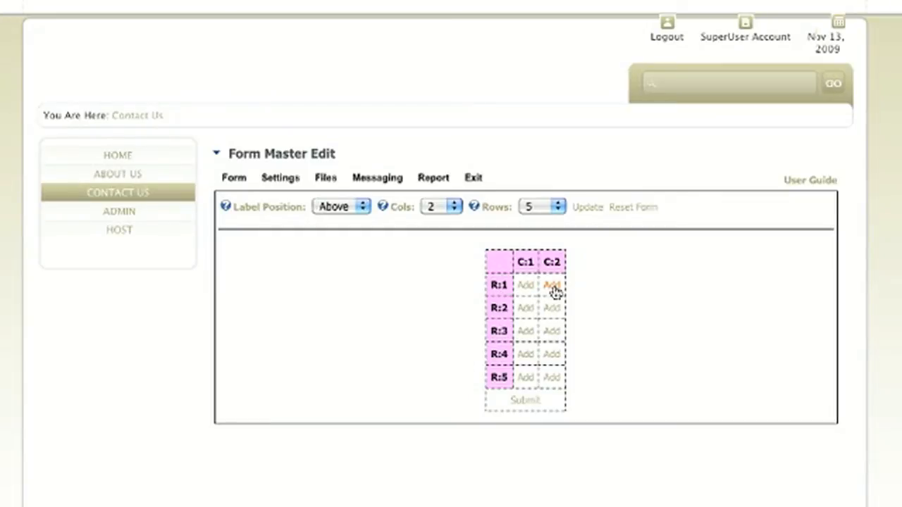
mouse_move(552, 307)
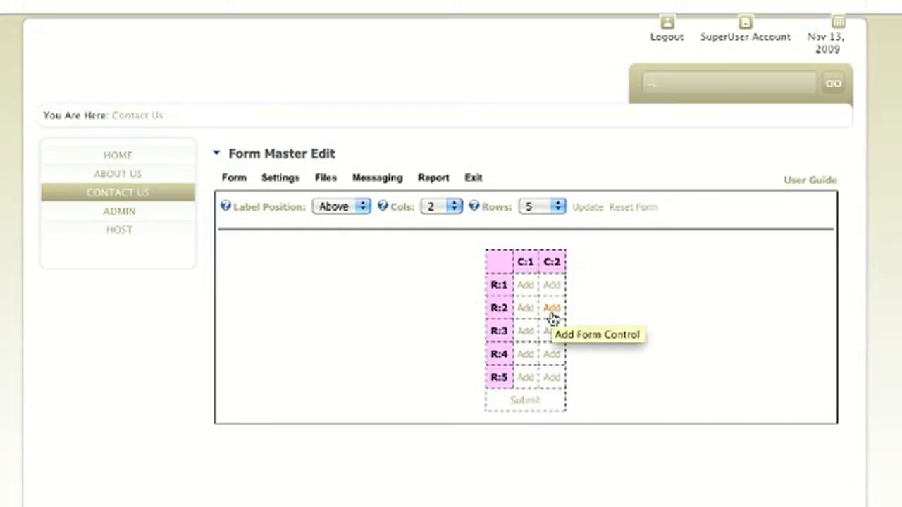
mouse_move(525, 285)
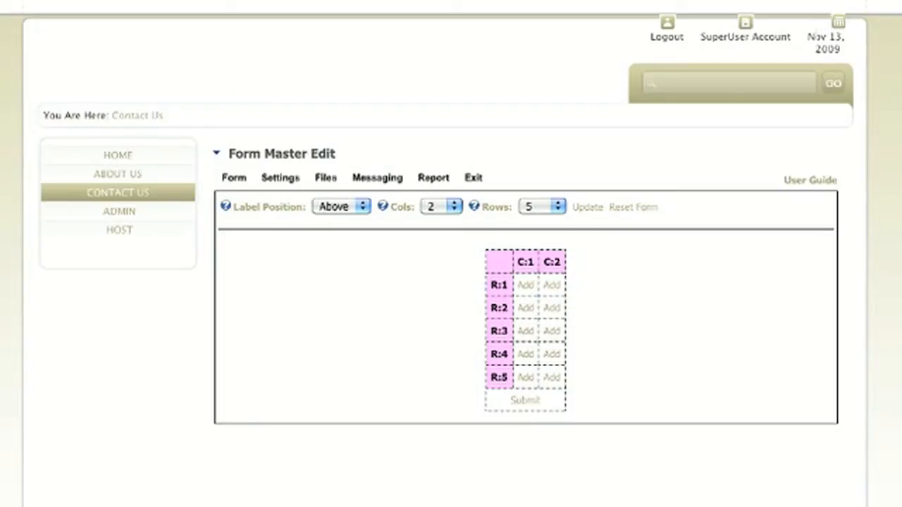
mouse_move(747, 392)
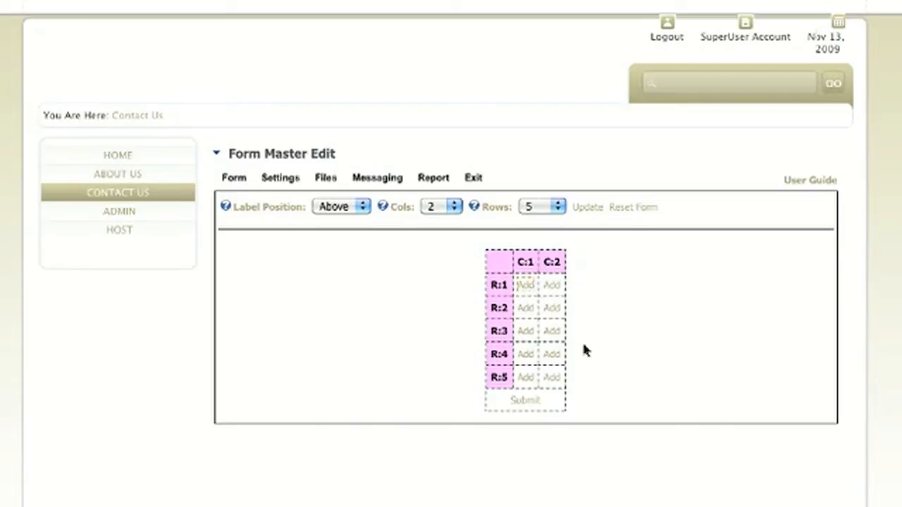
Add a TextBox with label First Name, field name FirstName and width 60.
left_click(524, 285)
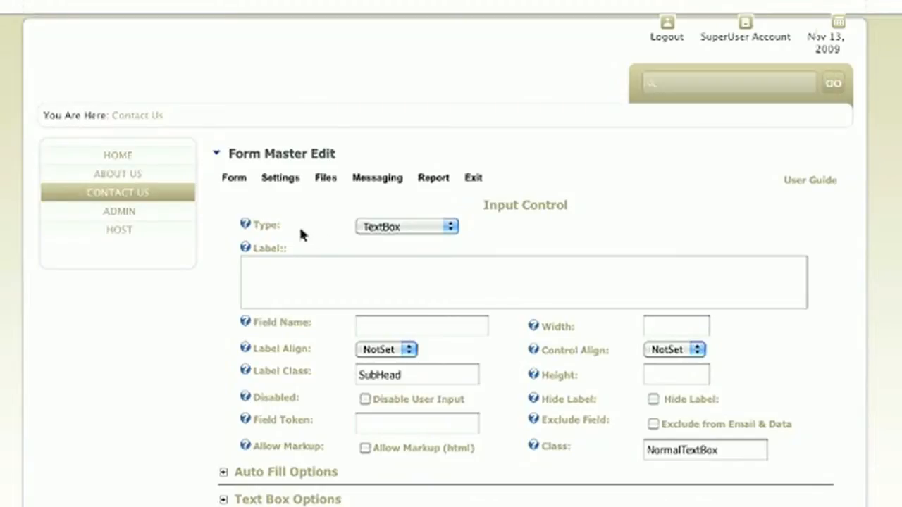
left_click(406, 225)
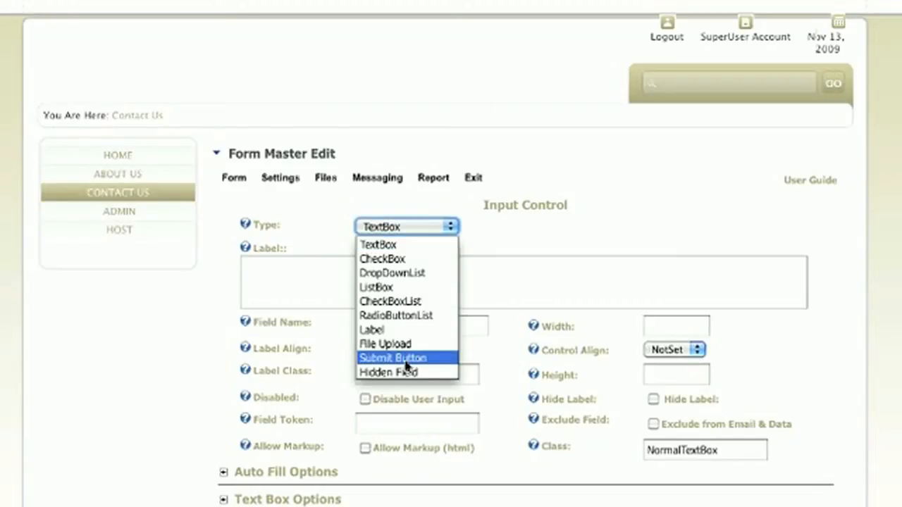
mouse_move(392, 274)
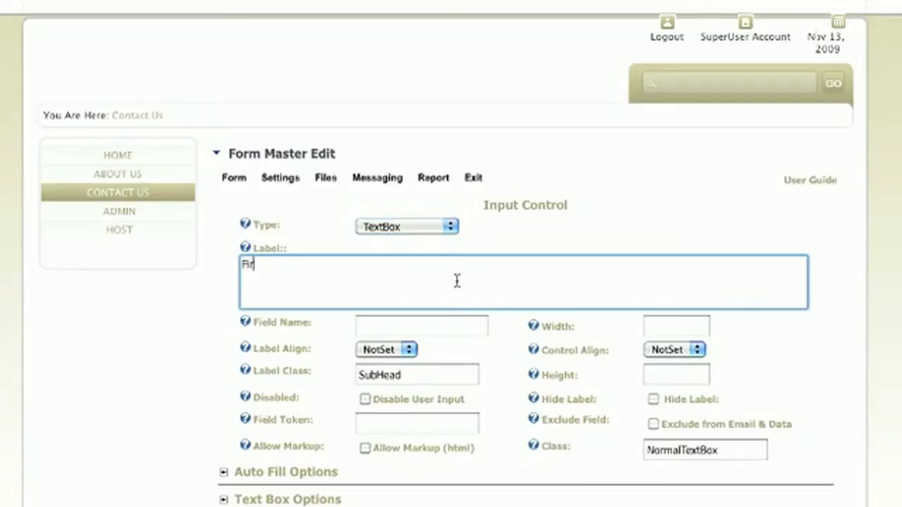
type("rst Name")
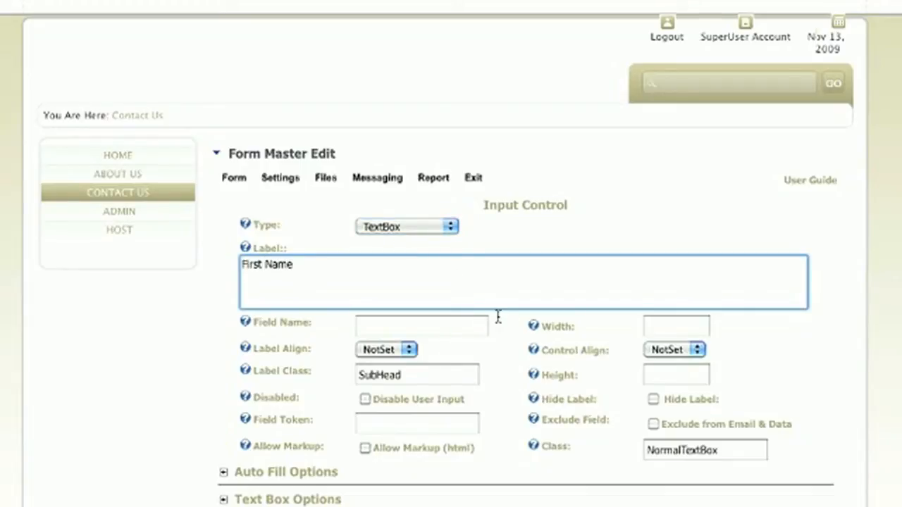
type("First")
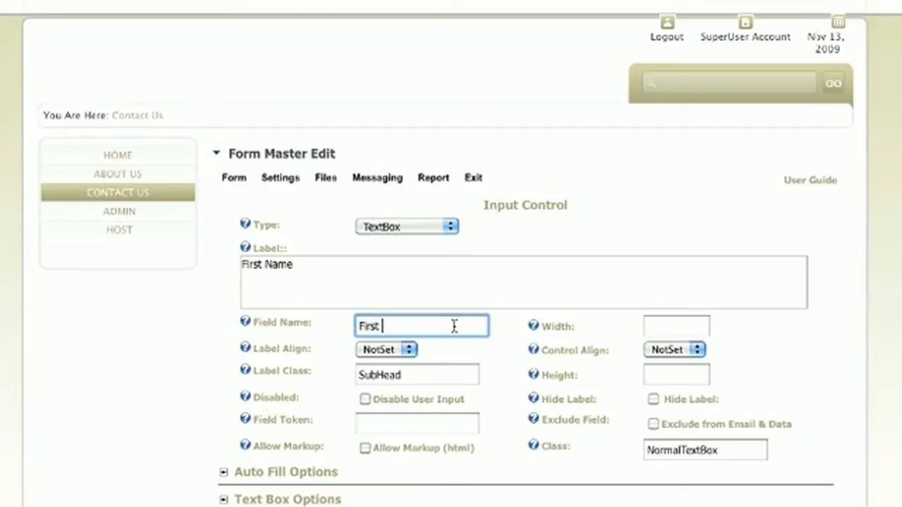
type("Name")
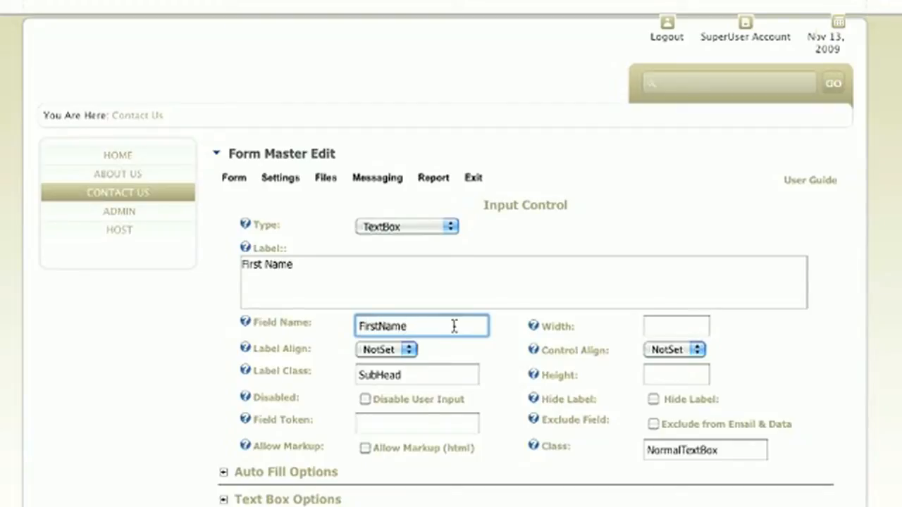
left_click(675, 325)
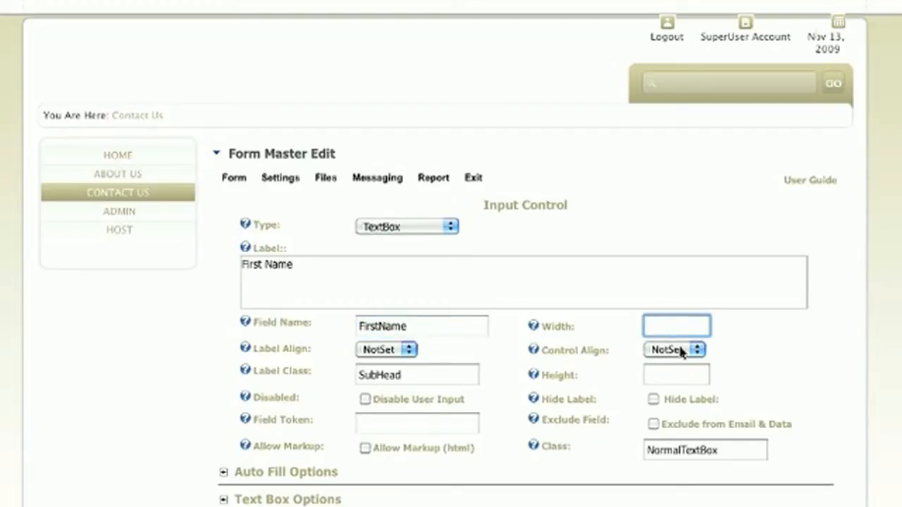
type("60")
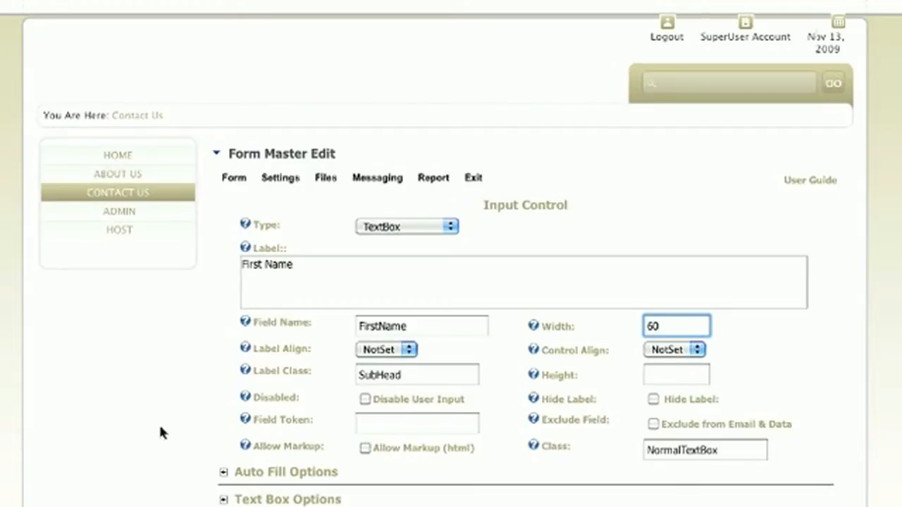
scroll("down", 3)
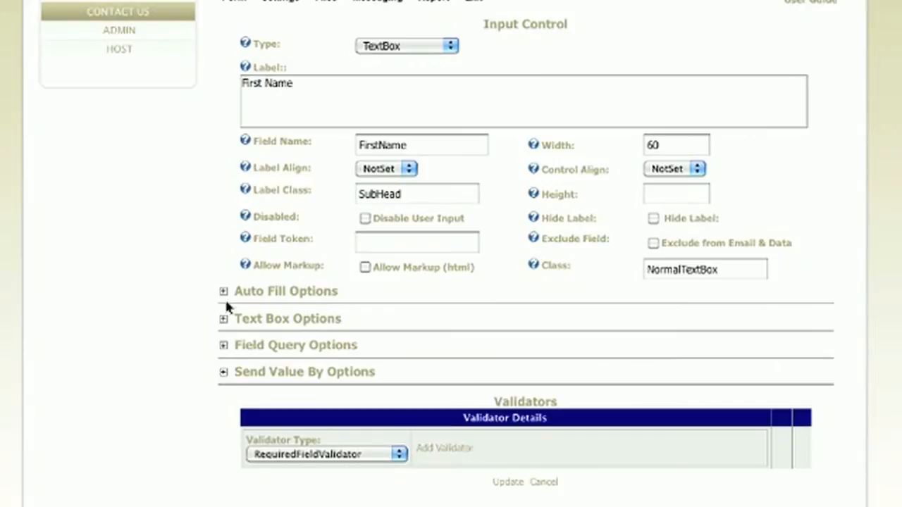
In Text Box Options, set First Name's Max Length to 255.
left_click(223, 290)
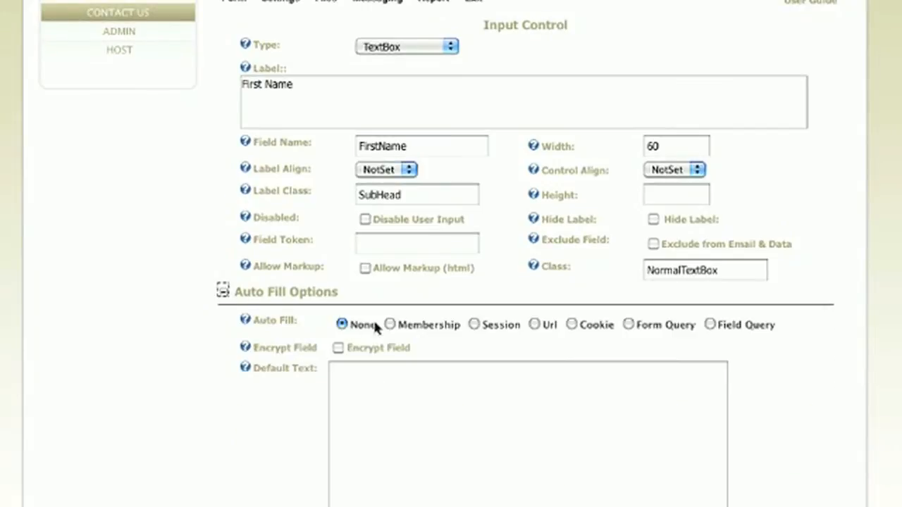
left_click(223, 292)
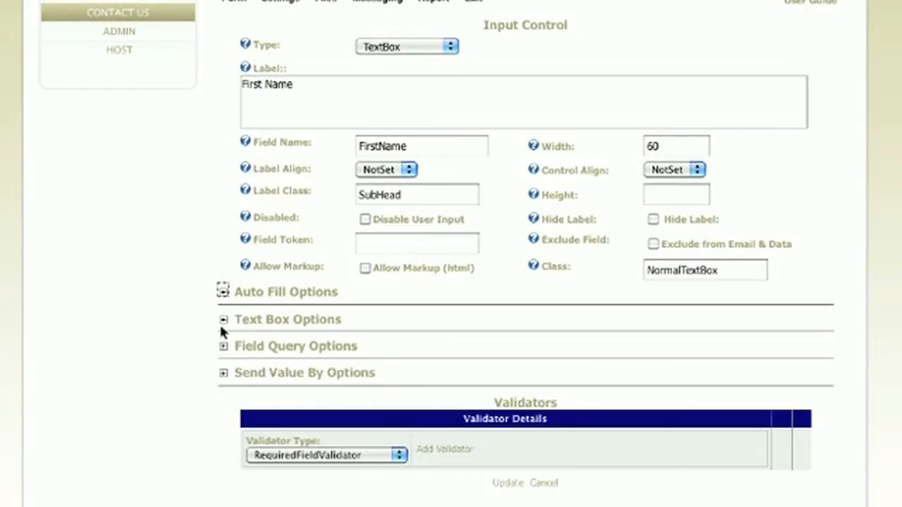
left_click(223, 318)
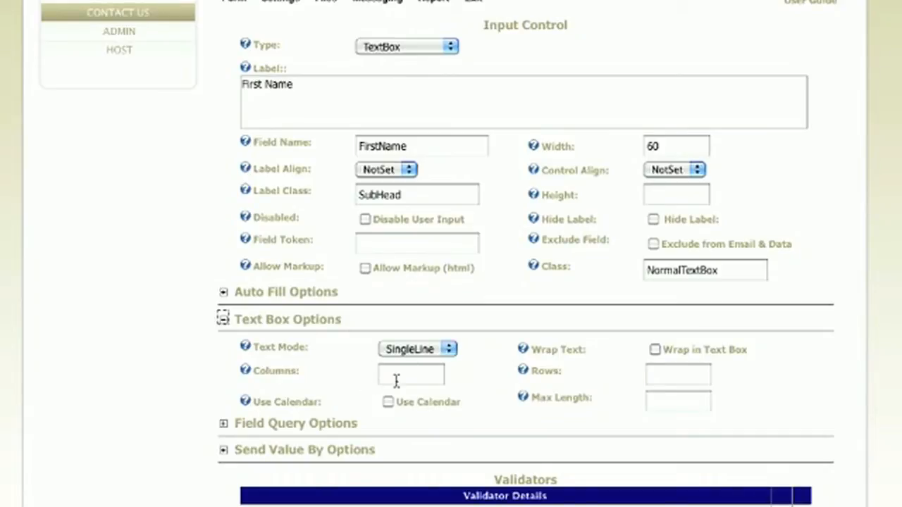
mouse_move(487, 399)
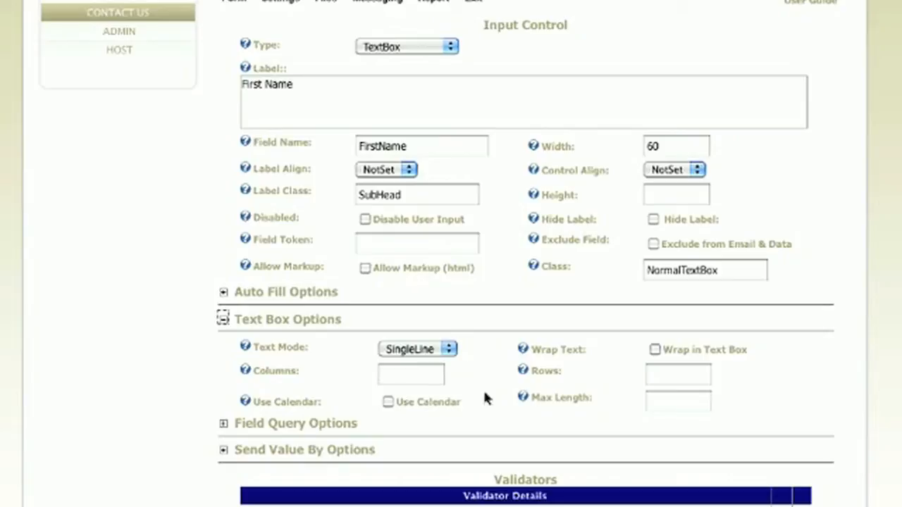
type("25")
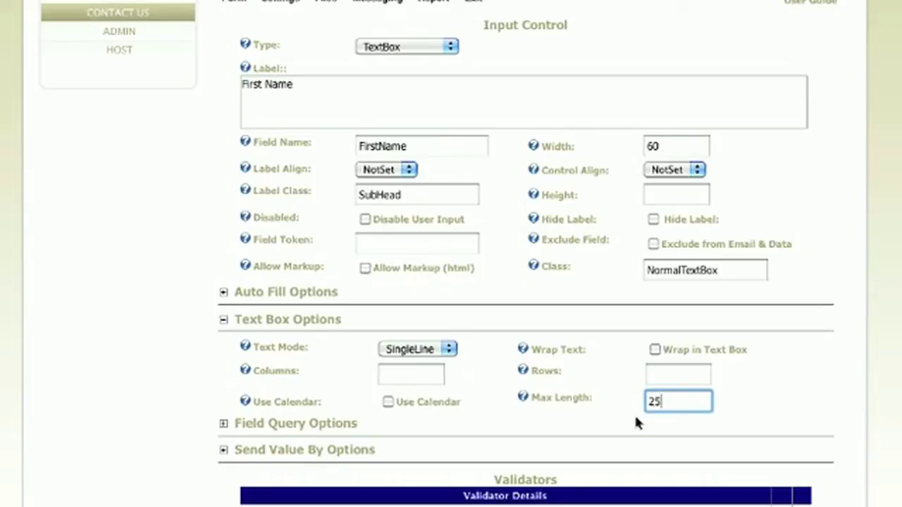
type("5")
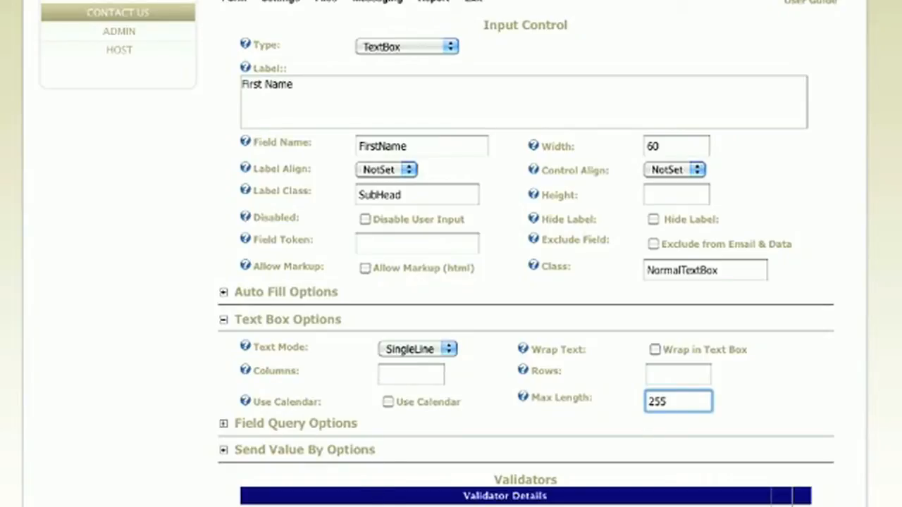
scroll("down", 3)
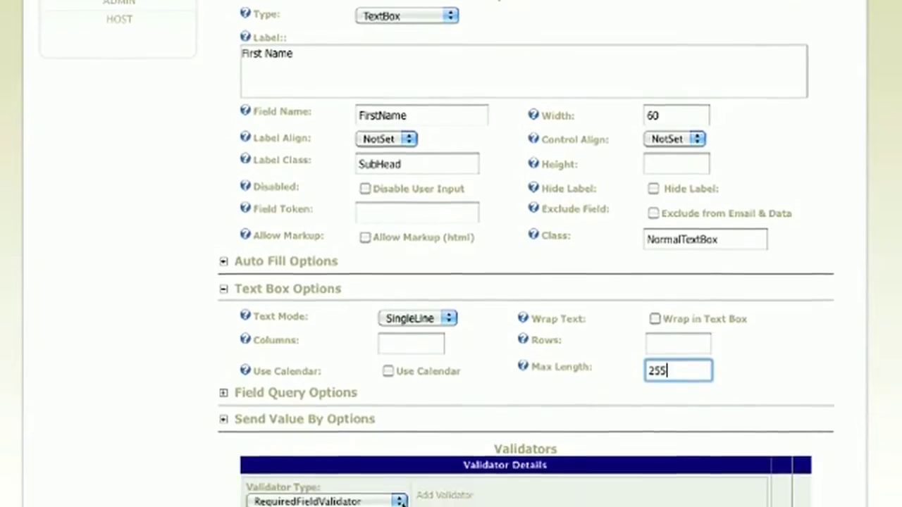
scroll("down", 3)
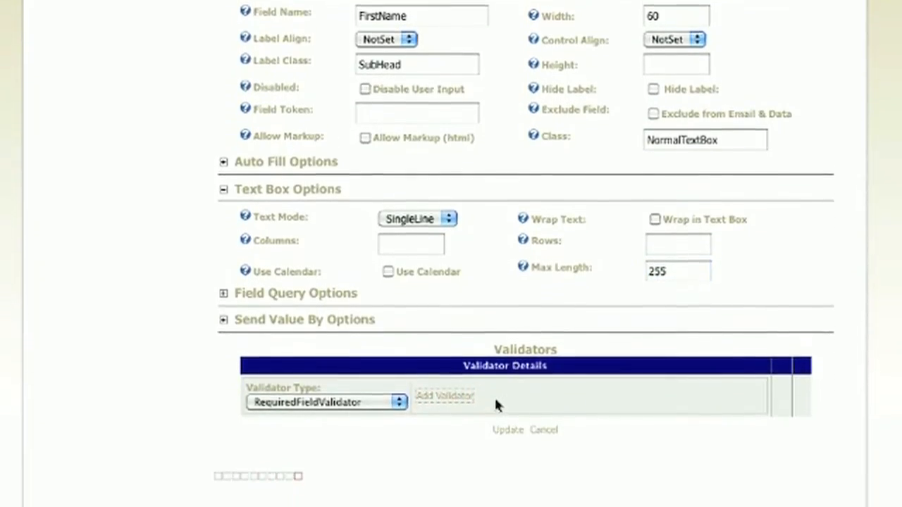
Add a RequiredFieldValidator with error message 'First Name is required'.
left_click(444, 394)
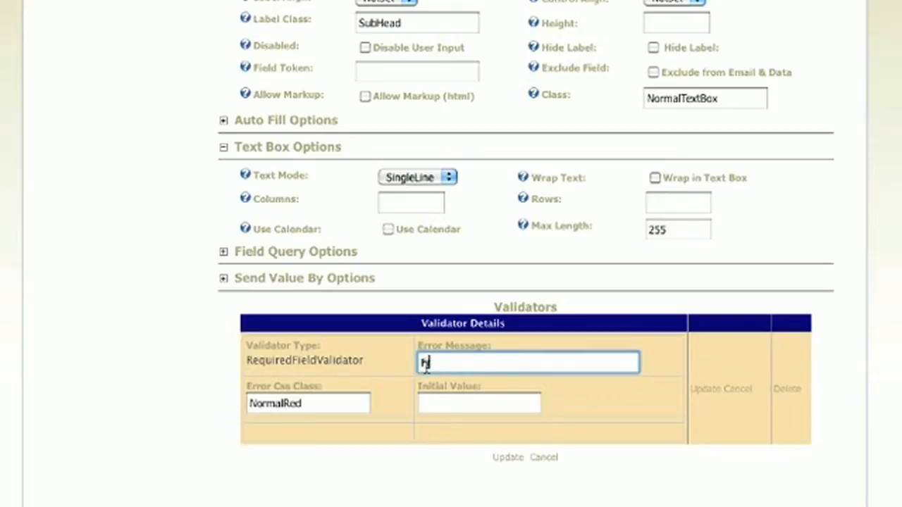
type("First Name is requi")
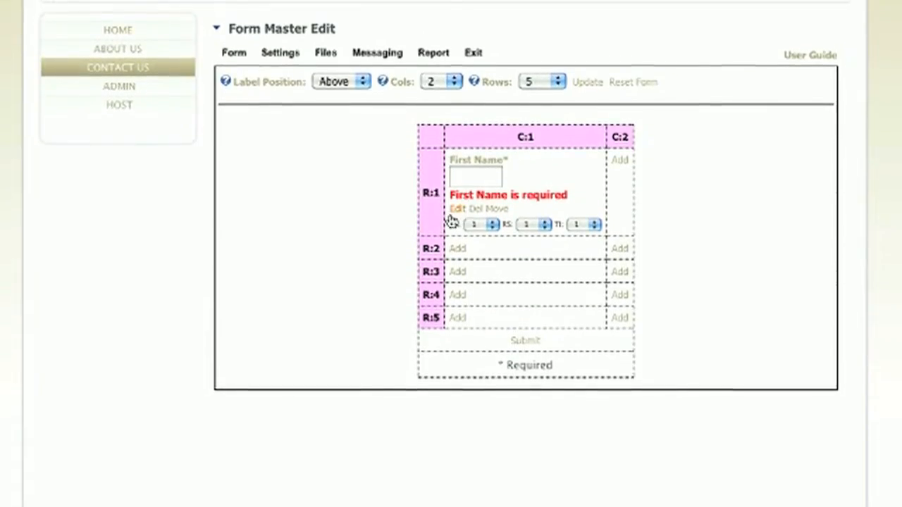
Edit First Name to width 130 and update it.
left_click(456, 209)
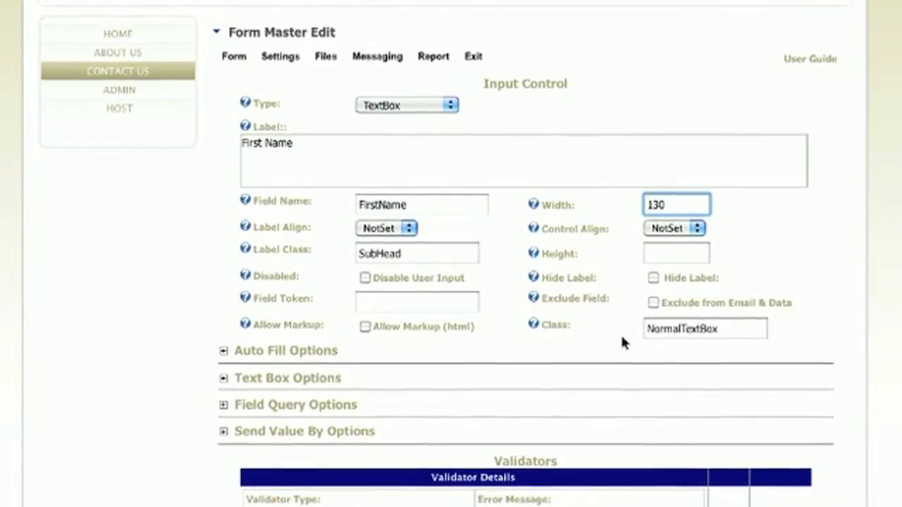
scroll("down", 3)
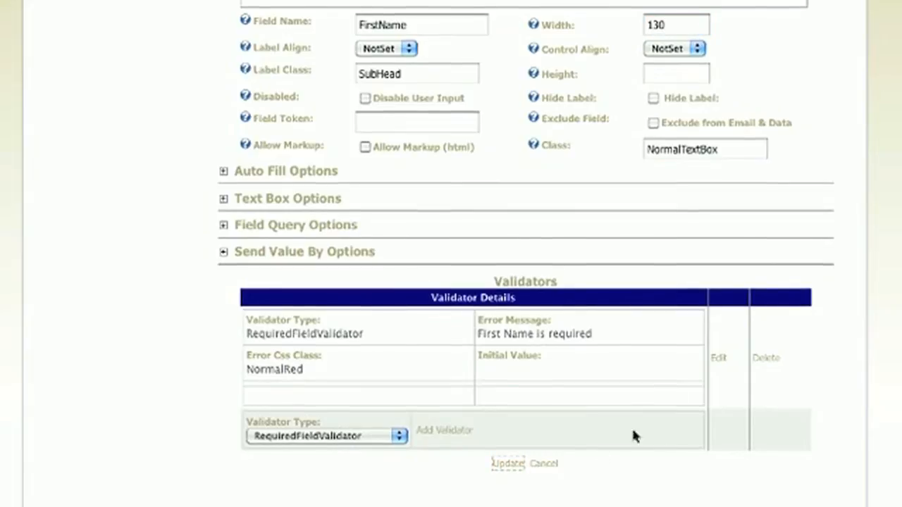
left_click(506, 462)
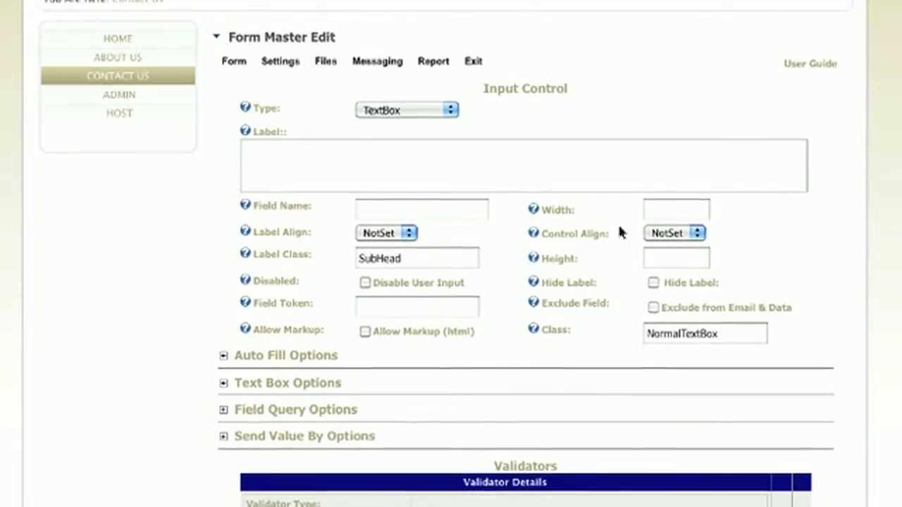
Add Last Name (field LastName, width 130) with required validator message 'Last Name is required'.
type("Last Name")
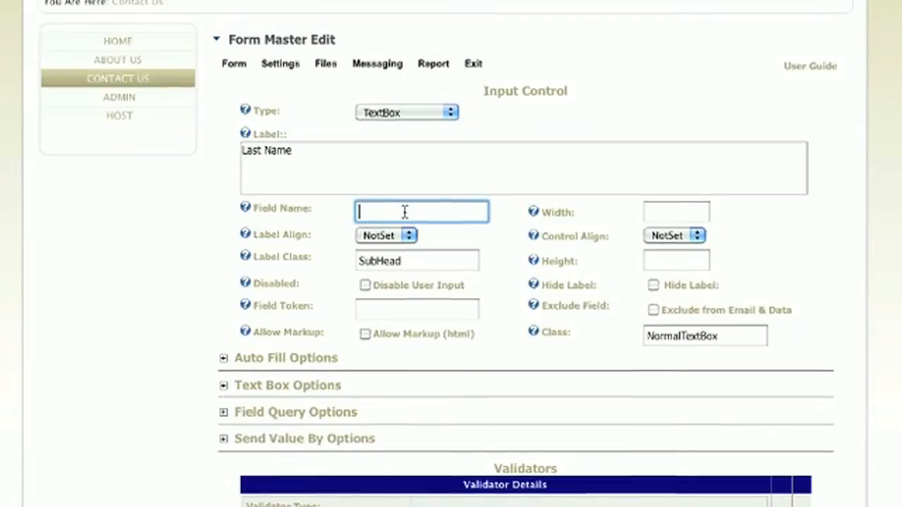
type("LastName")
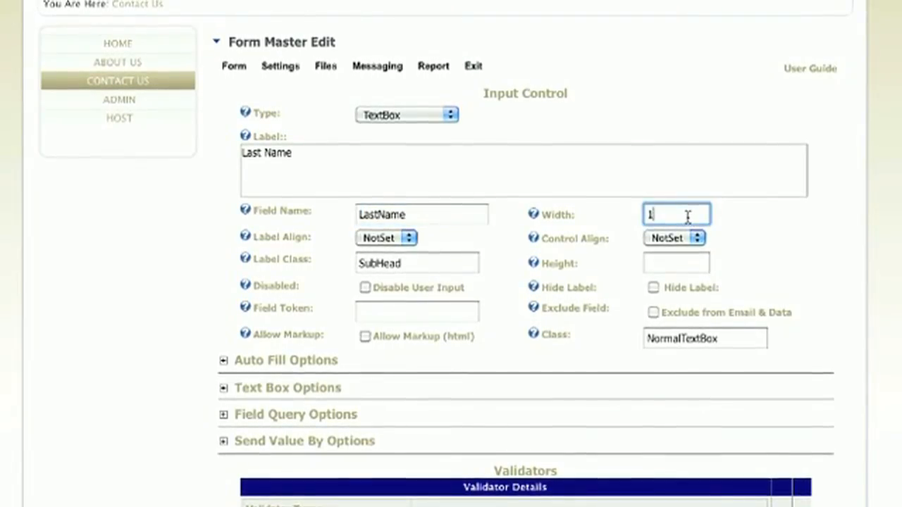
type("30")
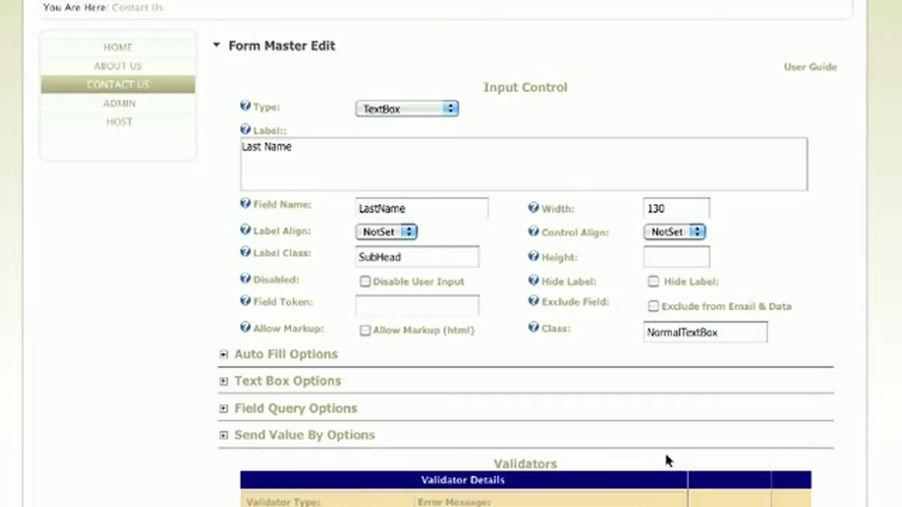
scroll("down", 3)
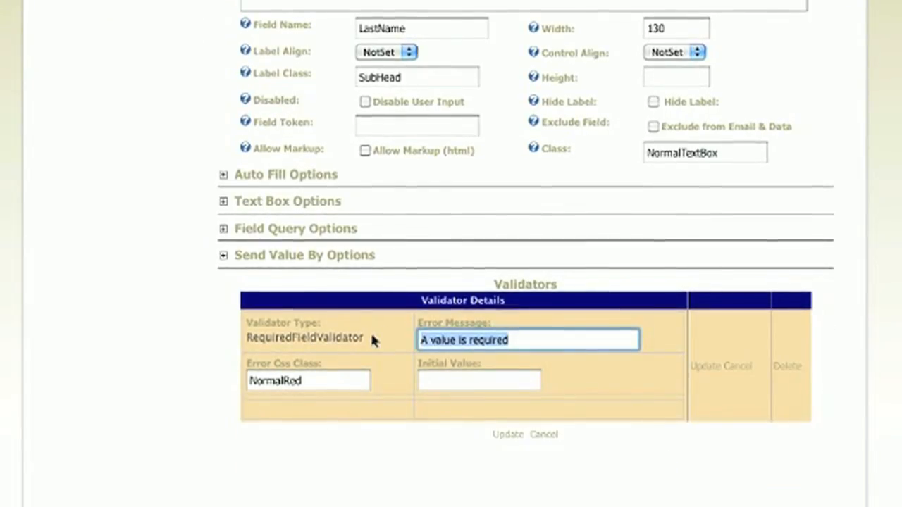
type("Last Name is re")
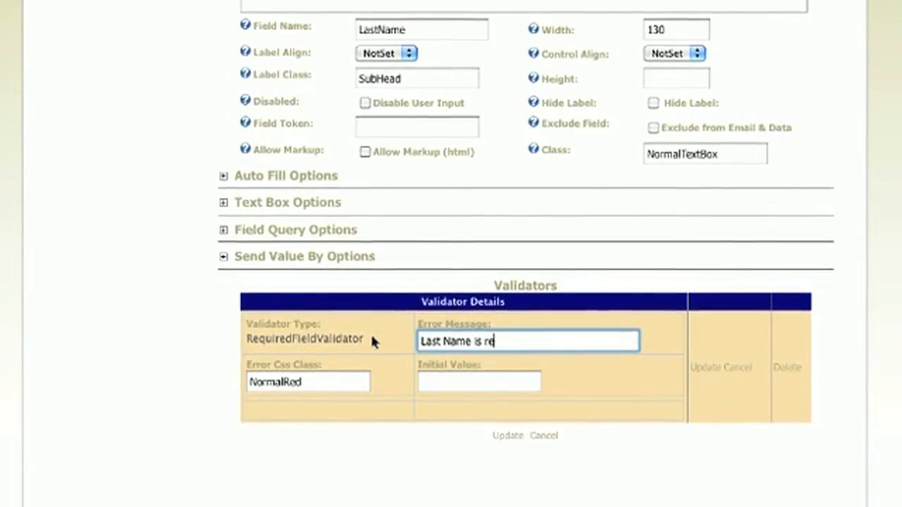
type("quired")
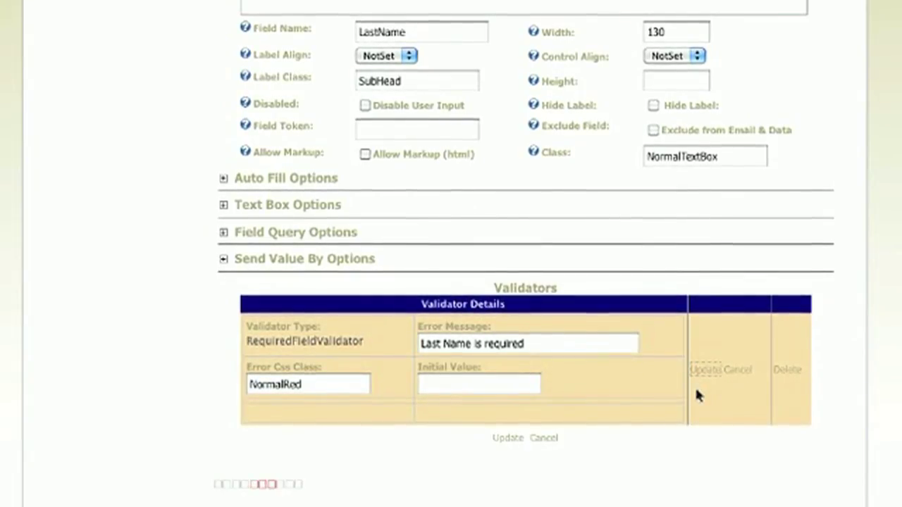
left_click(704, 370)
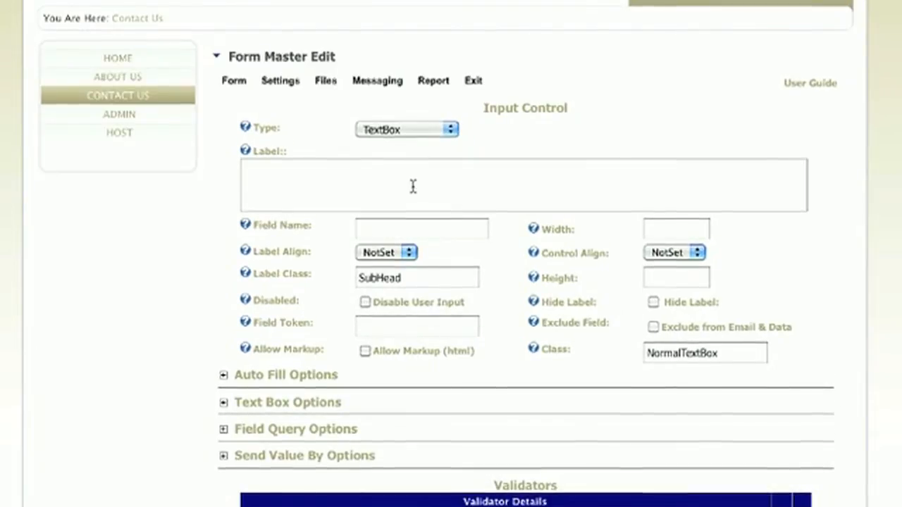
Add a MultiLine Comments box, width 400, 8 columns, 12 rows, max length 1000, and update.
type("Comments")
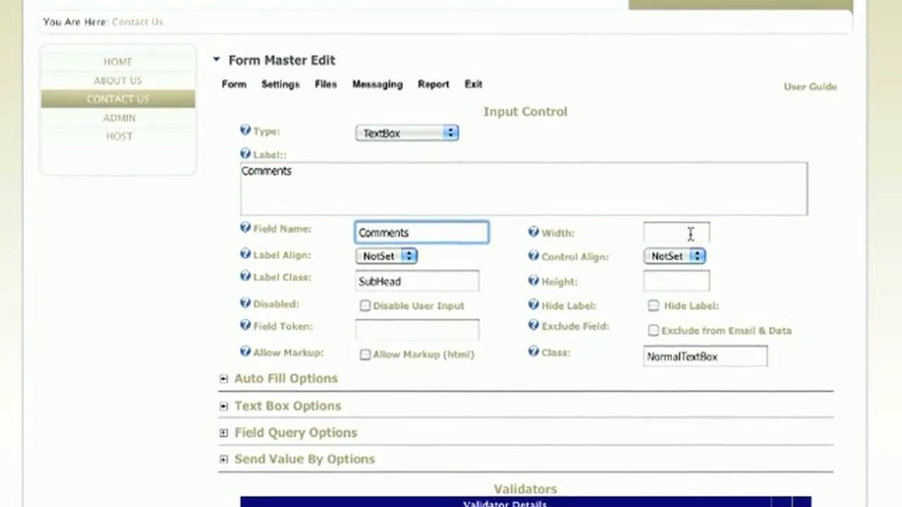
type("400")
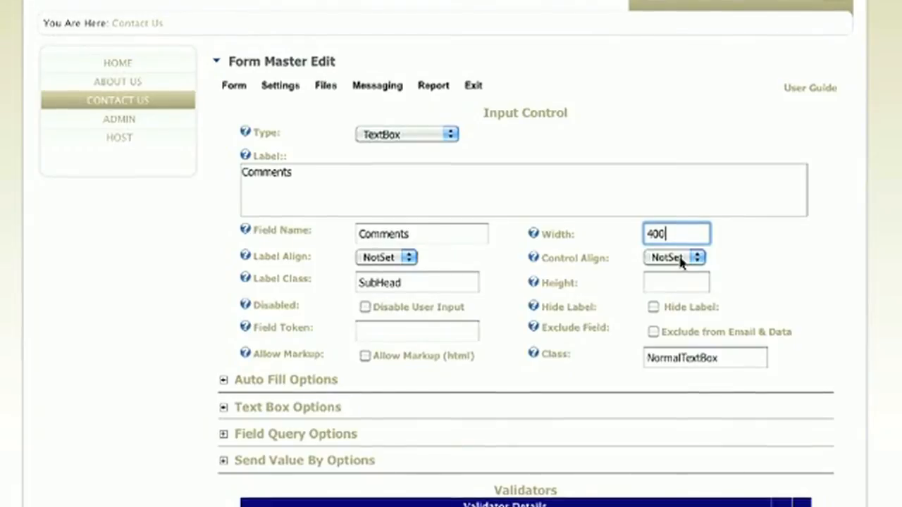
left_click(223, 407)
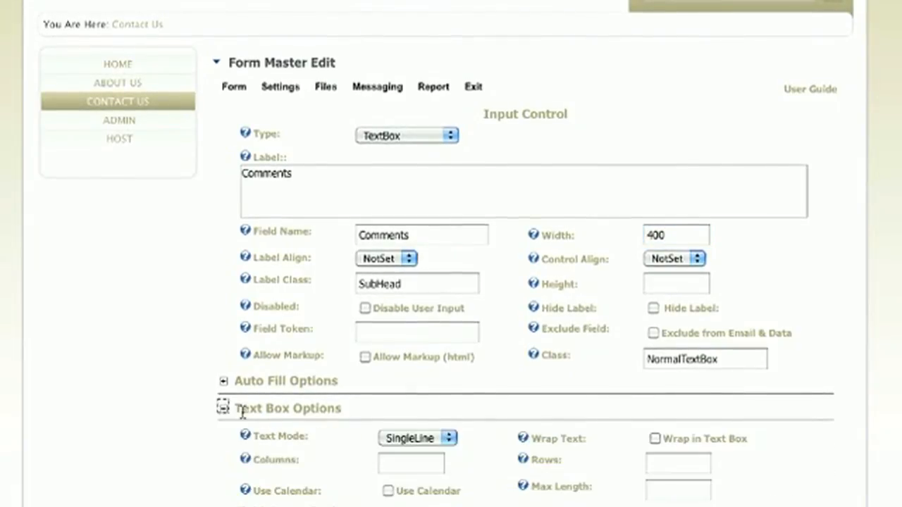
left_click(417, 439)
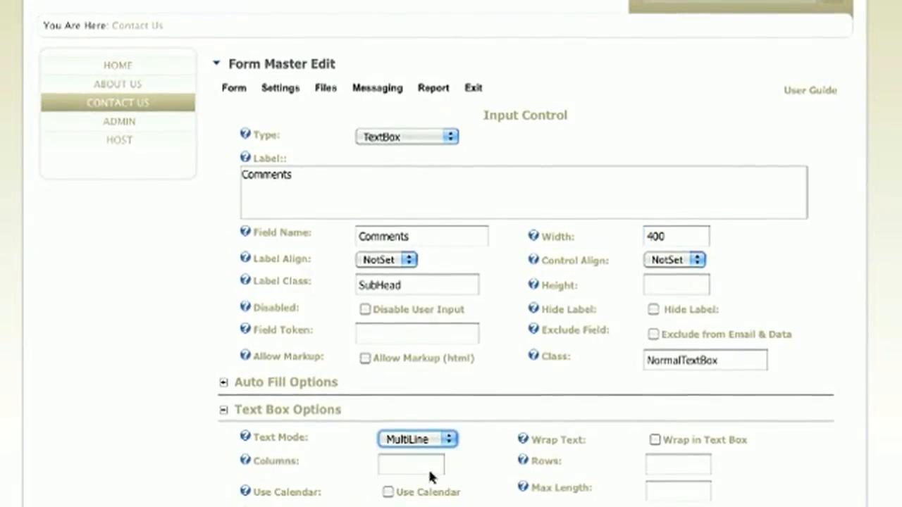
type("8")
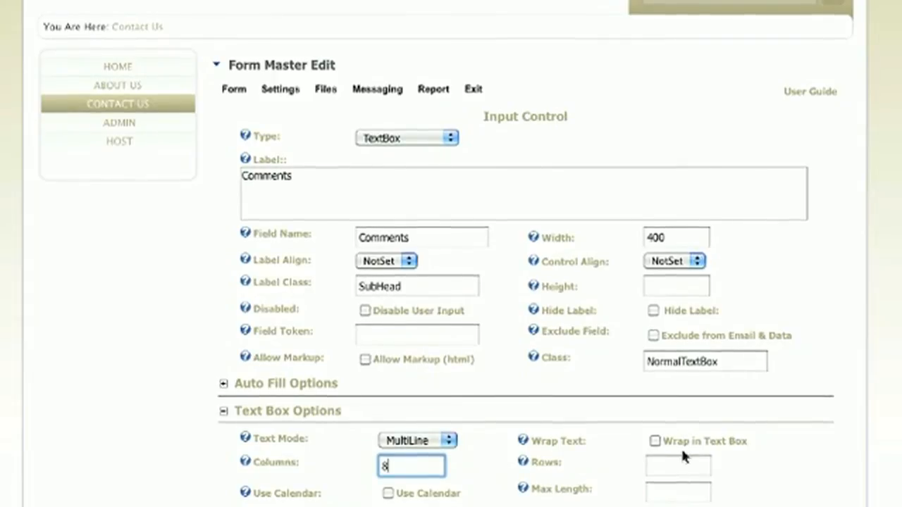
left_click(678, 494)
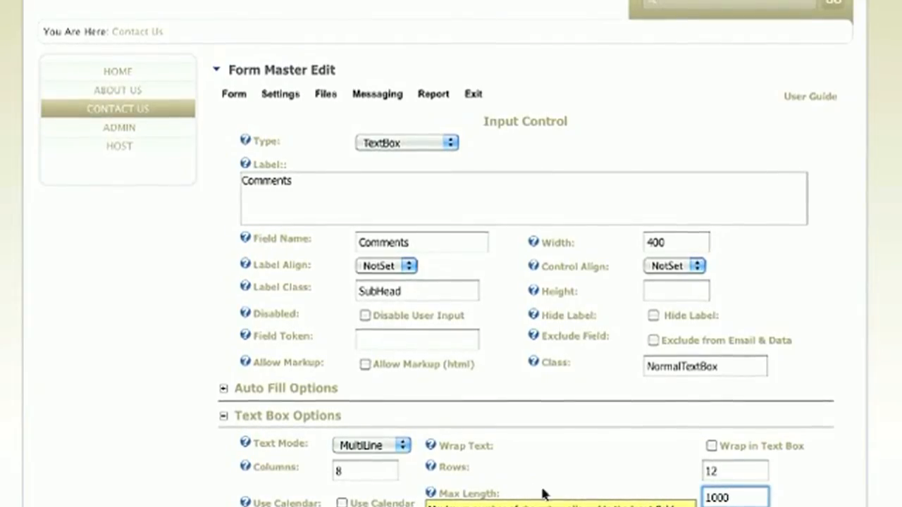
scroll("down", 3)
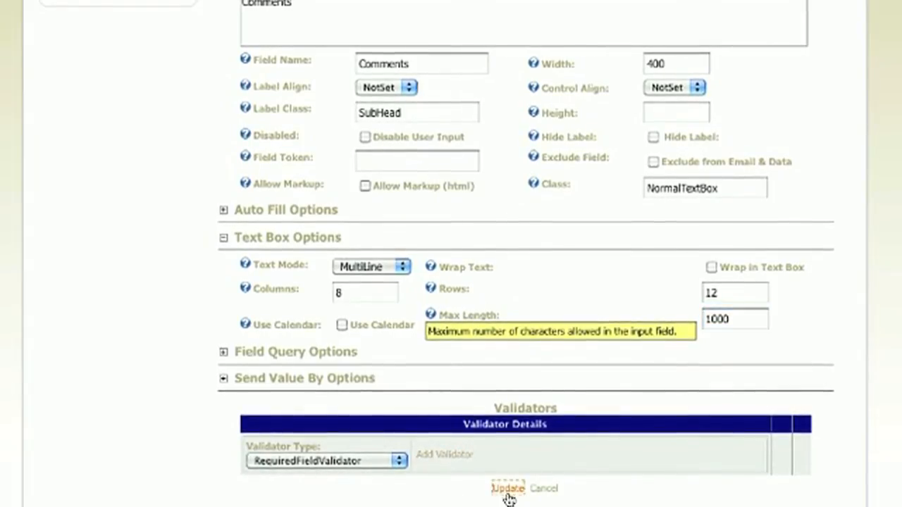
left_click(507, 487)
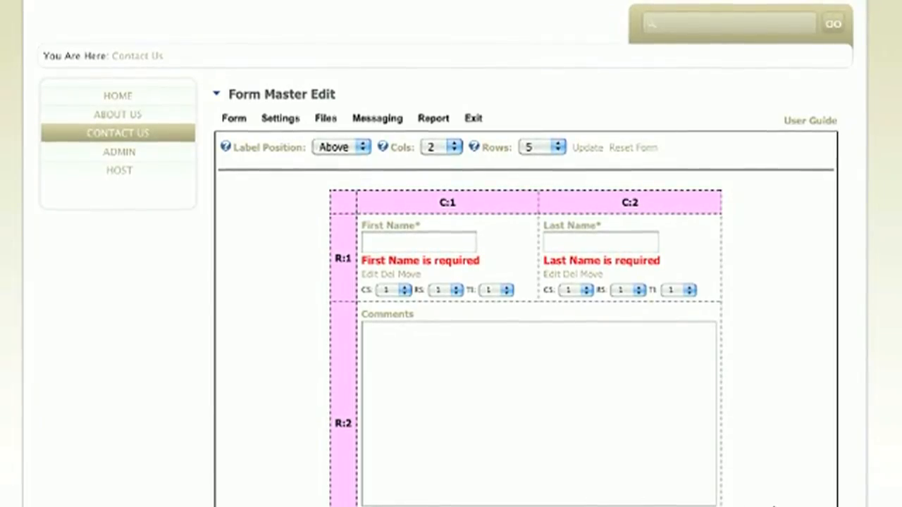
Scroll through the layout grid showing Comments in row 2 under the name fields.
scroll("down", 3)
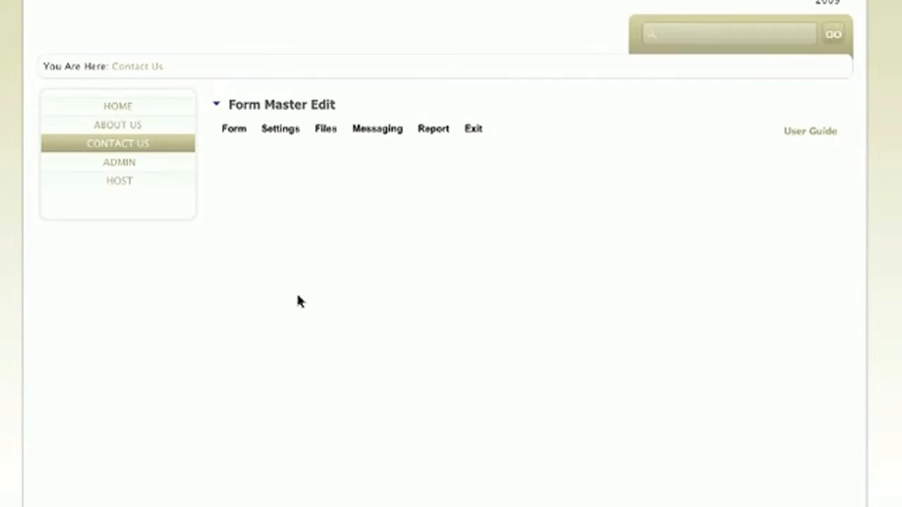
Return to the form layout and make the new field a DropDownList.
left_click(234, 130)
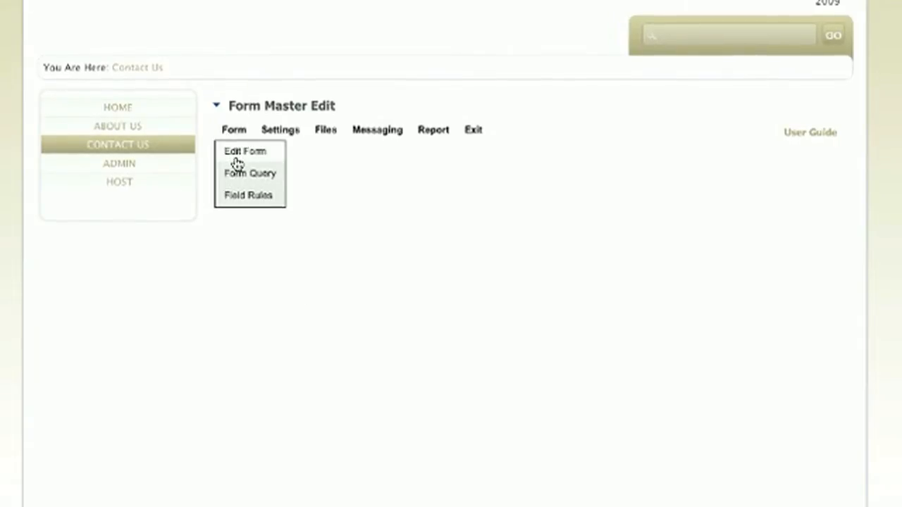
left_click(245, 150)
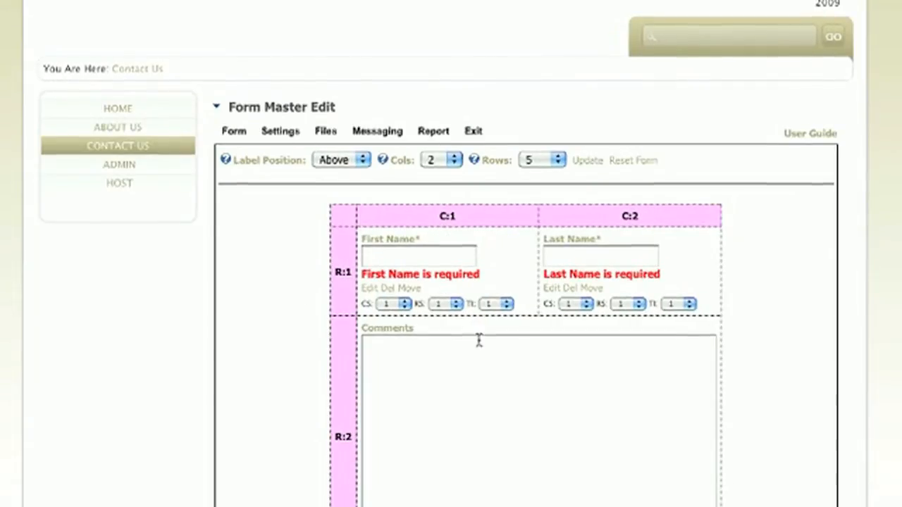
scroll("down", 3)
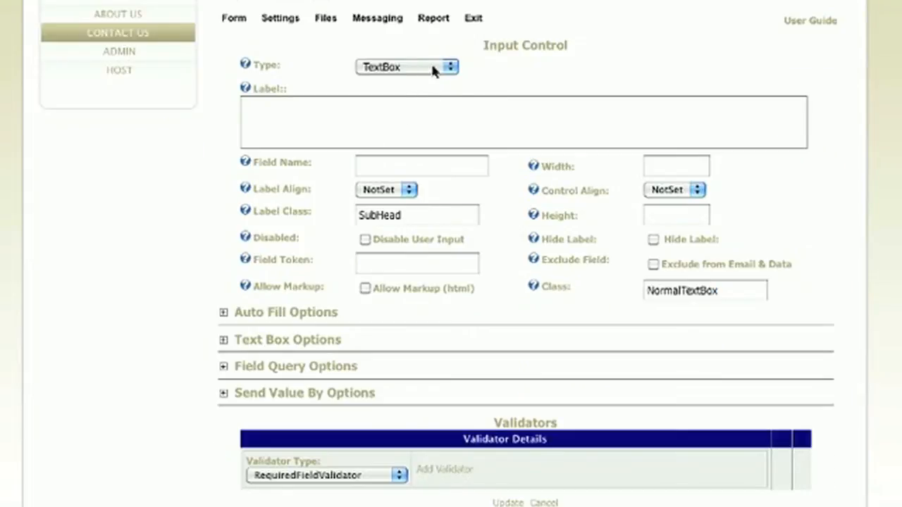
left_click(450, 66)
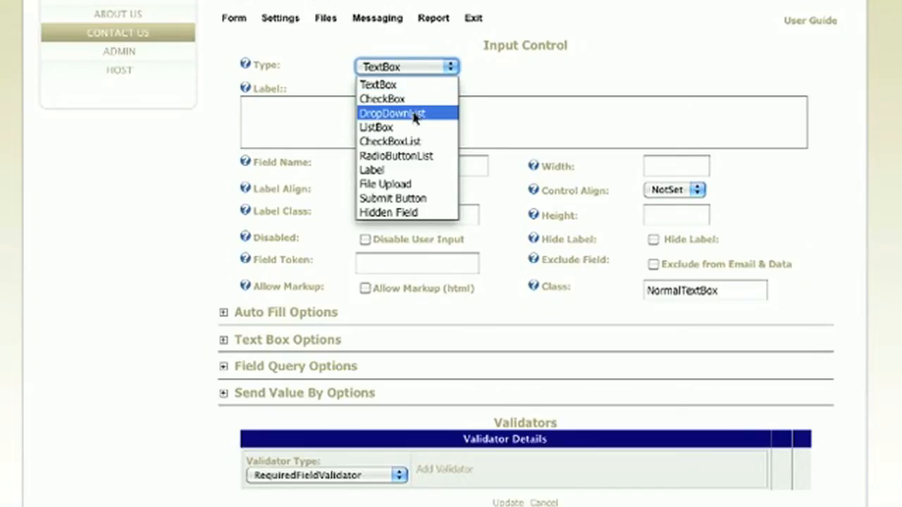
left_click(392, 113)
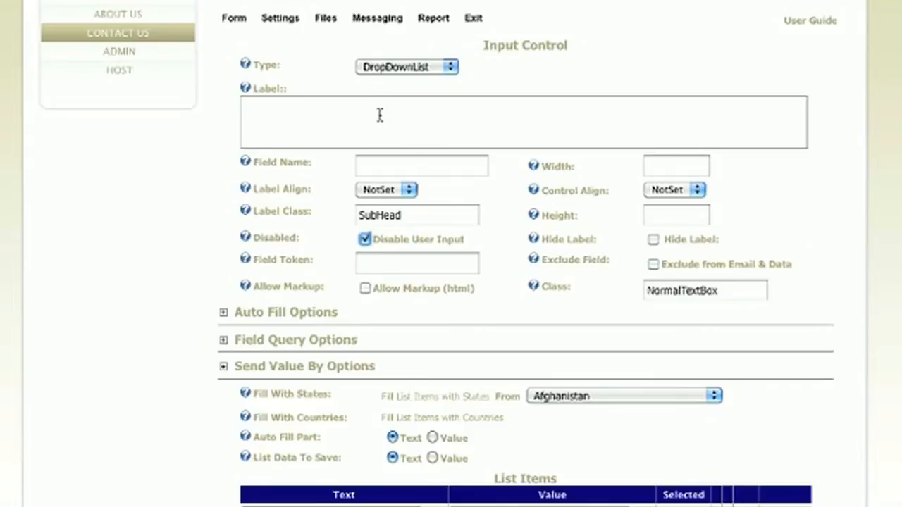
Label the field 'Best time to call', name it BestTime and set its width to 130.
type("Best time to call")
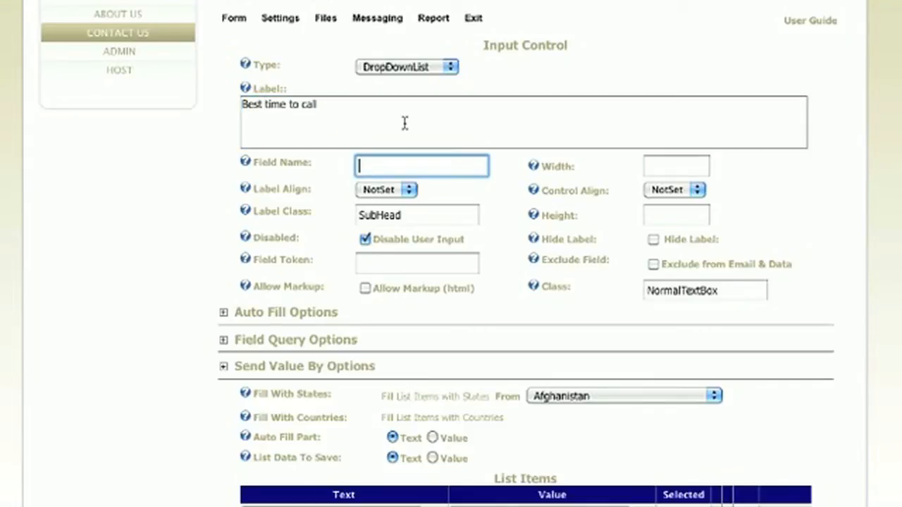
type("BestTime")
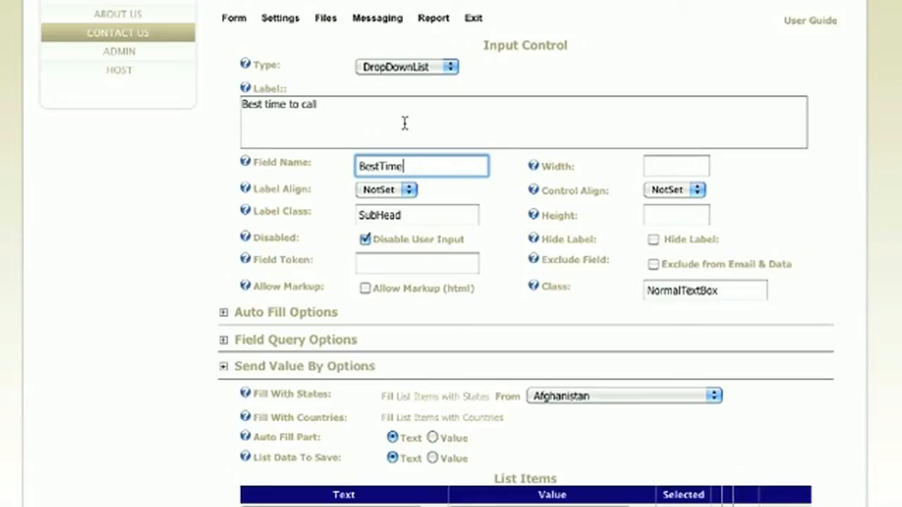
left_click(676, 167)
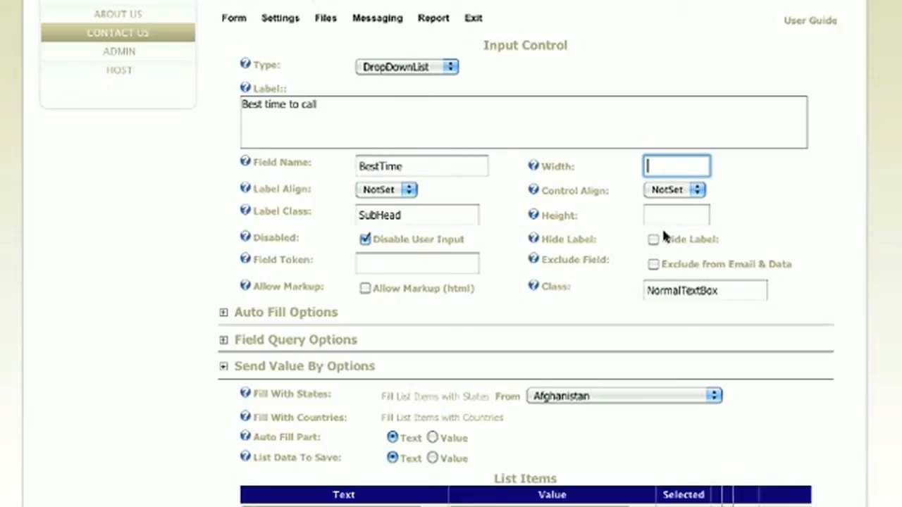
type("130")
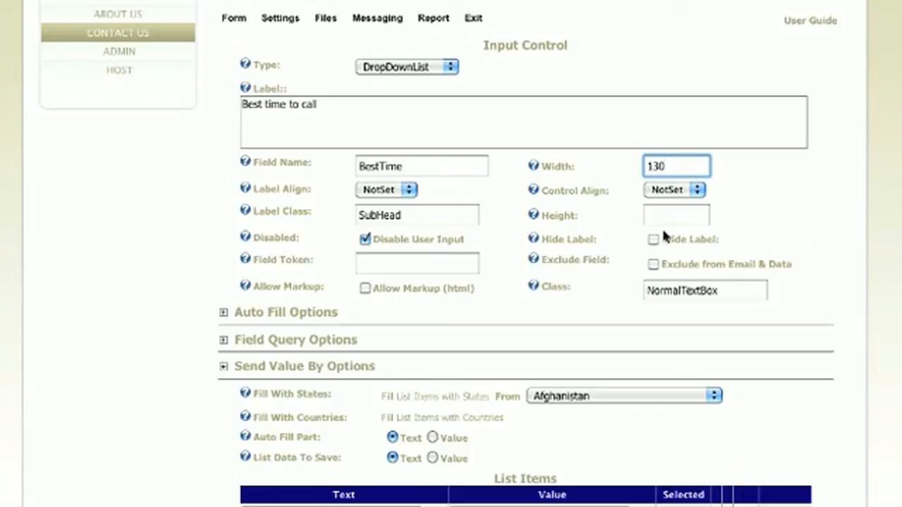
mouse_move(307, 231)
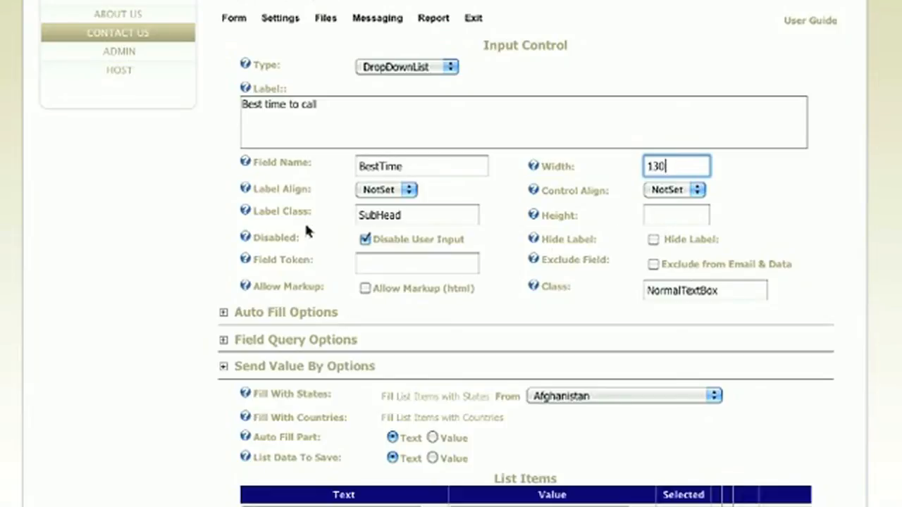
Add Morning and Evening as list items for the drop-down.
scroll("down", 3)
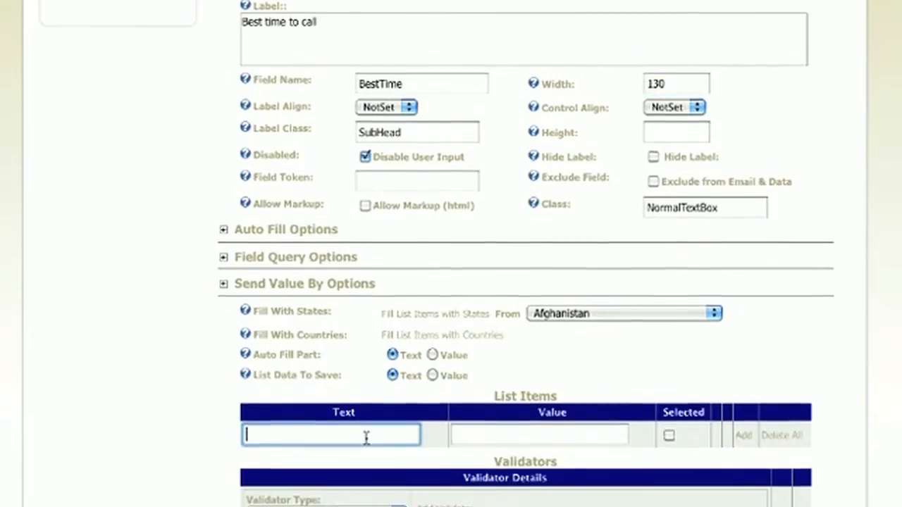
scroll("down", 3)
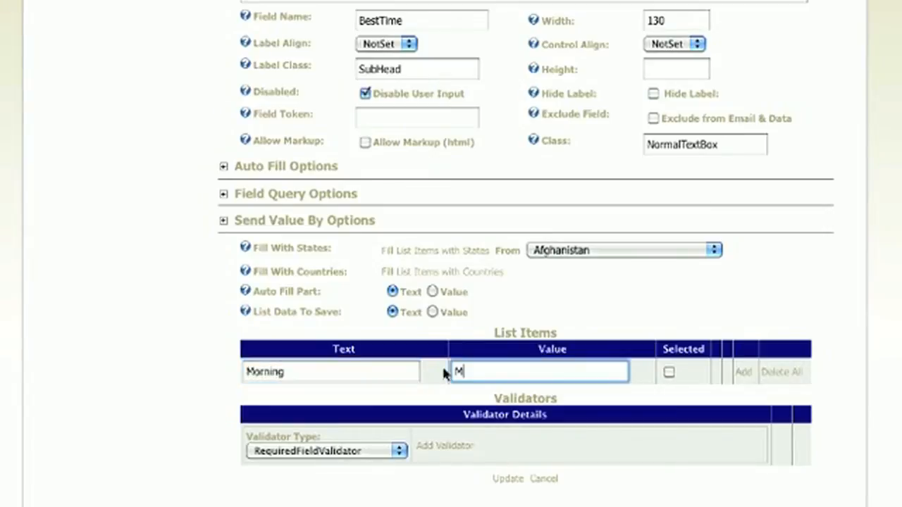
type("orning")
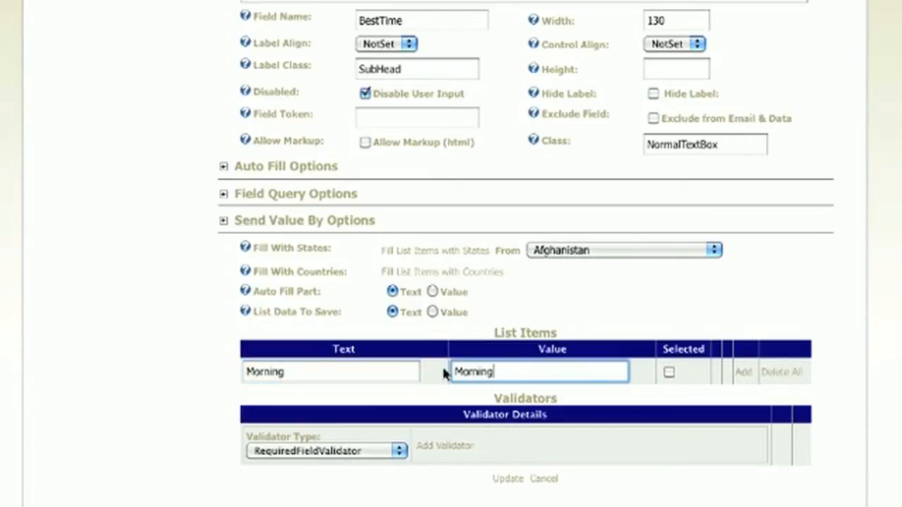
left_click(668, 372)
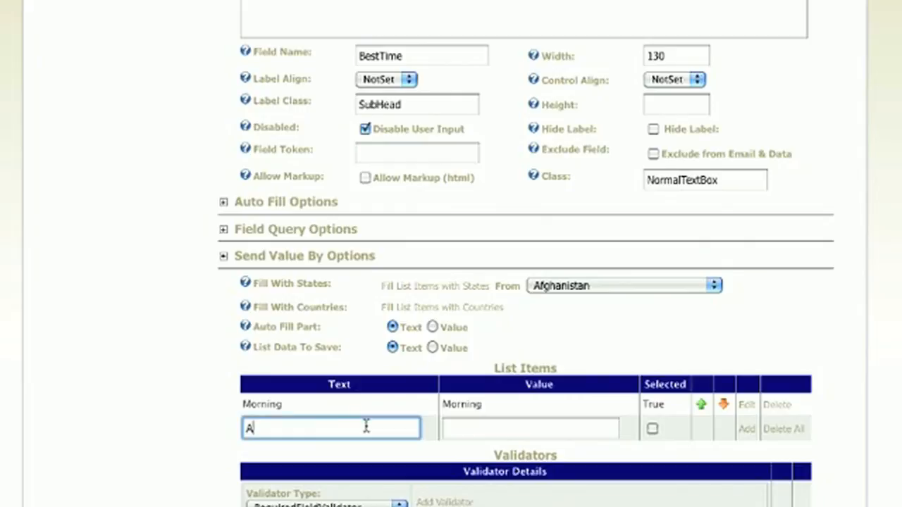
type("fternoon")
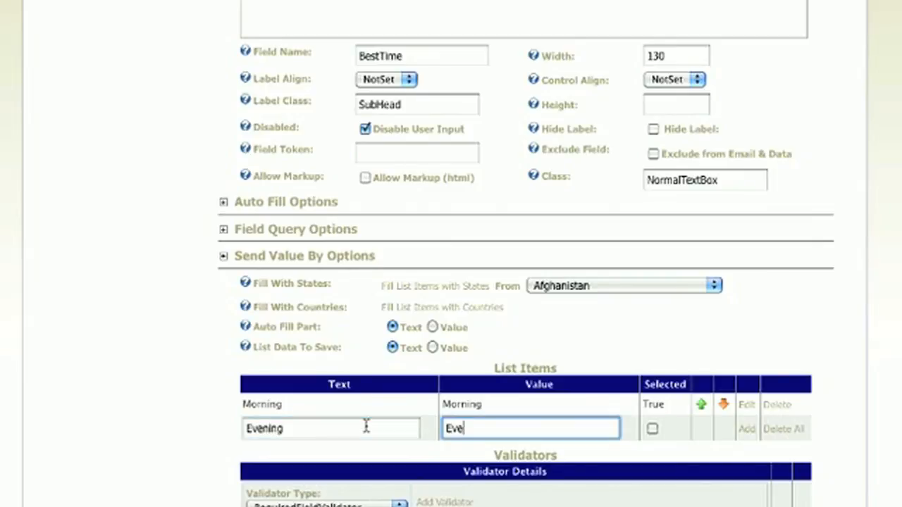
type("ning")
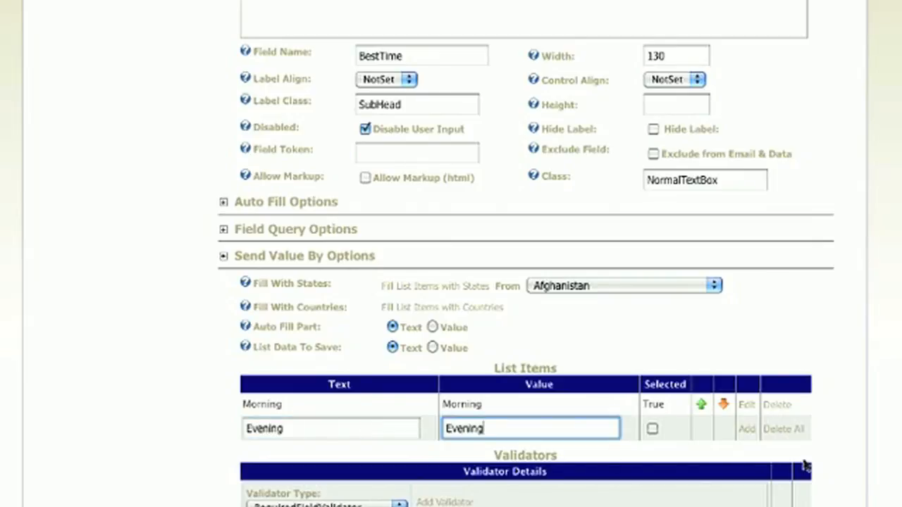
mouse_move(403, 379)
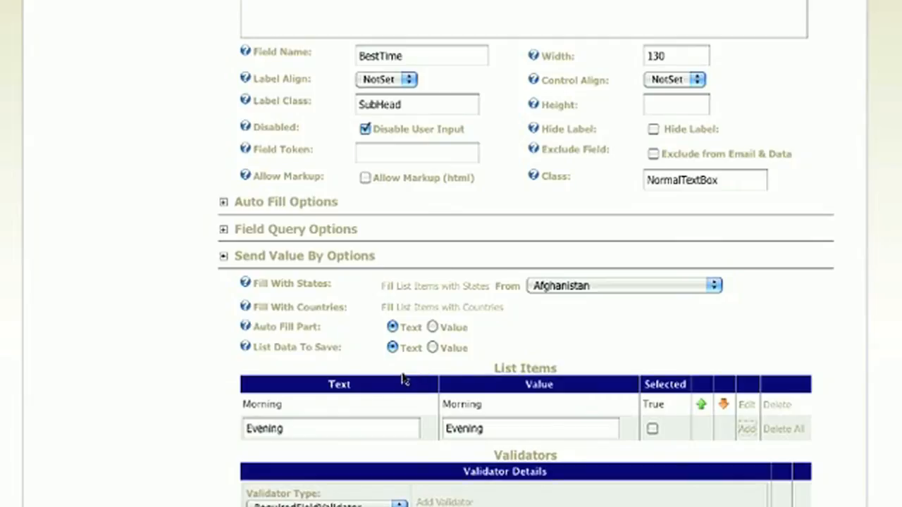
left_click(745, 428)
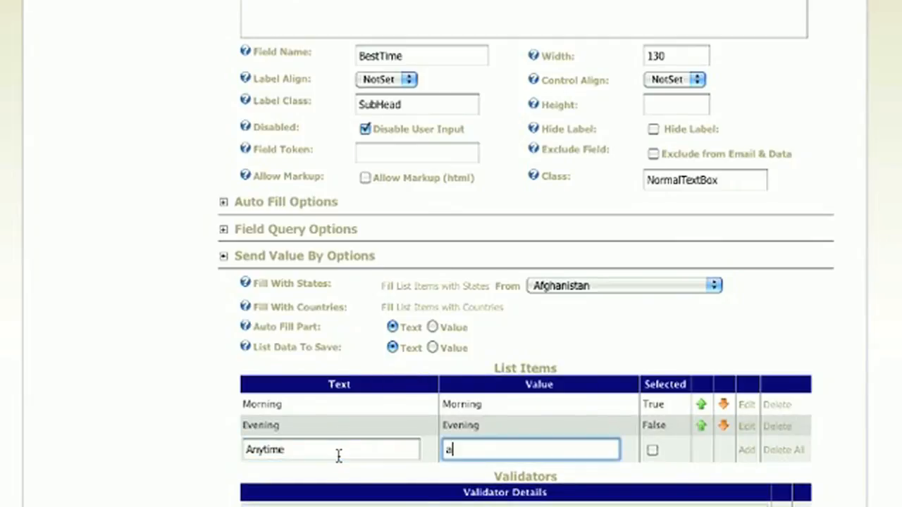
Add Anytime as the third list item, ready to update the field.
type("Anytime")
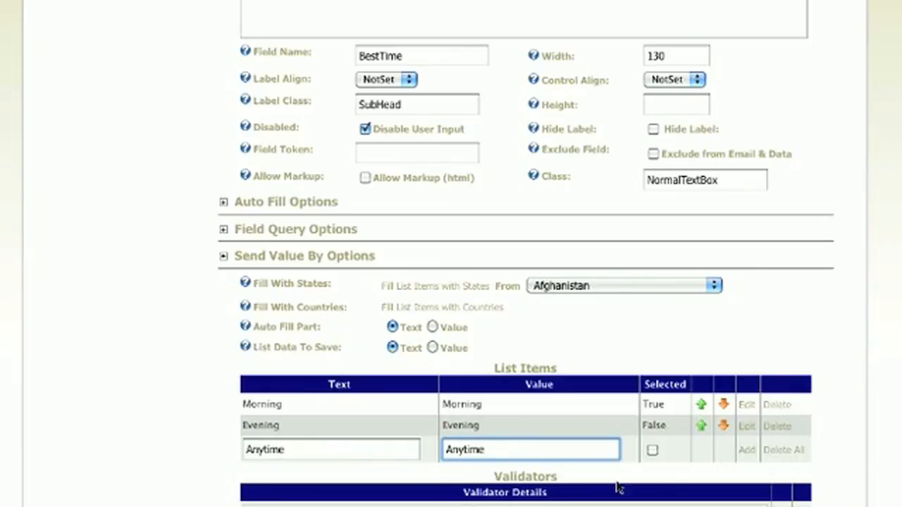
scroll("up", 3)
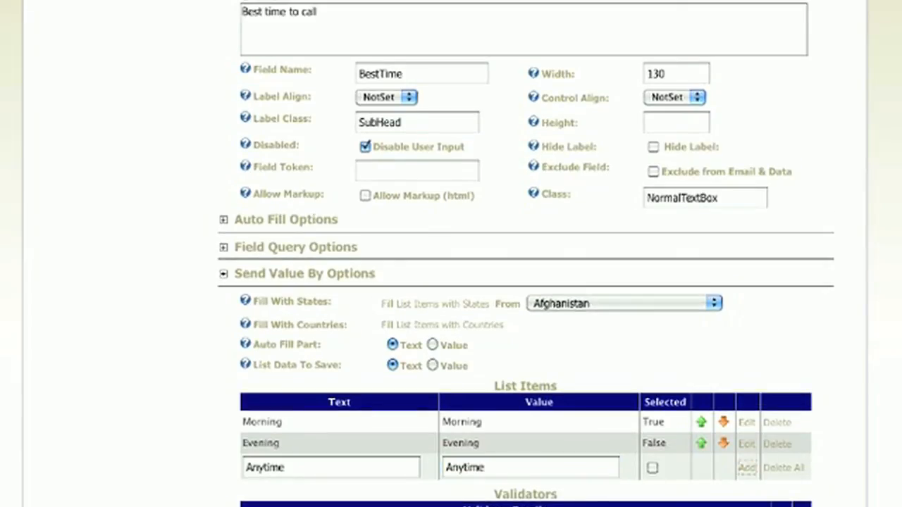
left_click(747, 468)
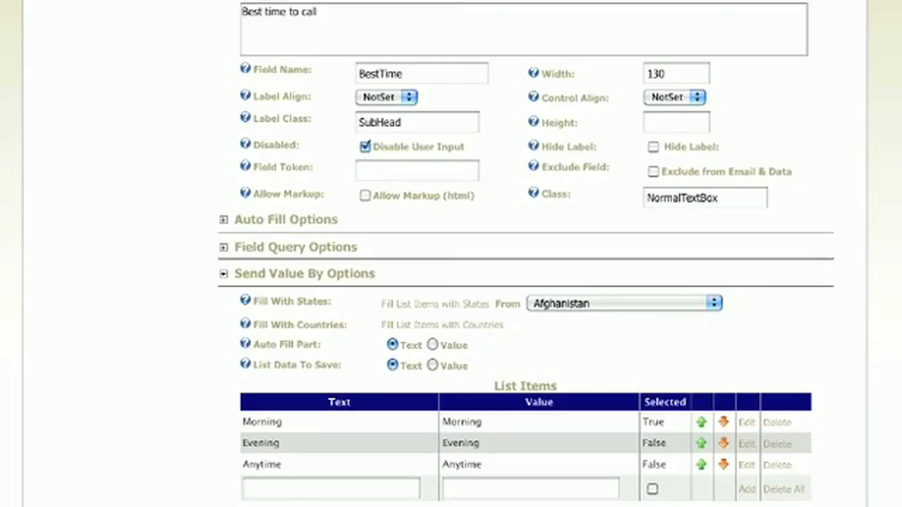
scroll("down", 3)
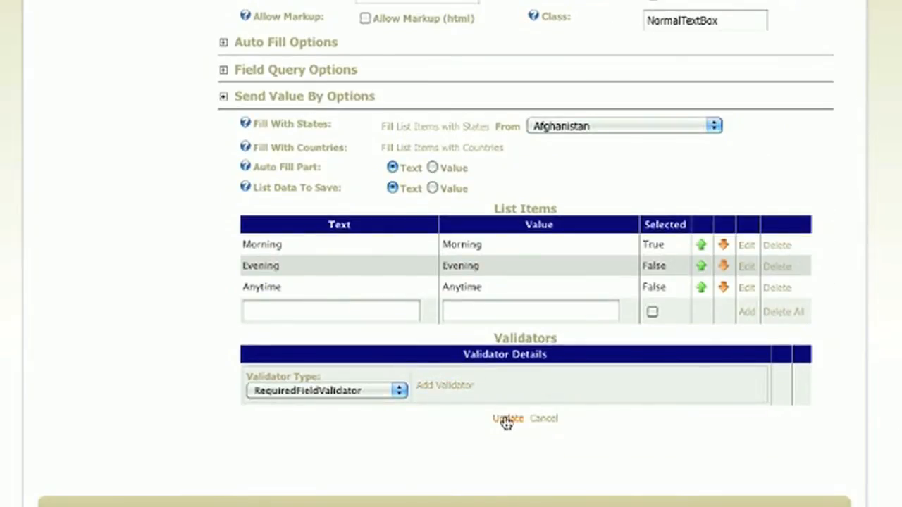
mouse_move(629, 382)
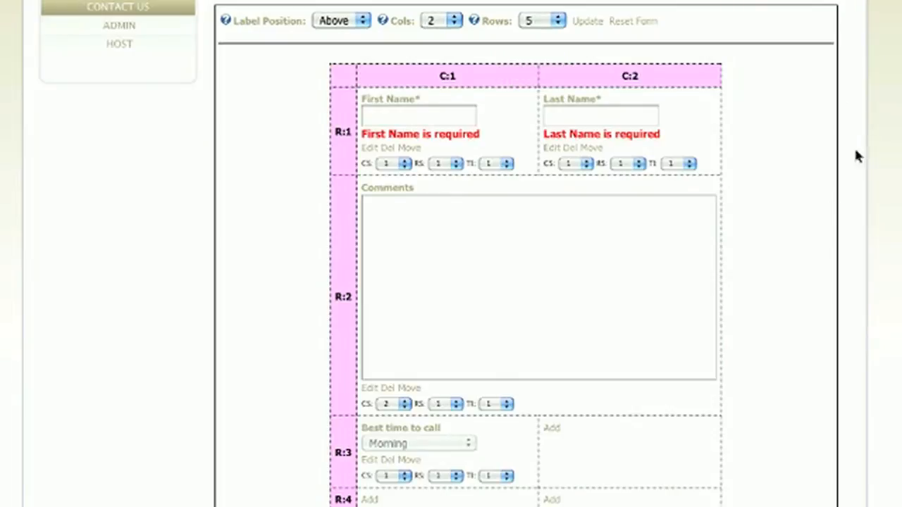
Set the Best time to call cell's column span (CS) to 2 in the layout grid.
scroll("down", 3)
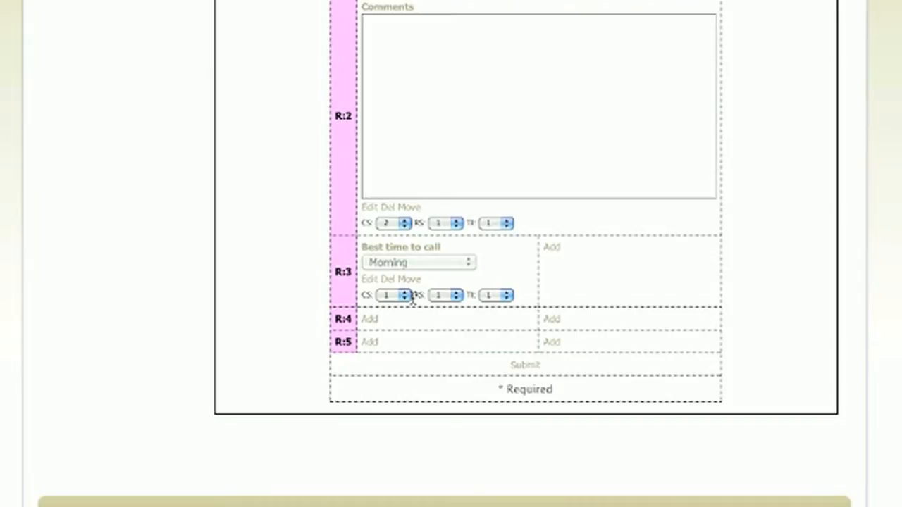
left_click(392, 294)
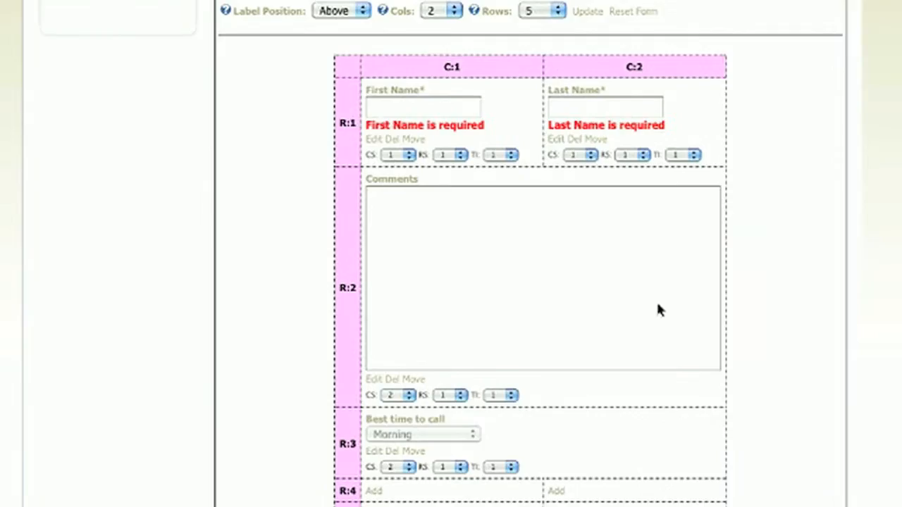
scroll("down", 3)
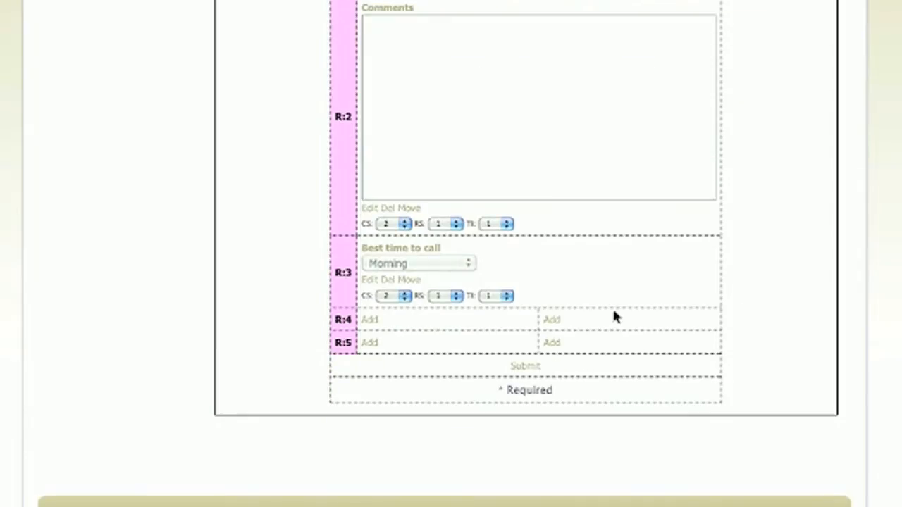
mouse_move(620, 315)
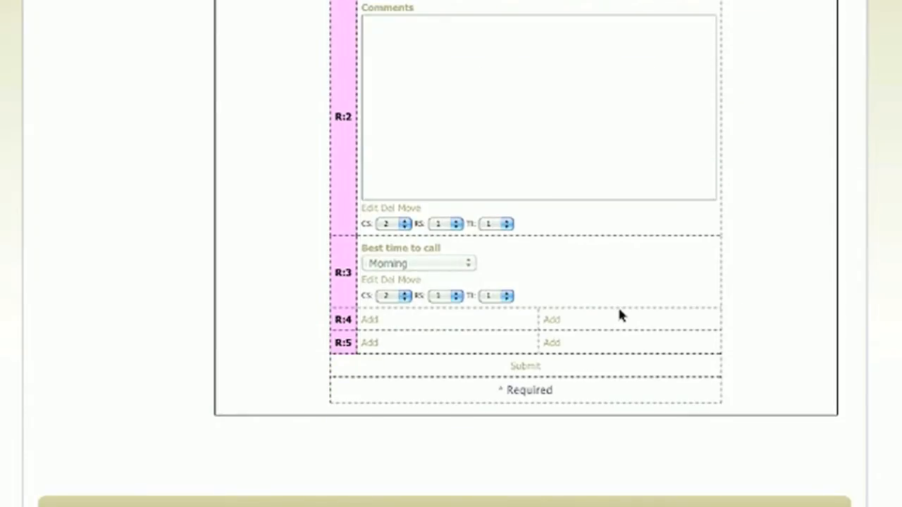
mouse_move(386, 352)
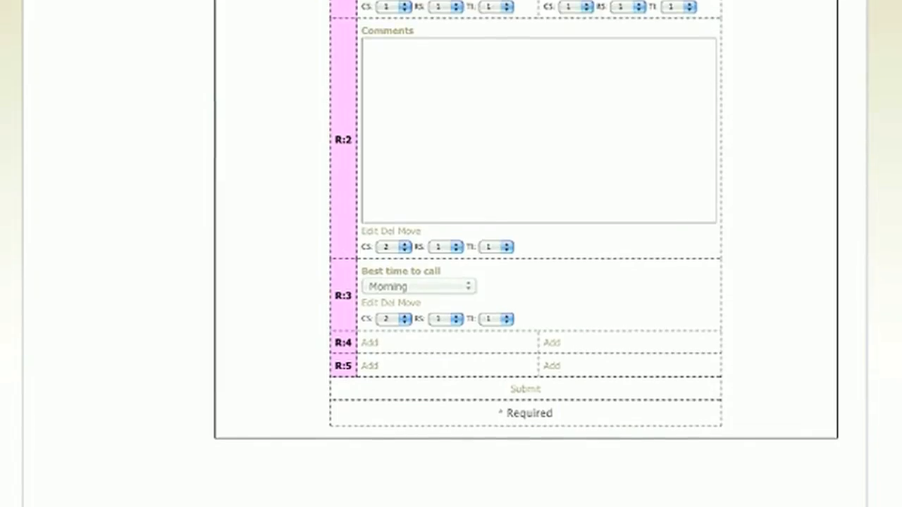
scroll("up", 3)
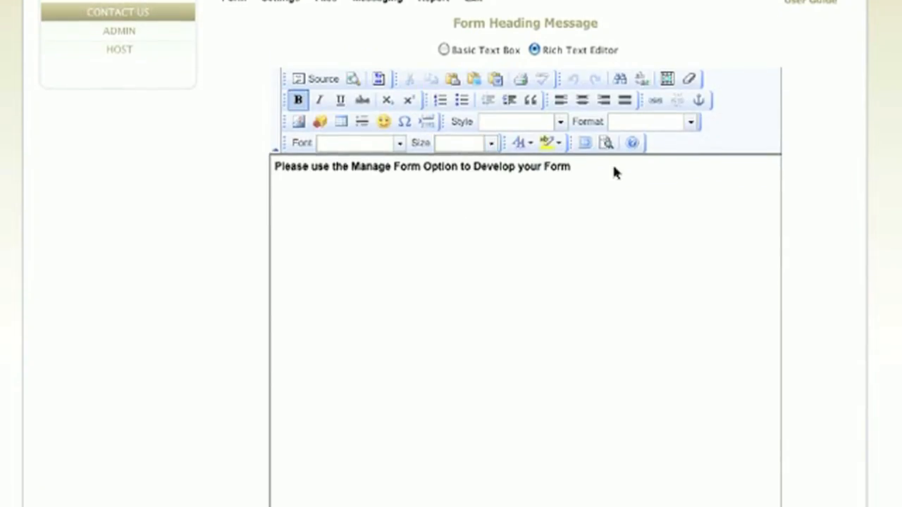
Write the heading 'This is at the top of the form...' and center-align it.
type("This is")
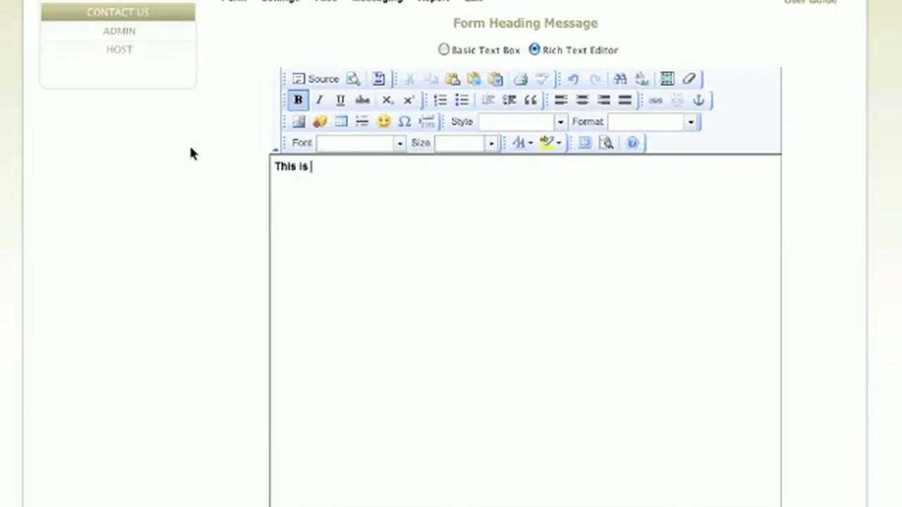
type("at the top of the form...")
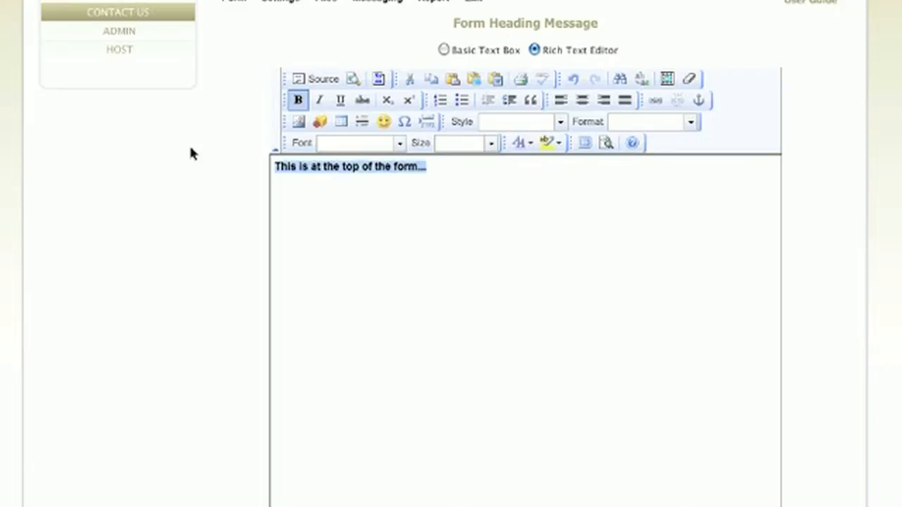
left_click(582, 99)
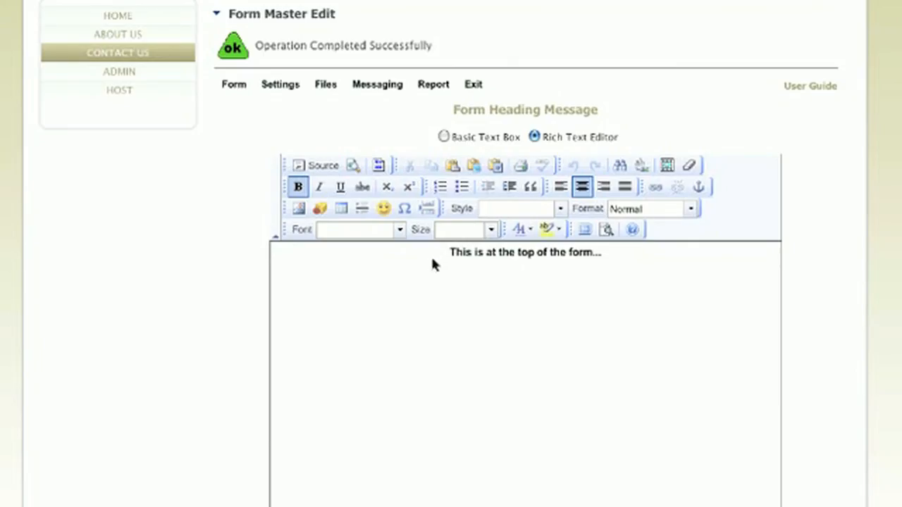
mouse_move(477, 184)
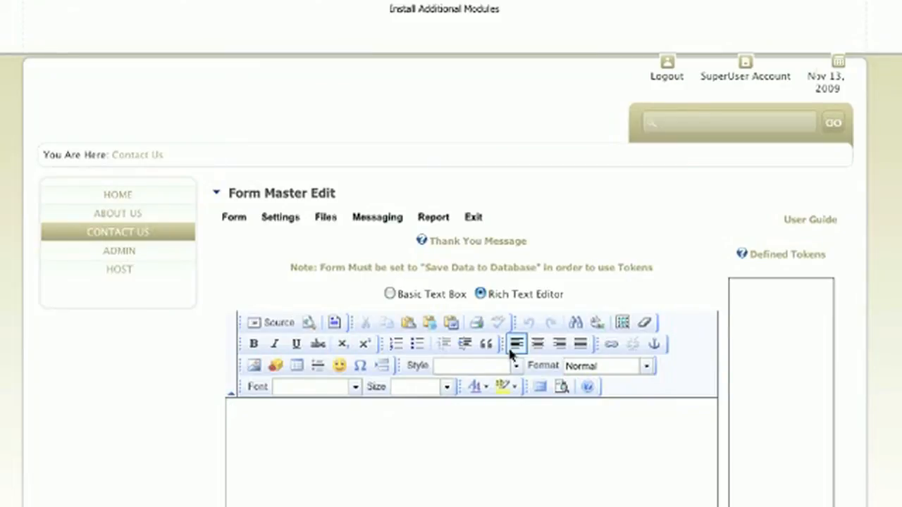
Enter 'Thank you for your submission, someone will contact you shortly...' as the thank-you text.
type("Thank y")
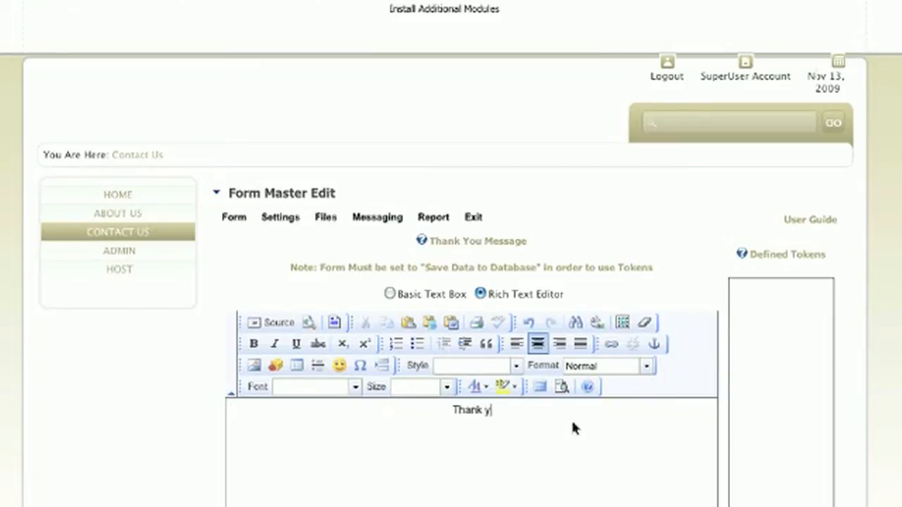
type("ou for your submission, so")
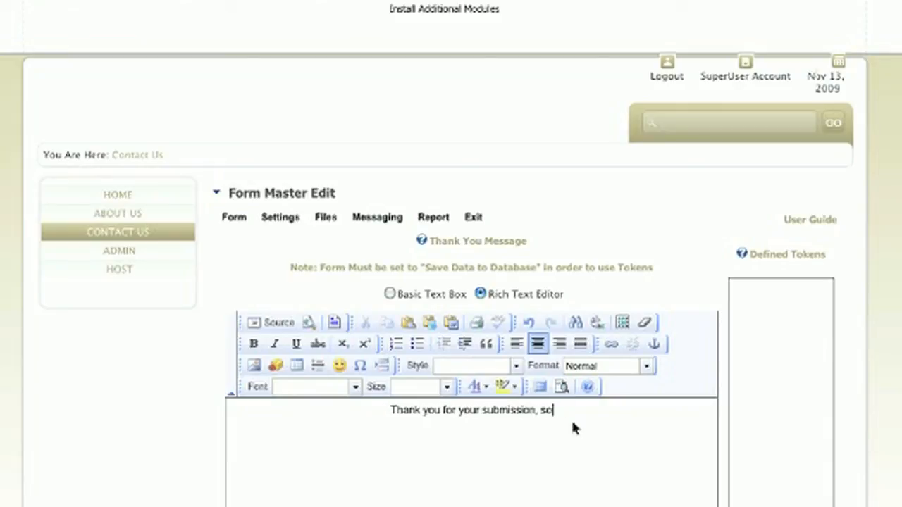
type("meone will contact")
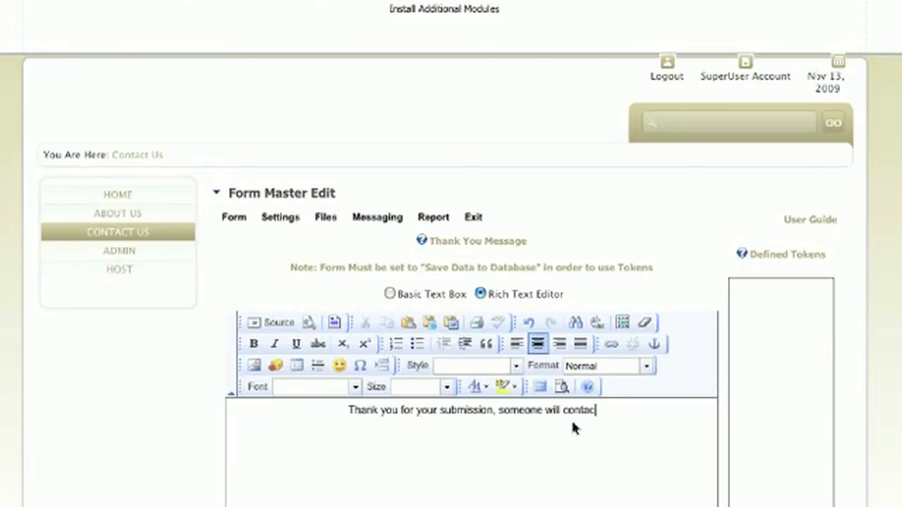
type("you shortly....")
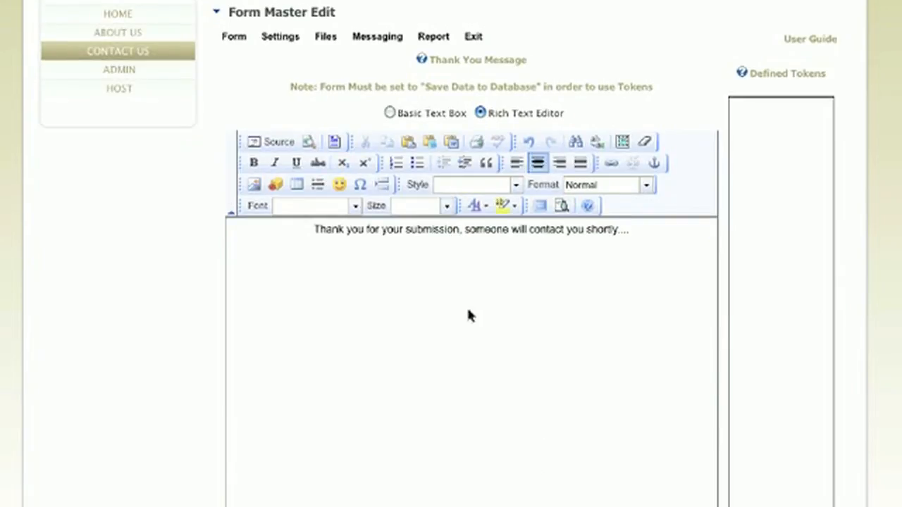
View the live Contact Us form and try entering text in the Comments box.
left_click(377, 82)
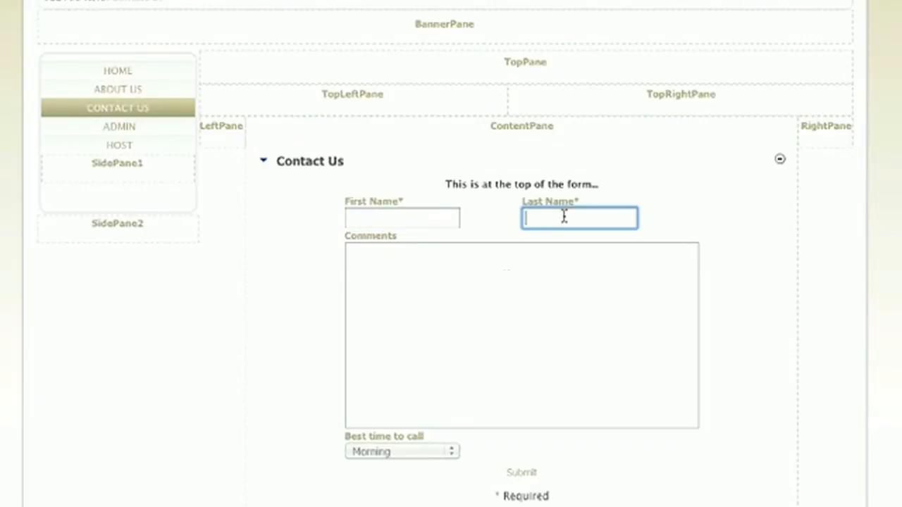
left_click(521, 335)
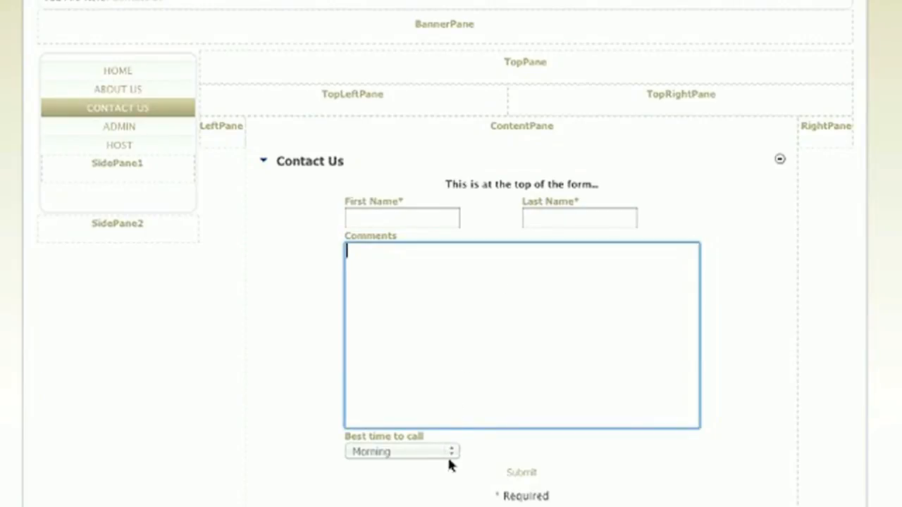
mouse_move(408, 471)
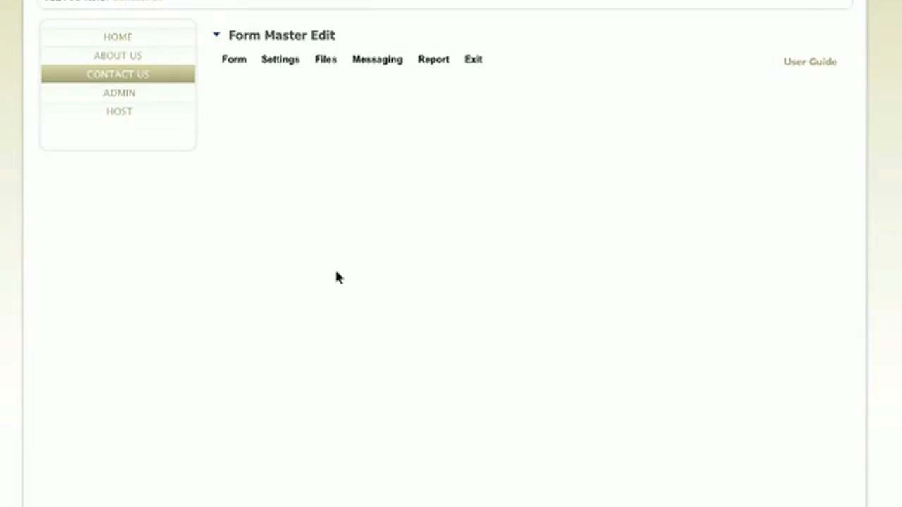
Reopen the form's field layout to review the Best time to call drop-down's settings.
scroll("up", 3)
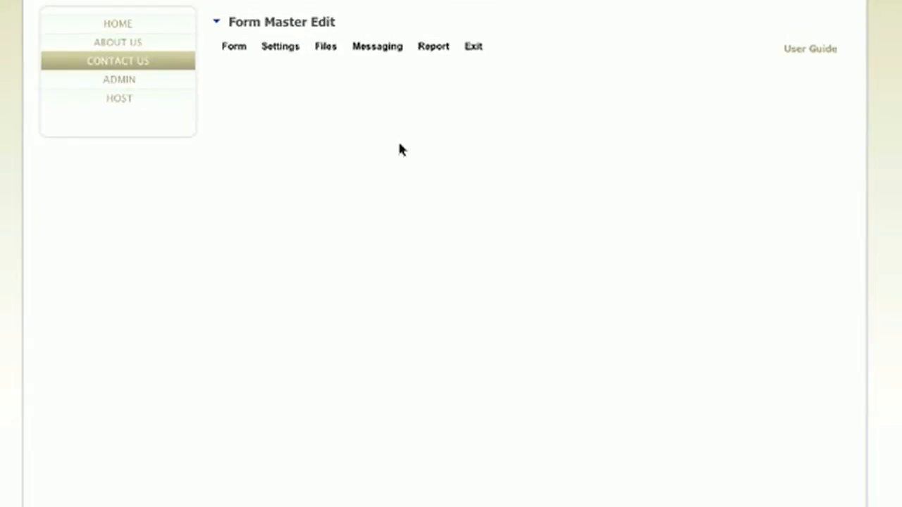
left_click(234, 45)
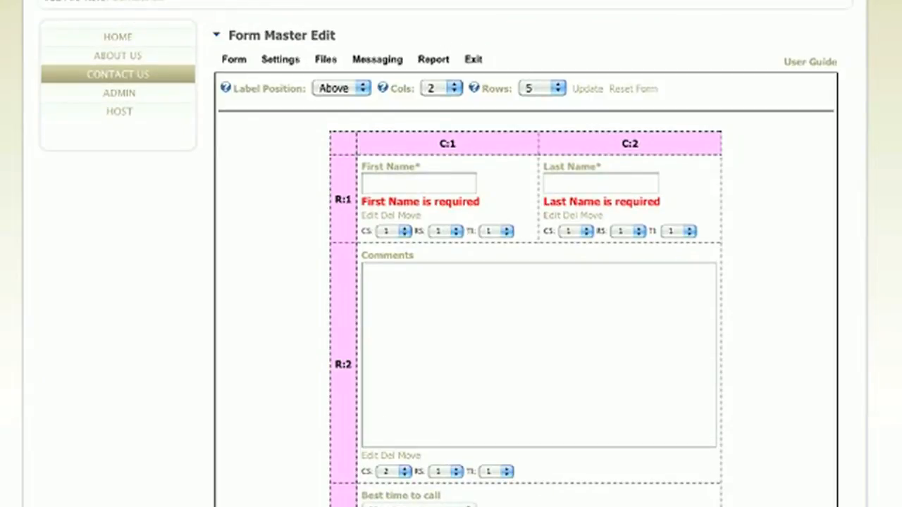
mouse_move(492, 496)
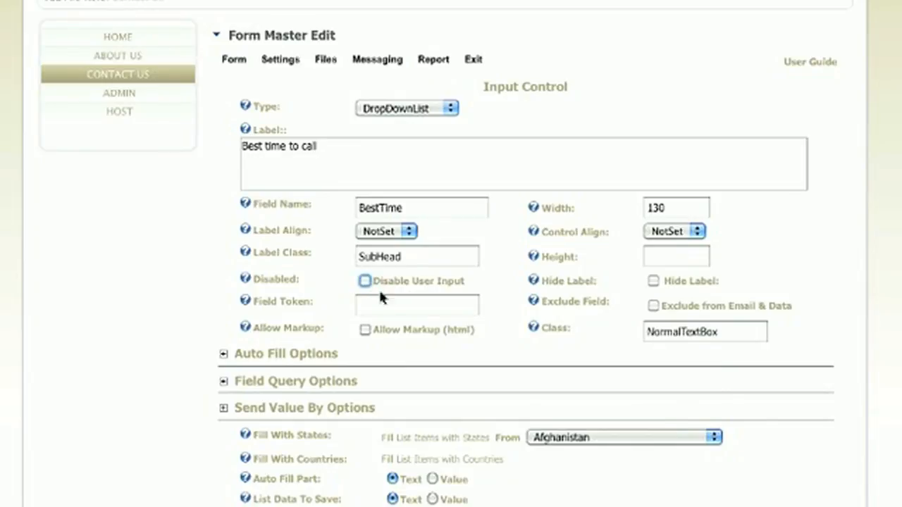
scroll("down", 3)
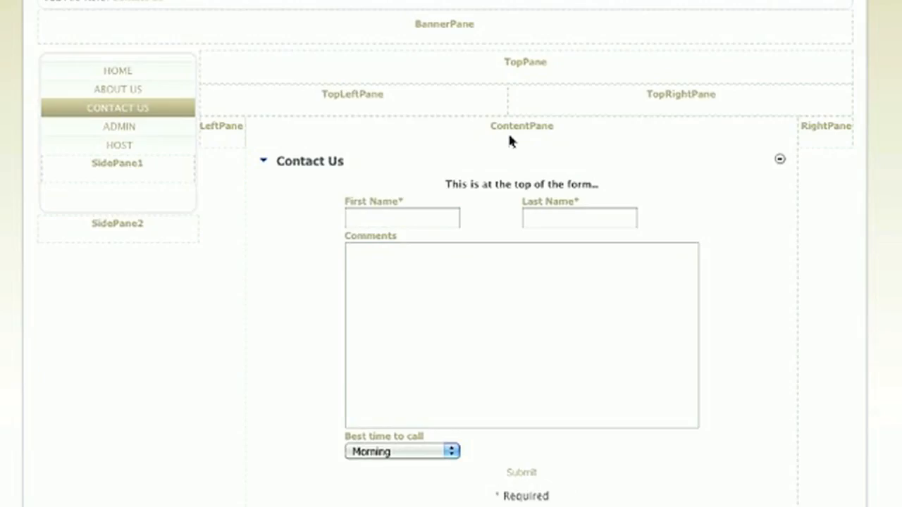
Choose Anytime from the Best time to call drop-down on the live form.
left_click(402, 451)
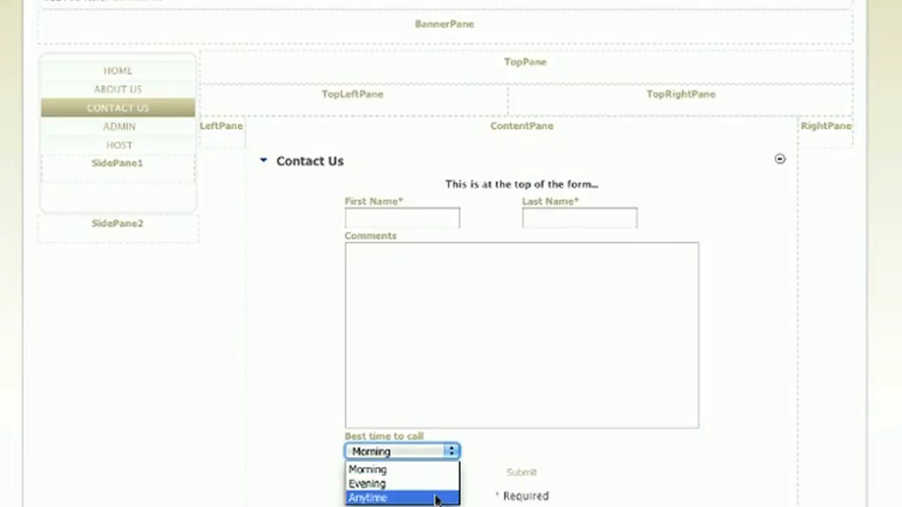
left_click(367, 498)
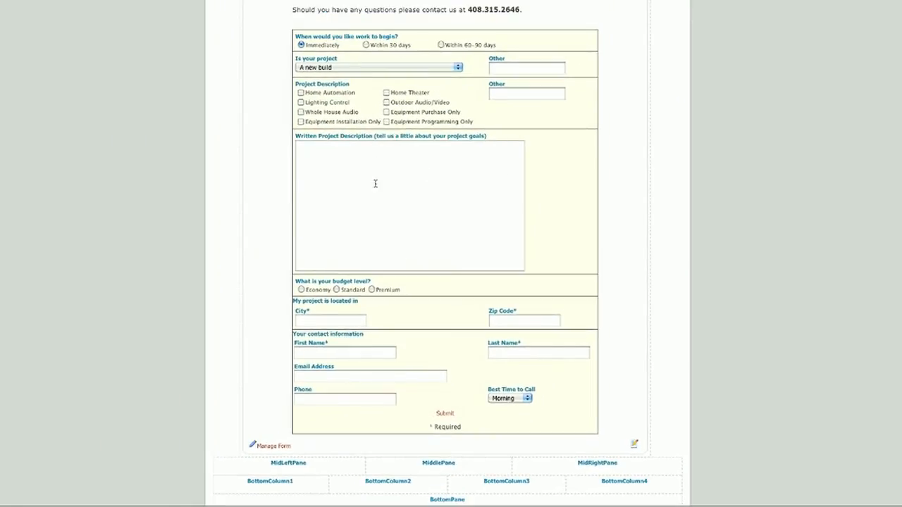
mouse_move(461, 244)
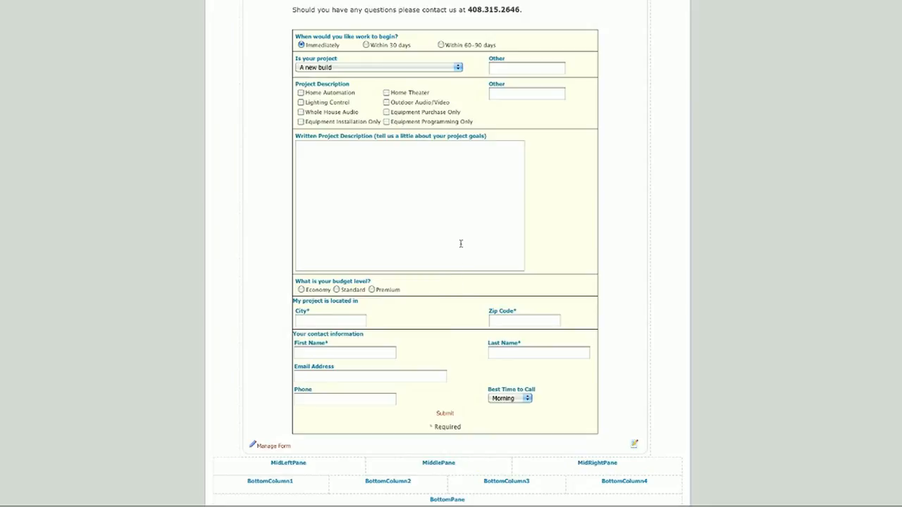
Choose A new build, tick Equipment Purchase Only, and select Standard budget and Evening.
left_click(457, 67)
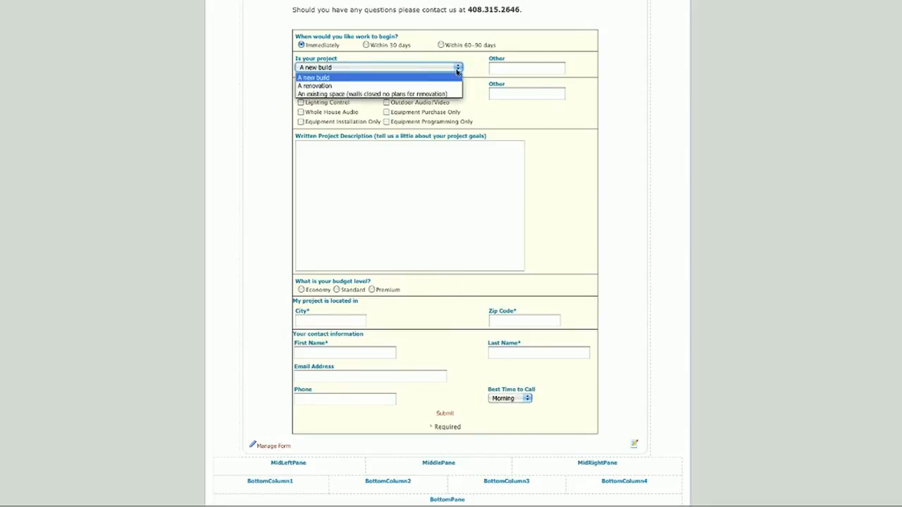
left_click(312, 78)
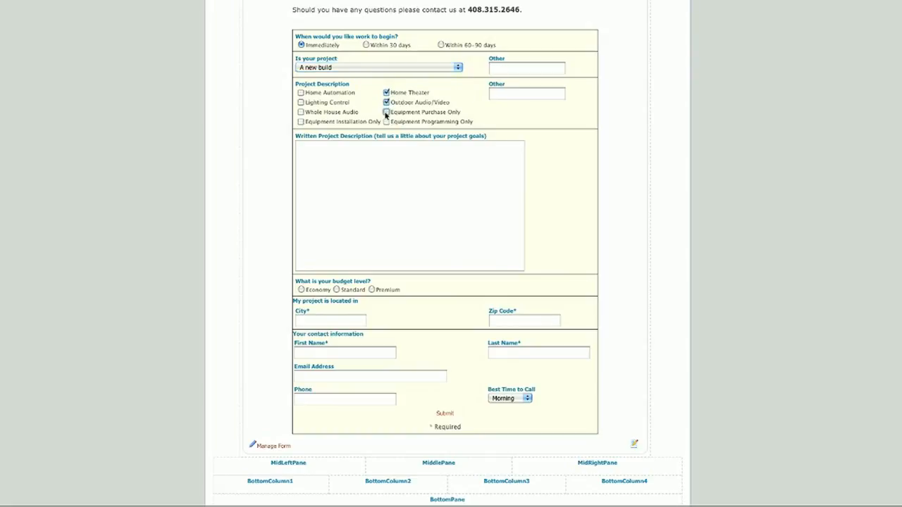
left_click(386, 112)
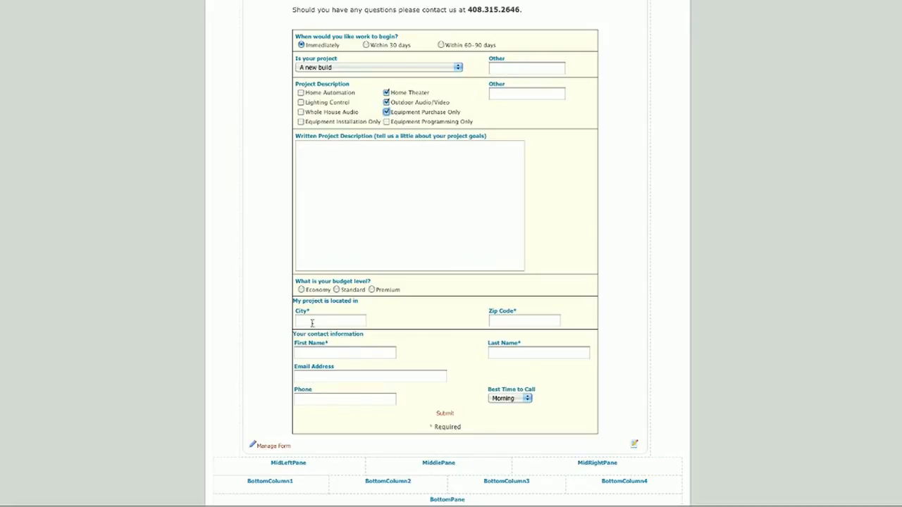
left_click(335, 290)
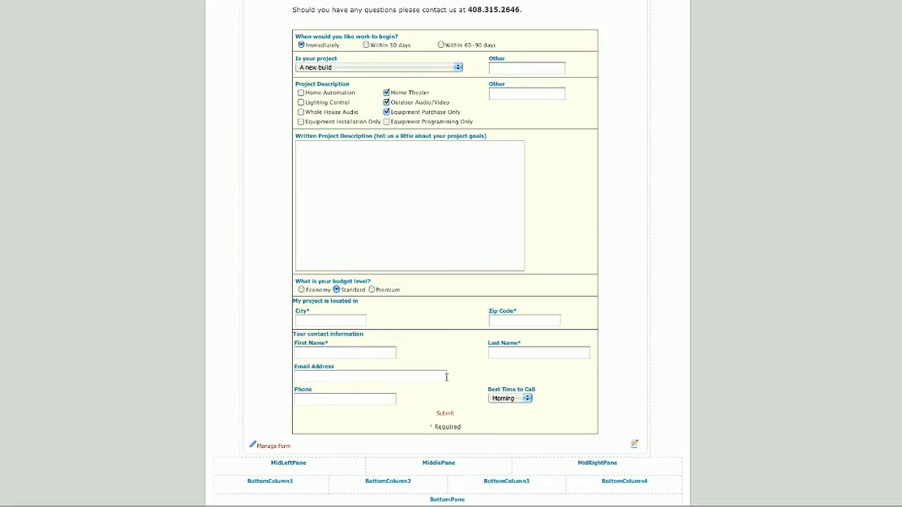
left_click(510, 398)
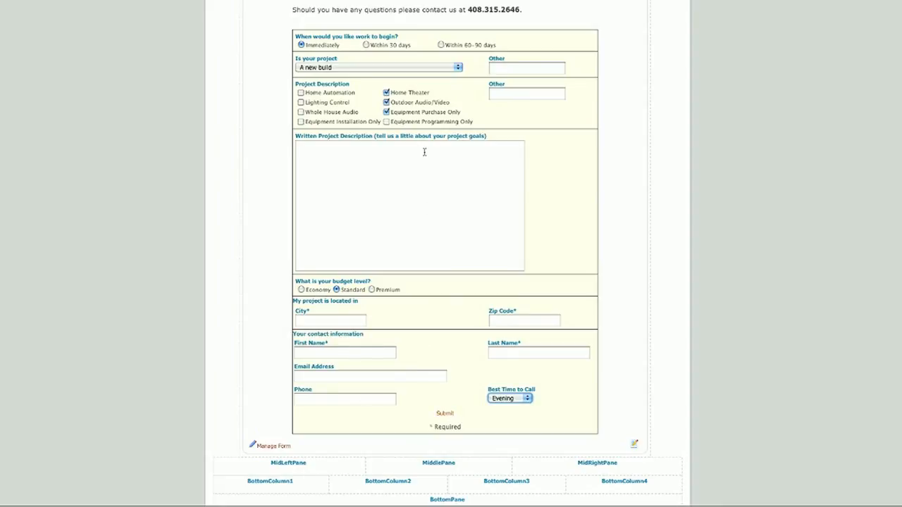
Scroll through the rest of the Free Estimate page to review it.
scroll("up", 3)
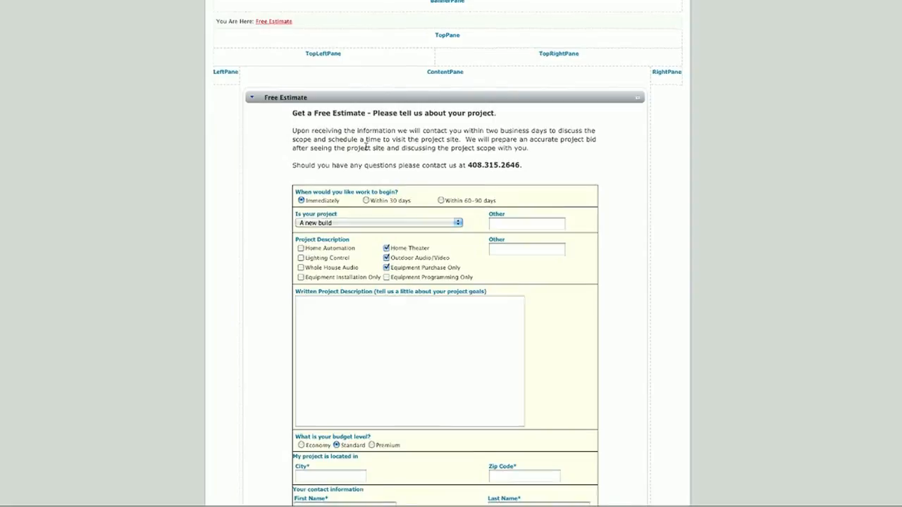
scroll("down", 3)
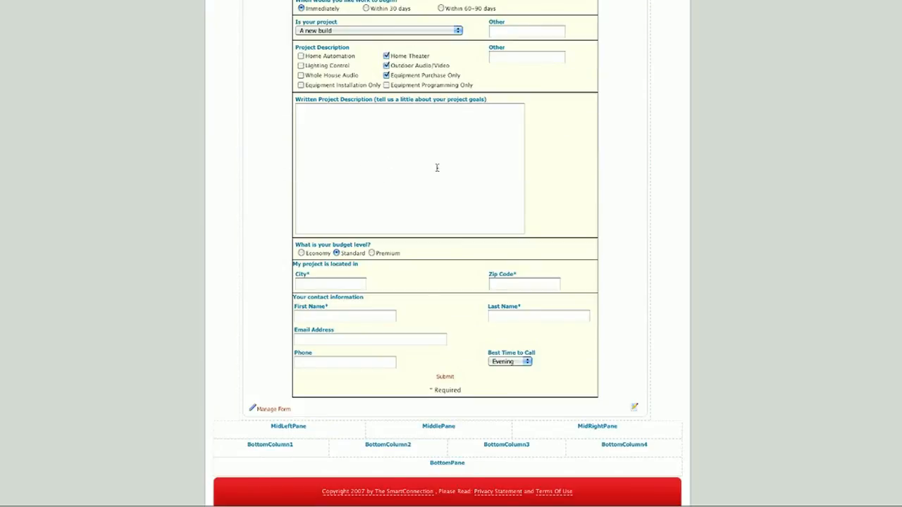
mouse_move(533, 161)
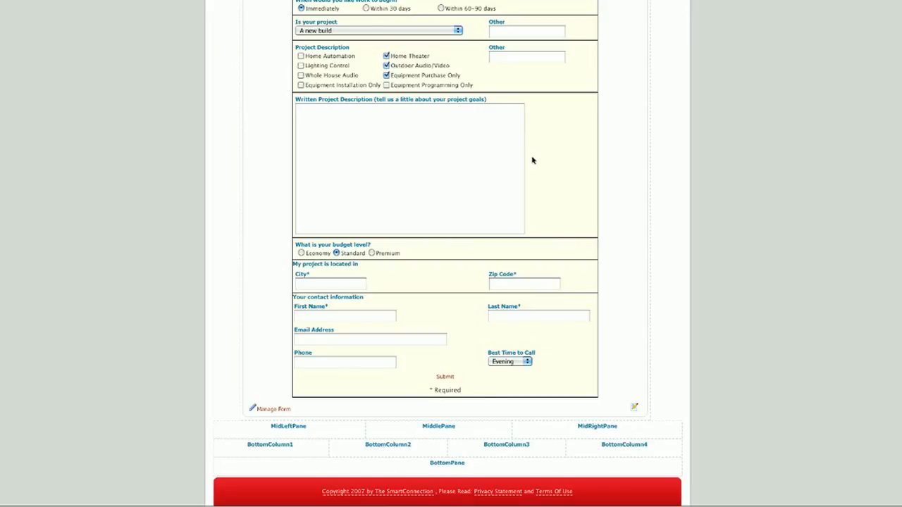
scroll("up", 3)
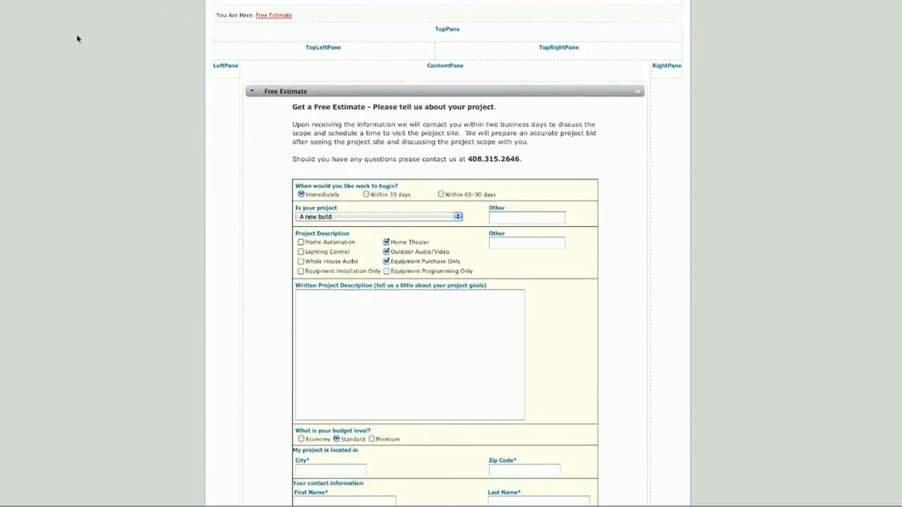
scroll("up", 3)
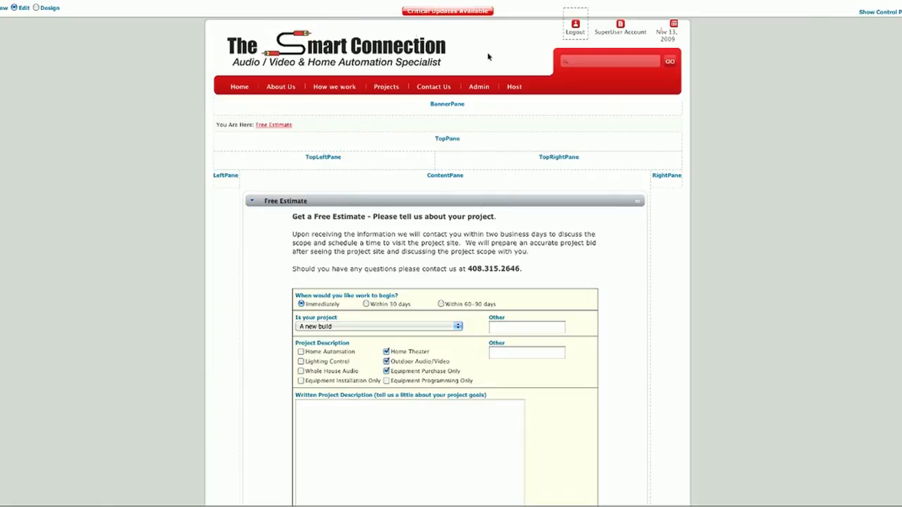
mouse_move(293, 42)
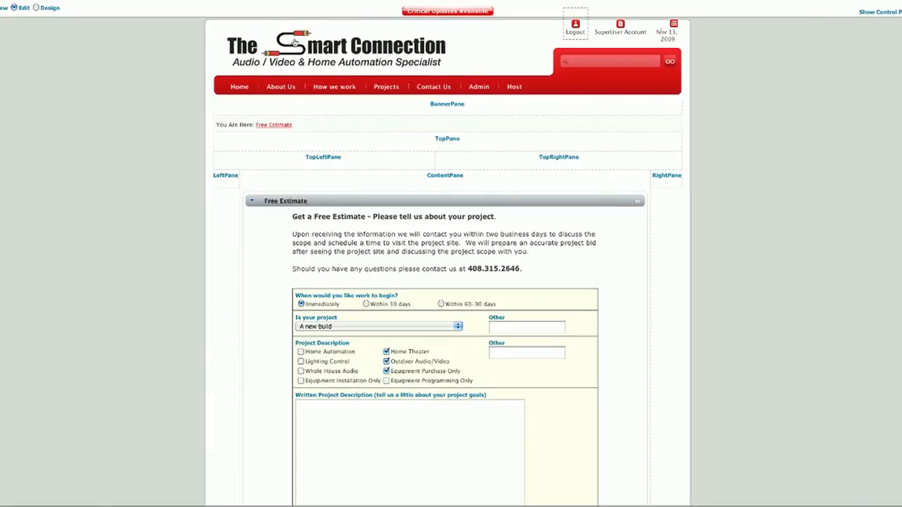
scroll("down", 3)
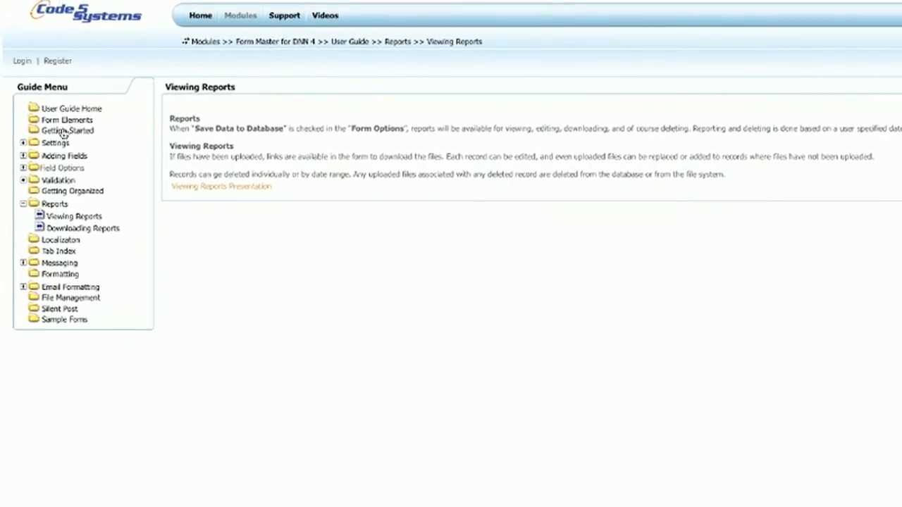
mouse_move(62, 239)
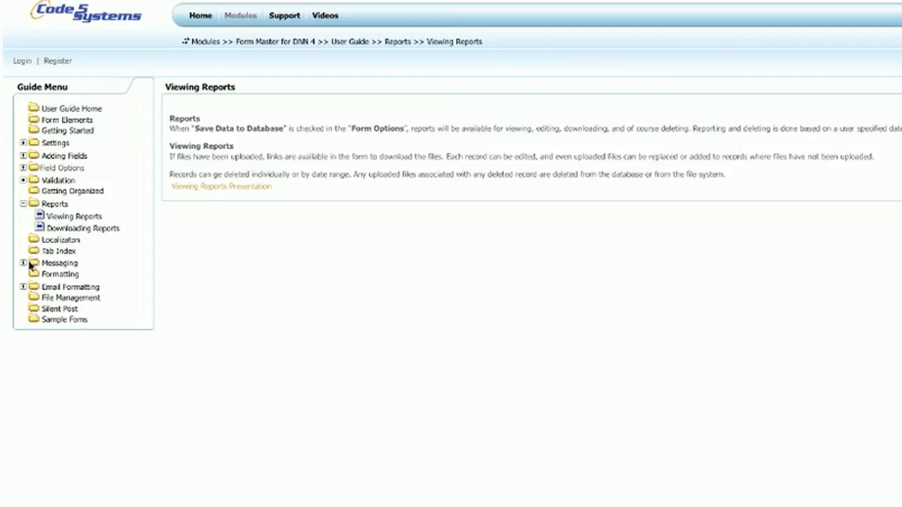
Expand the Messaging section of the Form Master guide, listing Form Heading, Form Thank You and Auto Responder.
left_click(23, 263)
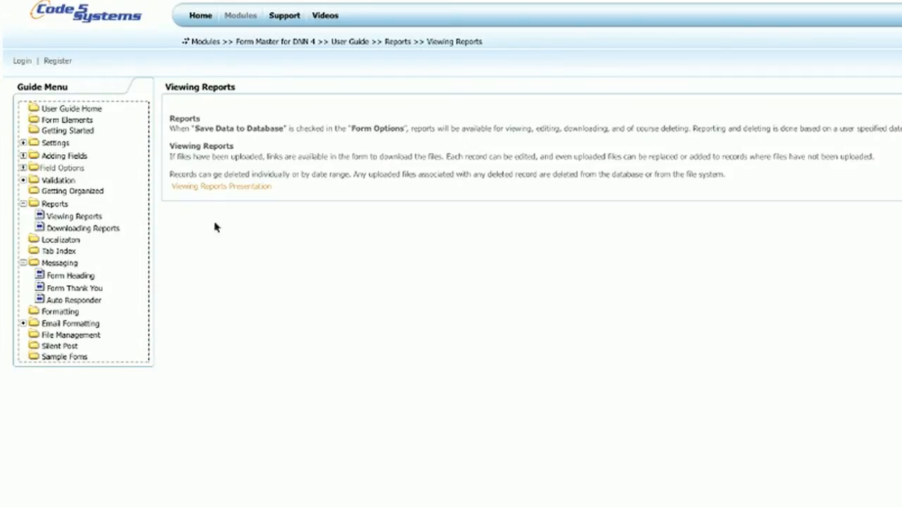